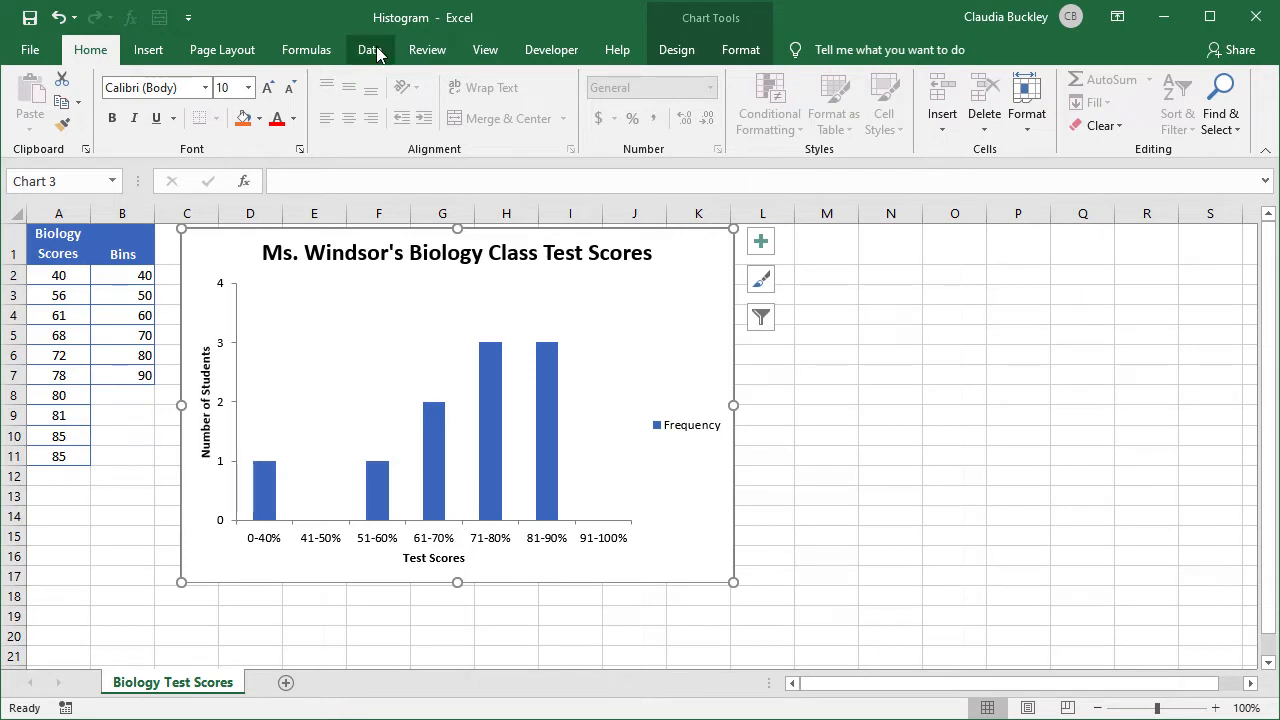
# Enable the Analysis ToolPak add-in through Excel Options > Add-ins > Excel Add-ins
pyautogui.click(368, 48)
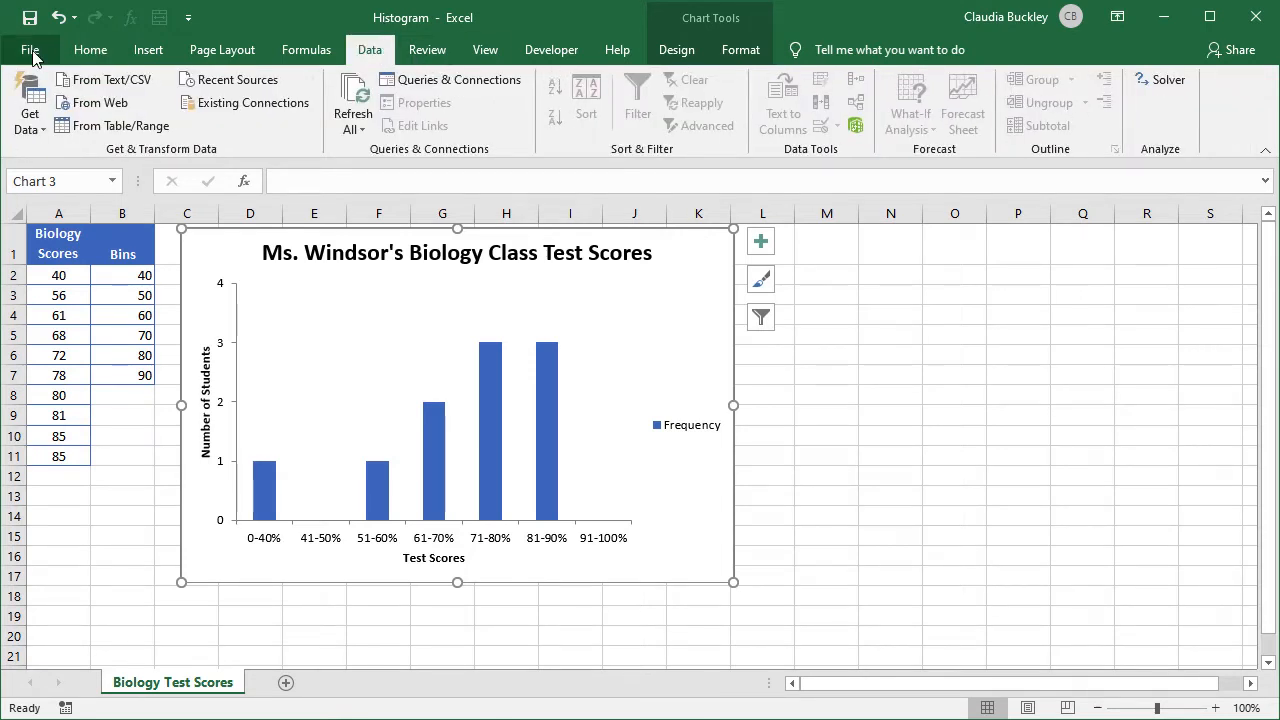
pyautogui.click(30, 50)
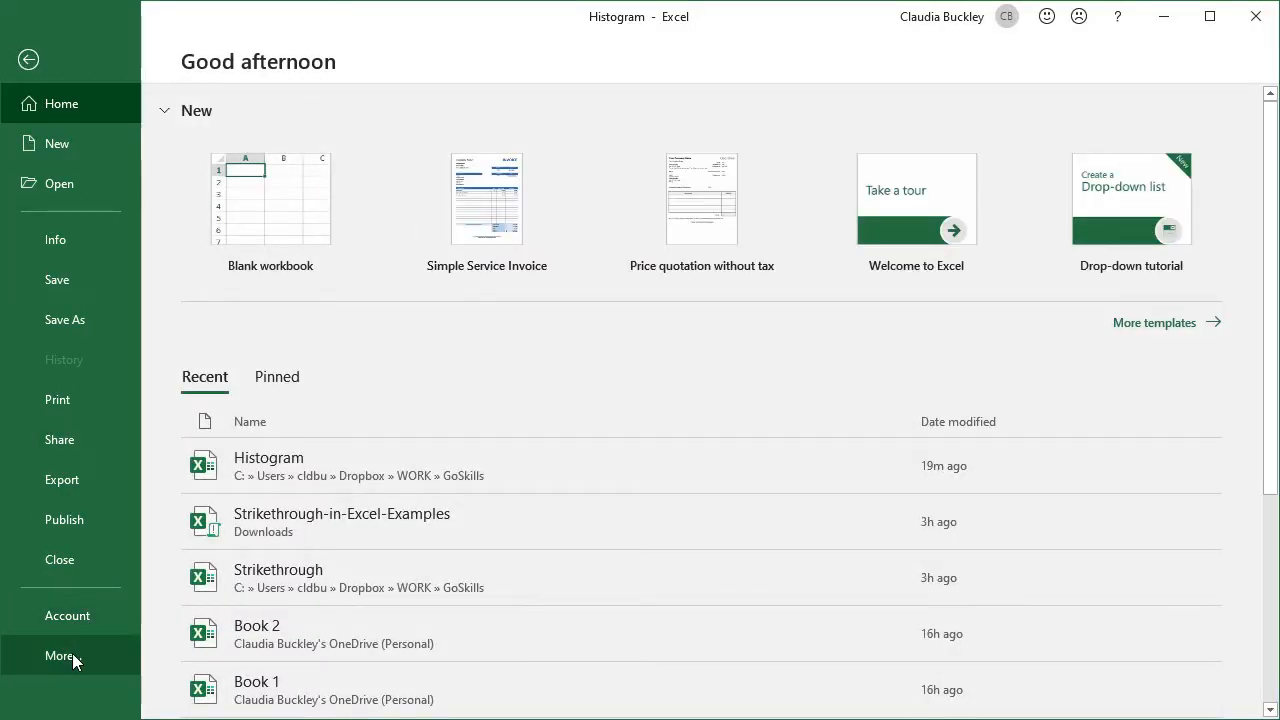
pyautogui.click(60, 656)
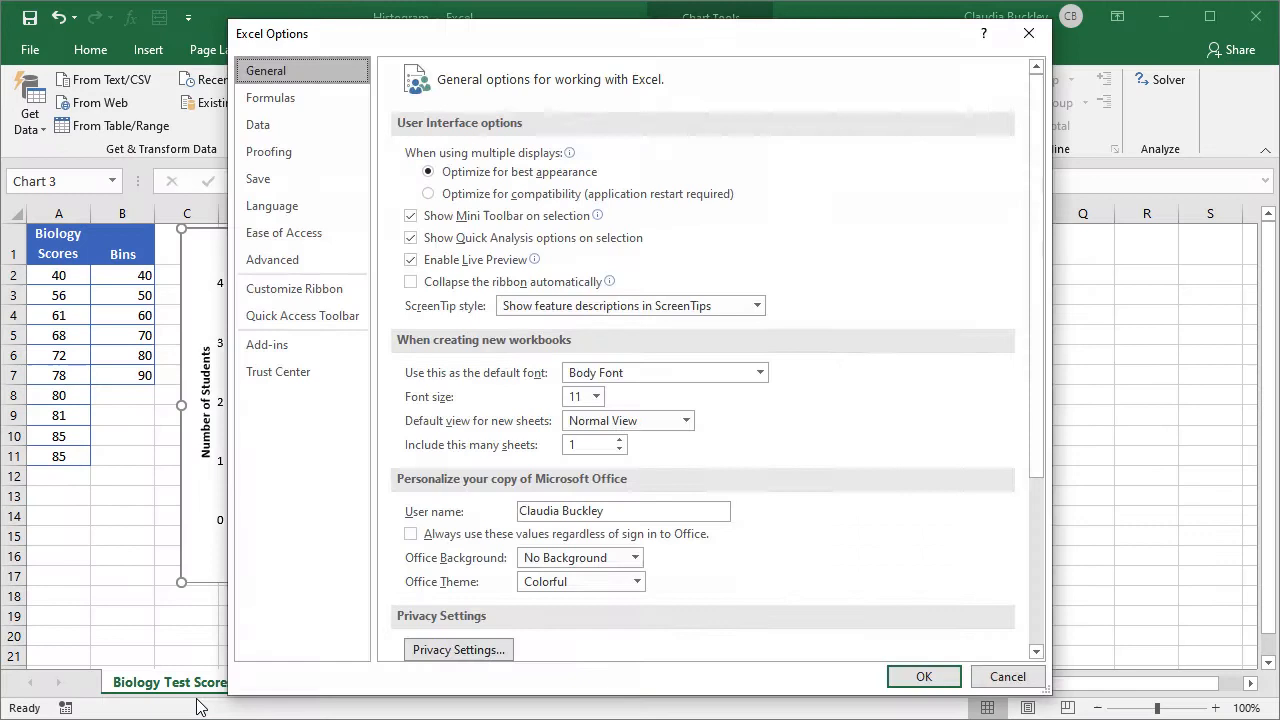
pyautogui.moveTo(212, 662)
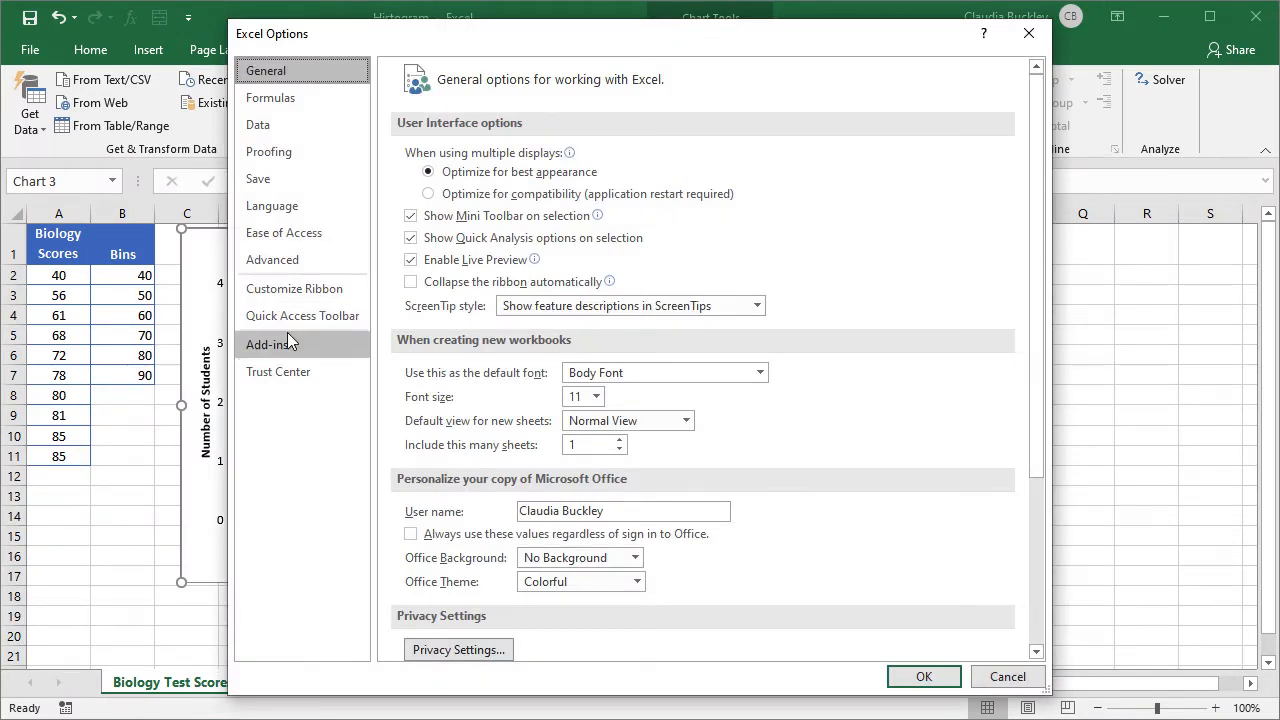
pyautogui.click(268, 344)
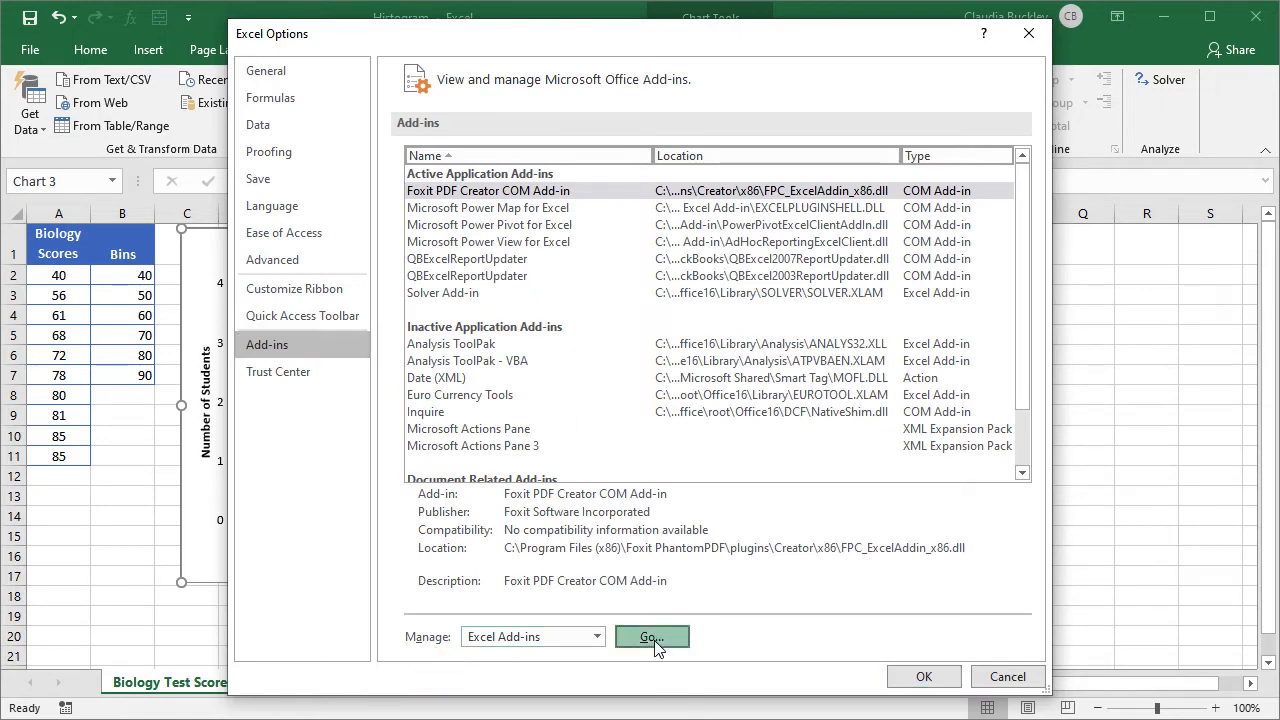
pyautogui.click(652, 636)
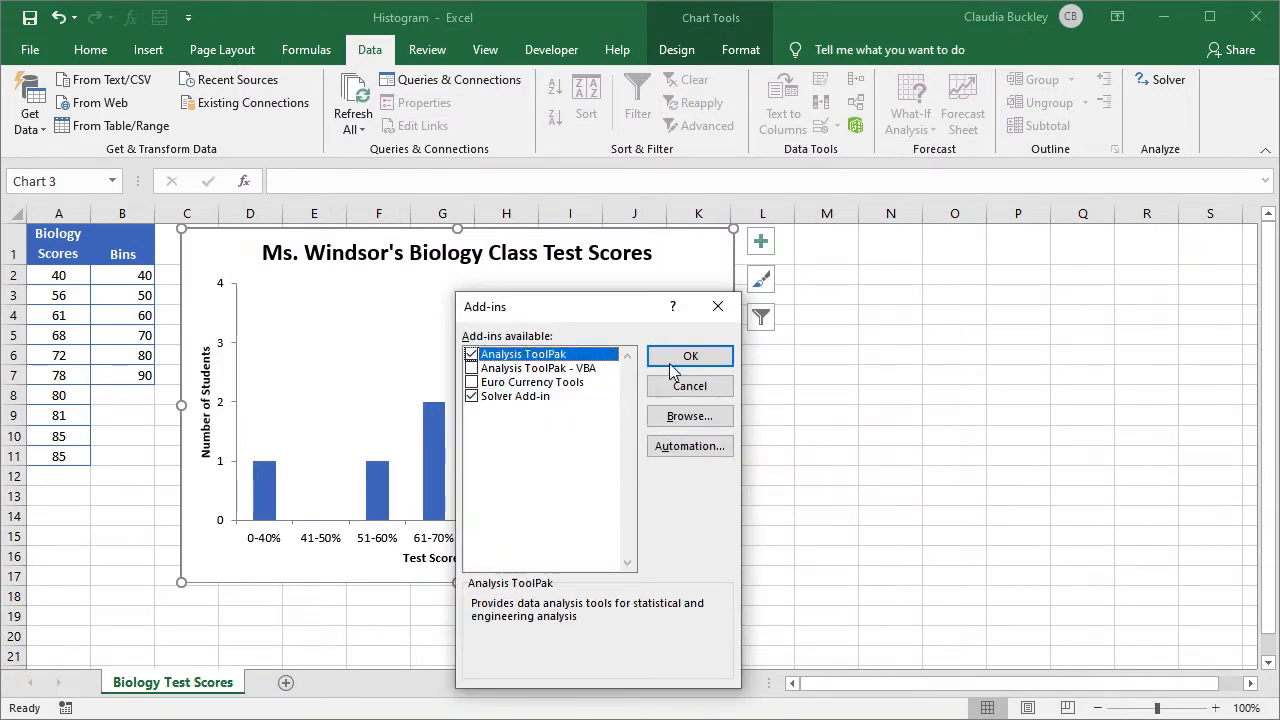
pyautogui.click(690, 356)
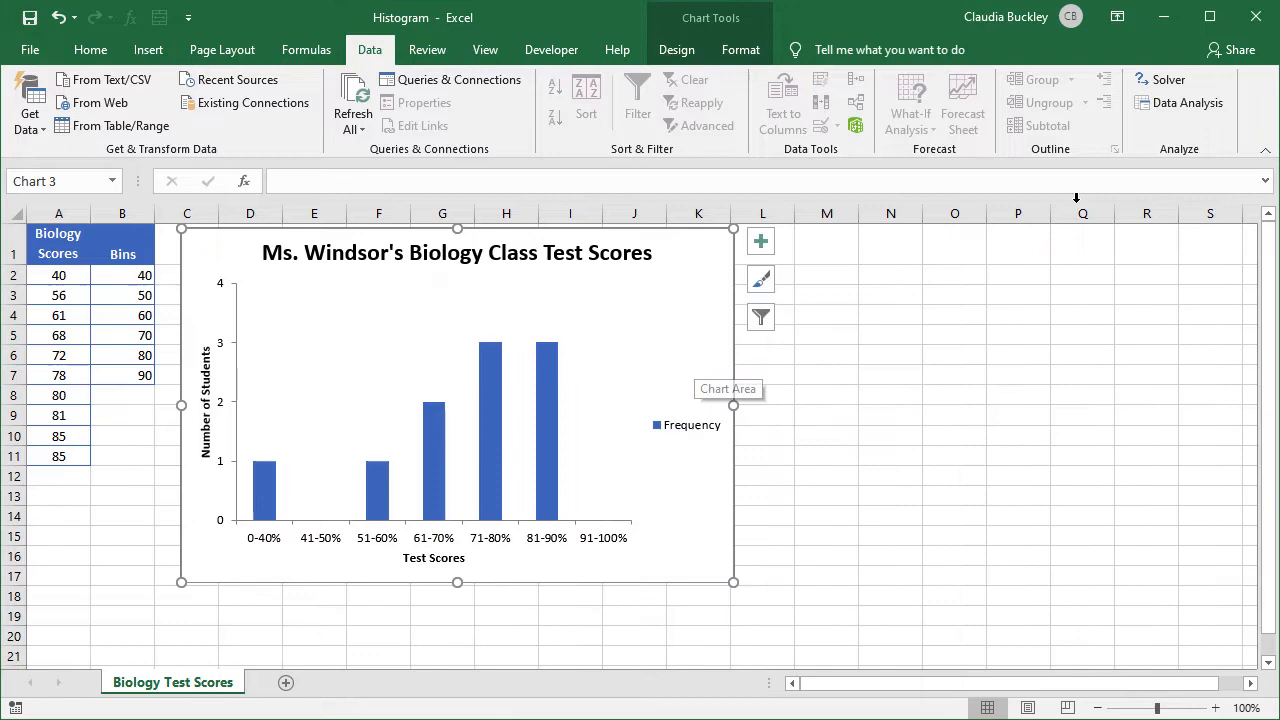
pyautogui.moveTo(1188, 102)
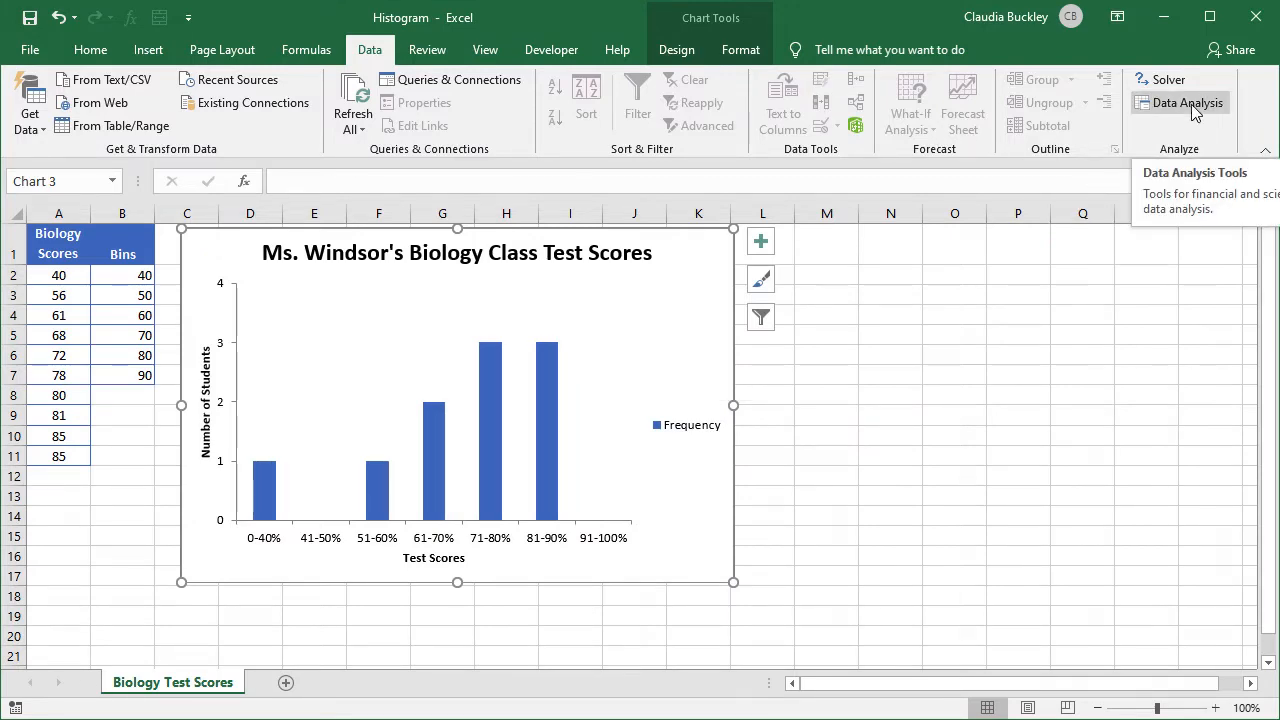
# Switch to the Daycare worksheet and highlight the babies' Months Old values
pyautogui.click(136, 682)
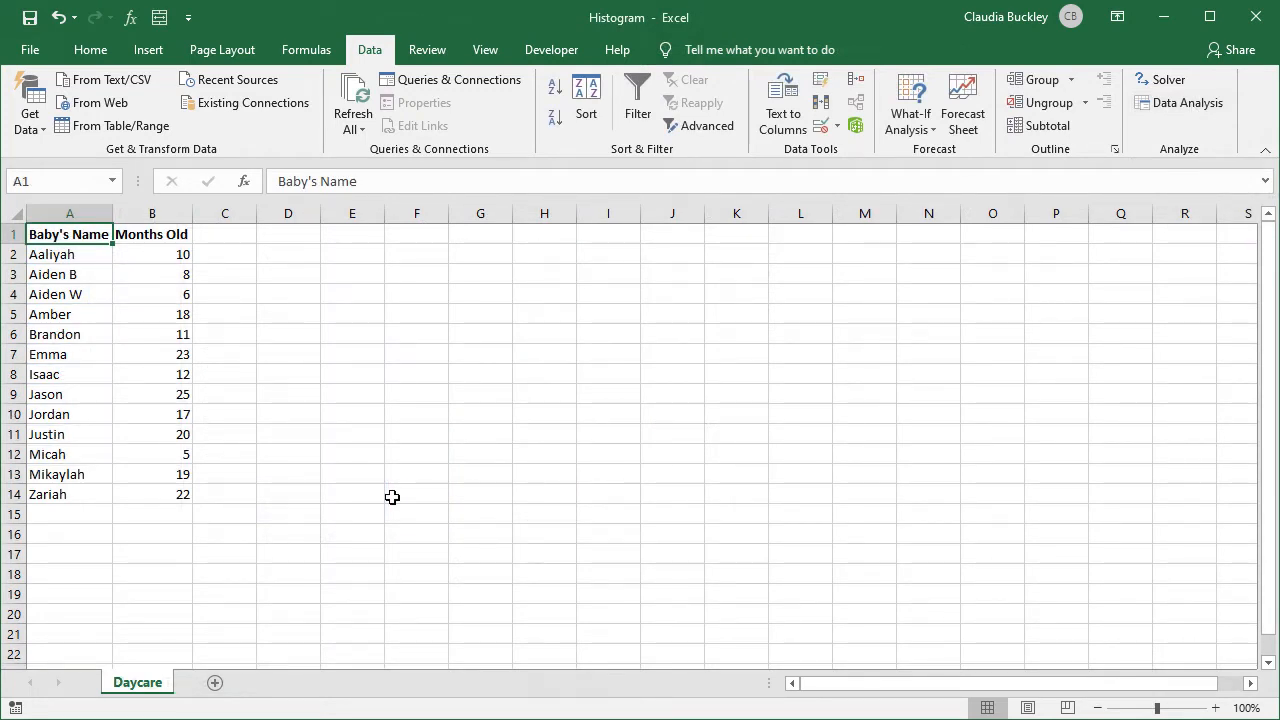
pyautogui.moveTo(152, 254); pyautogui.dragTo(152, 394)
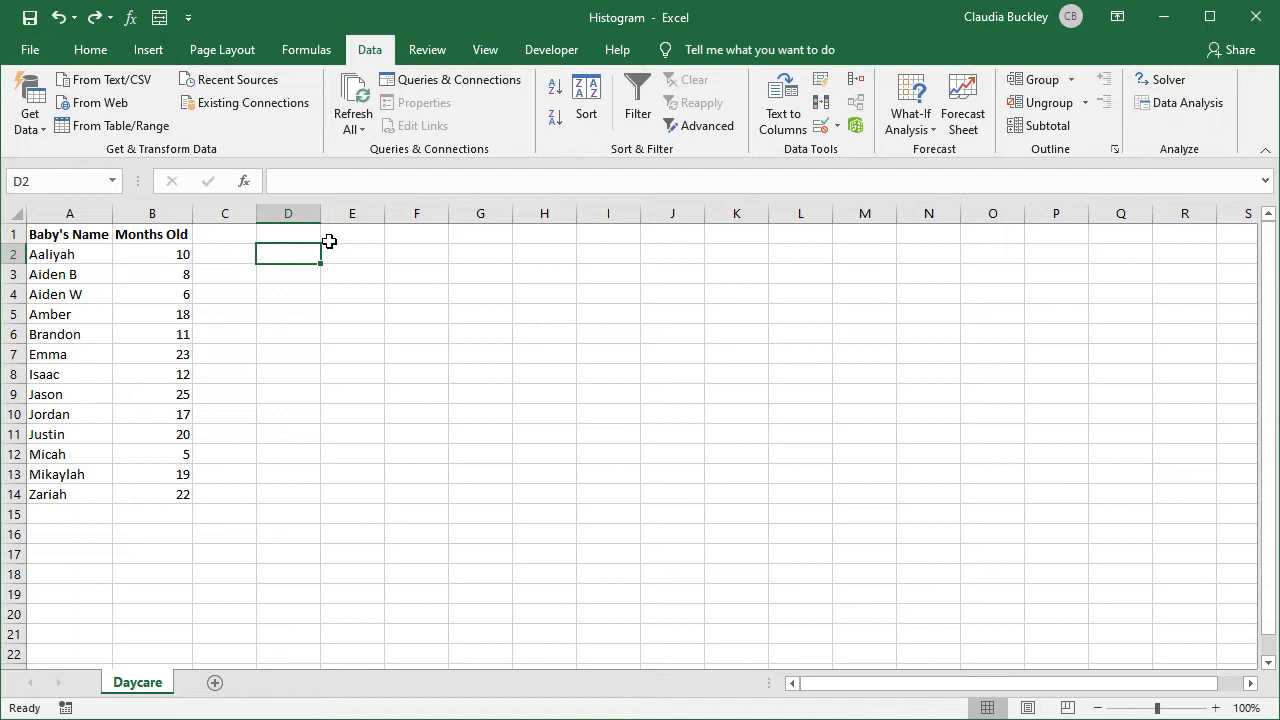
# Enter a Bins header in D1 with values 6, 12, 18, 24 below and make the header bold
pyautogui.write('Bins')
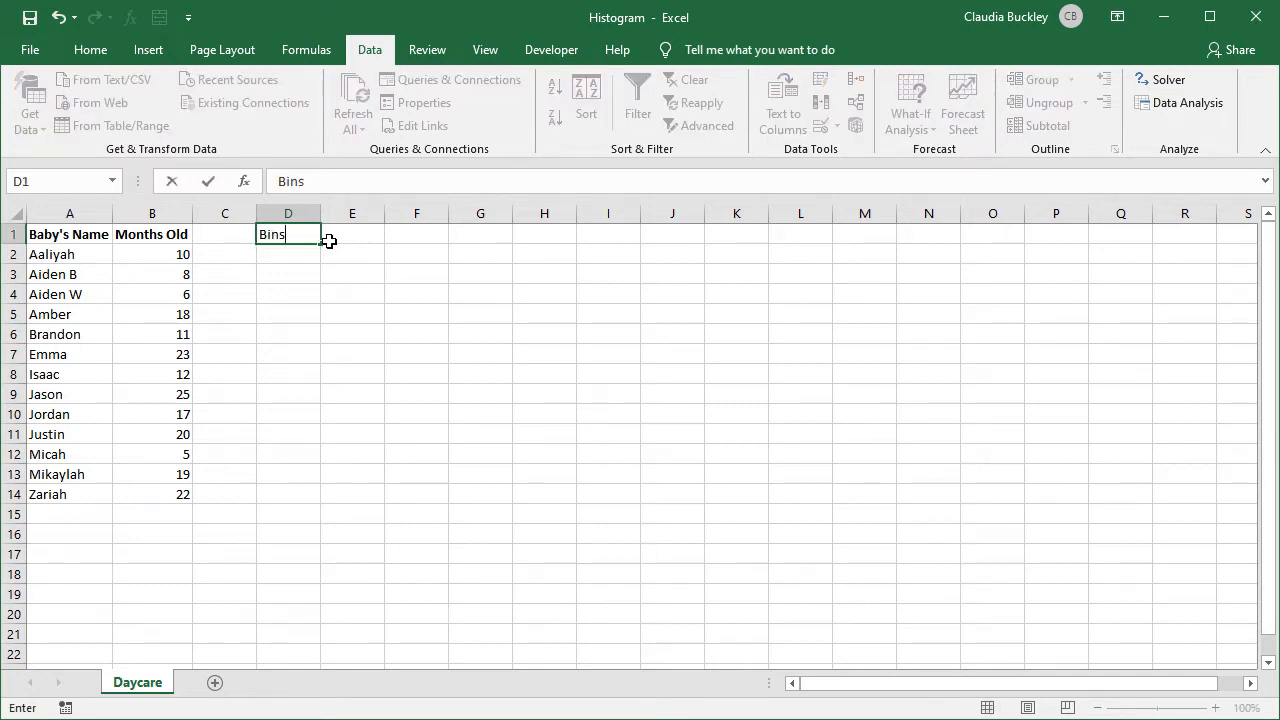
pyautogui.press('enter')
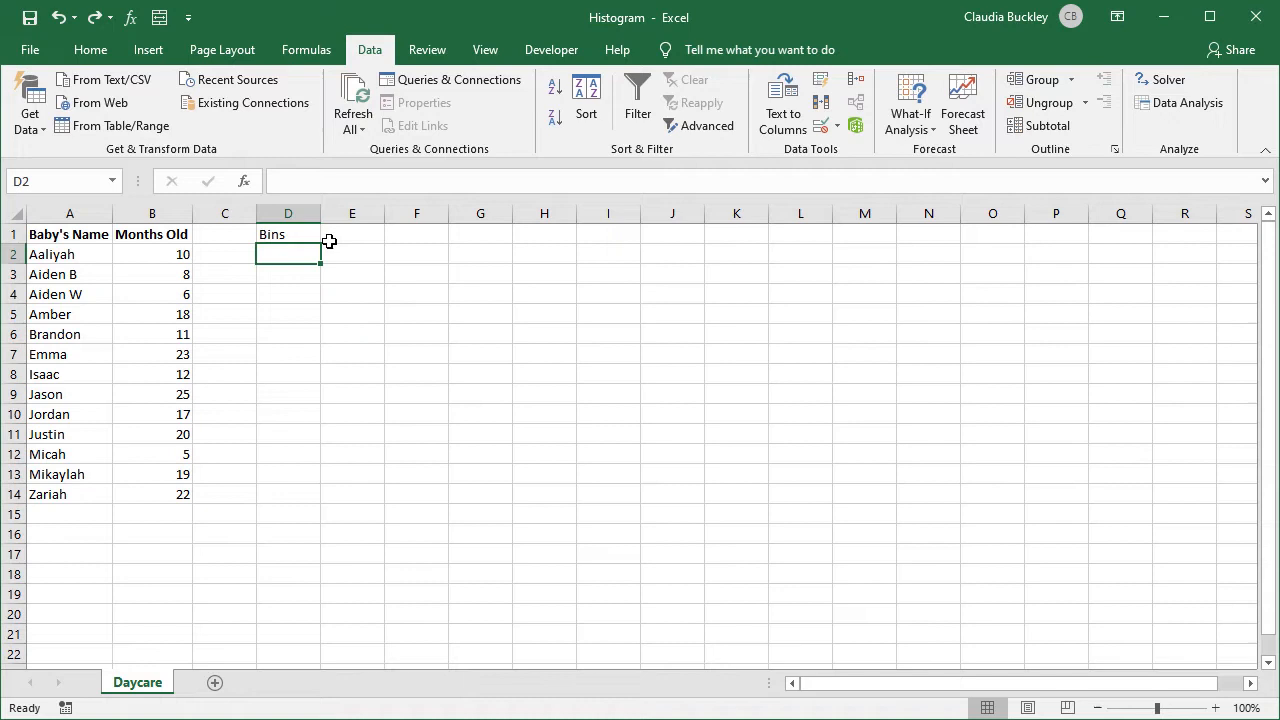
pyautogui.write('6')
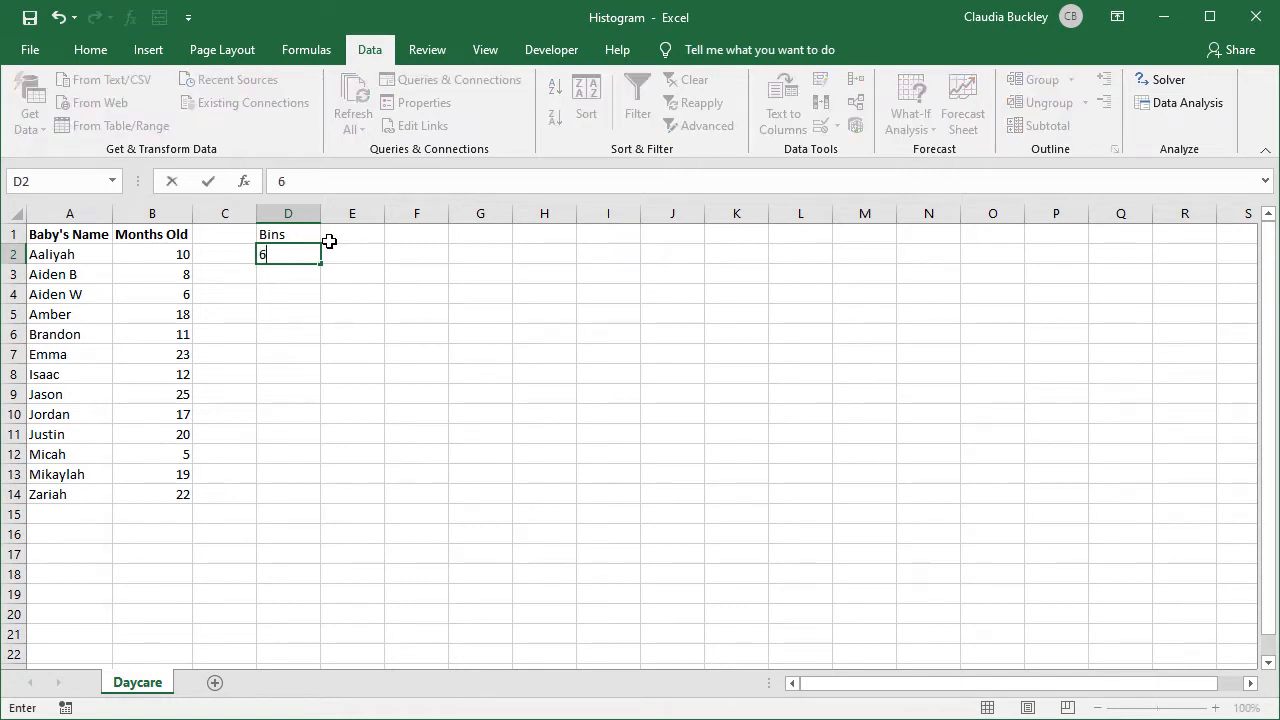
pyautogui.write('12')
pyautogui.click(288, 294)
pyautogui.write('18')
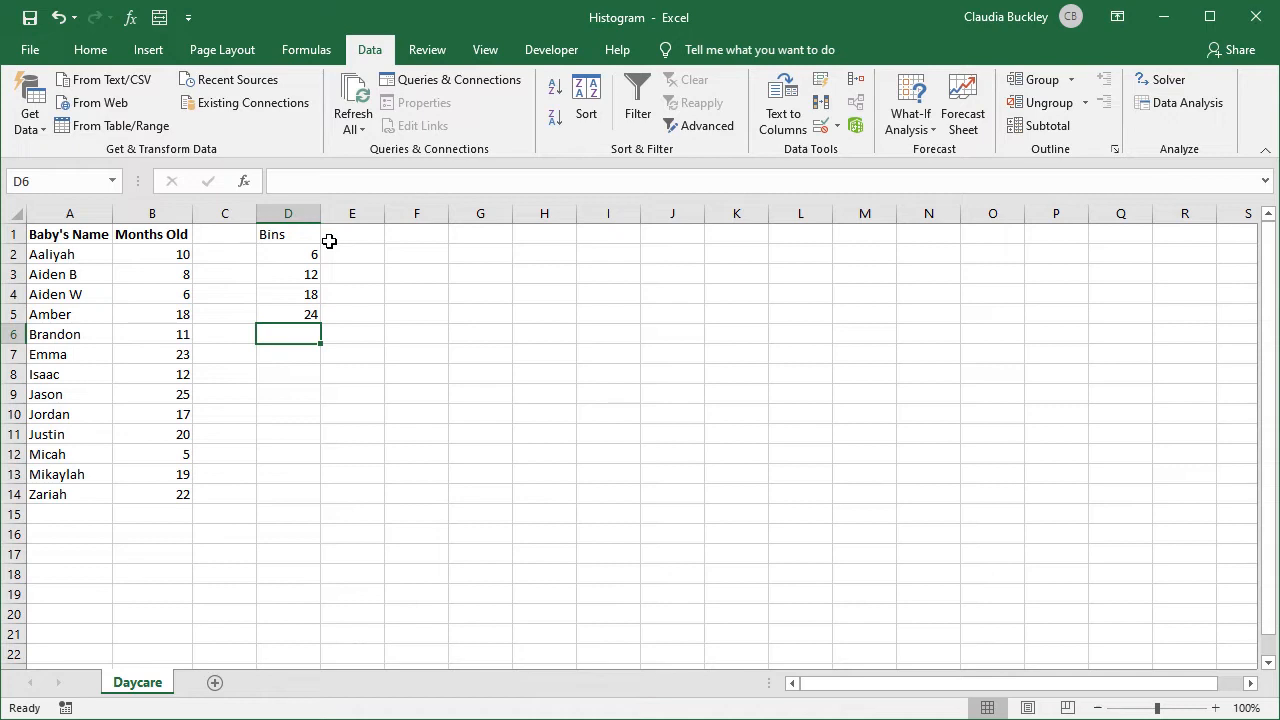
pyautogui.click(288, 314)
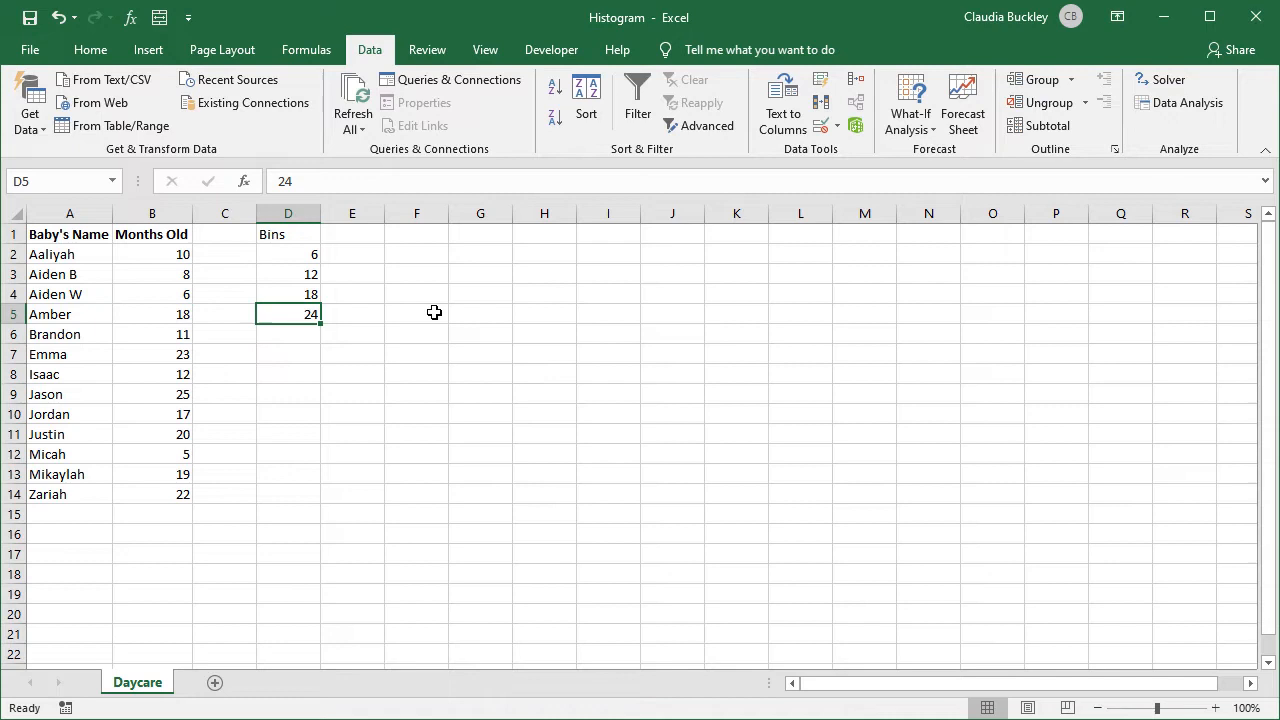
pyautogui.moveTo(338, 336)
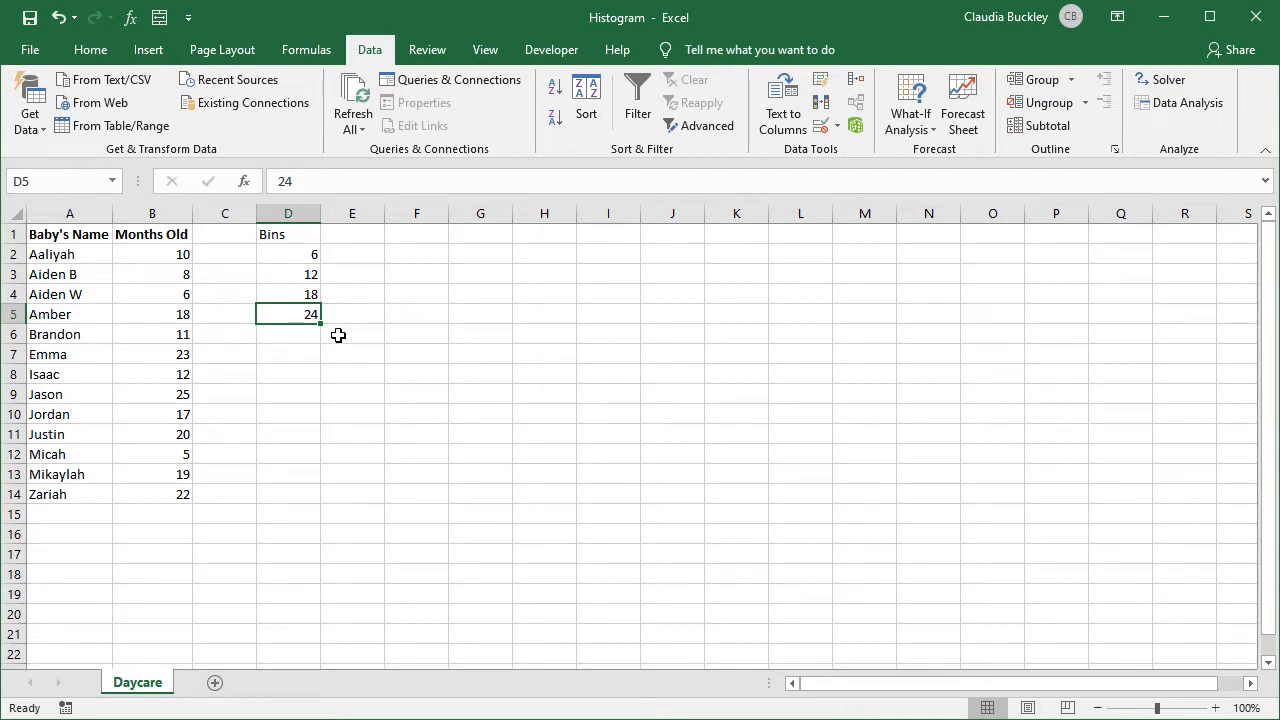
pyautogui.click(288, 234)
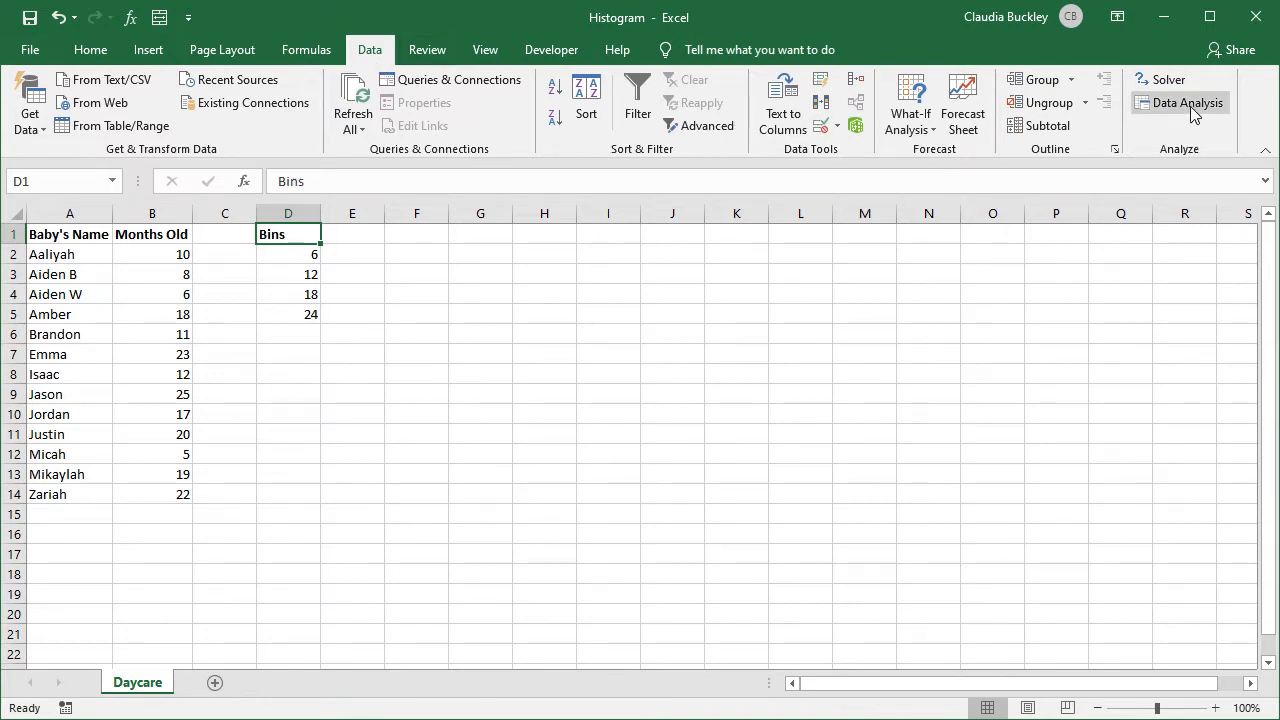
# Start a Data Analysis Histogram with input range B2:B14 and bin range D2:D5
pyautogui.click(1186, 102)
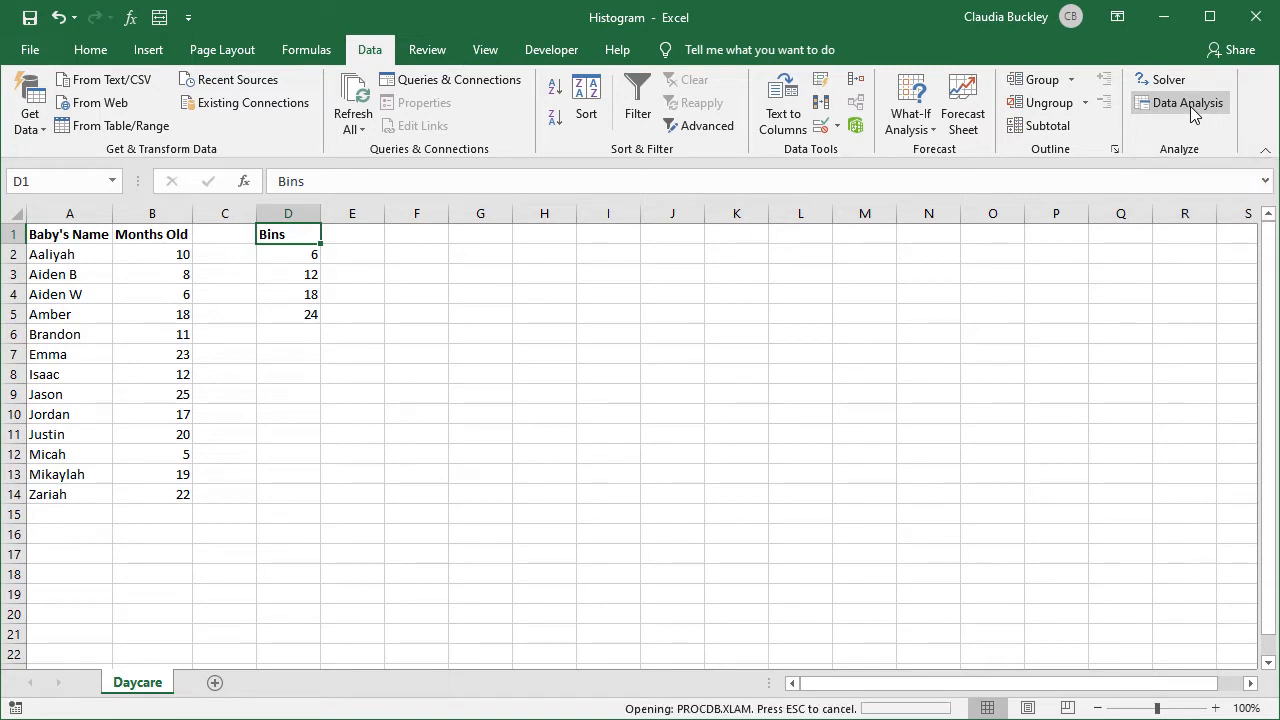
pyautogui.click(1186, 102)
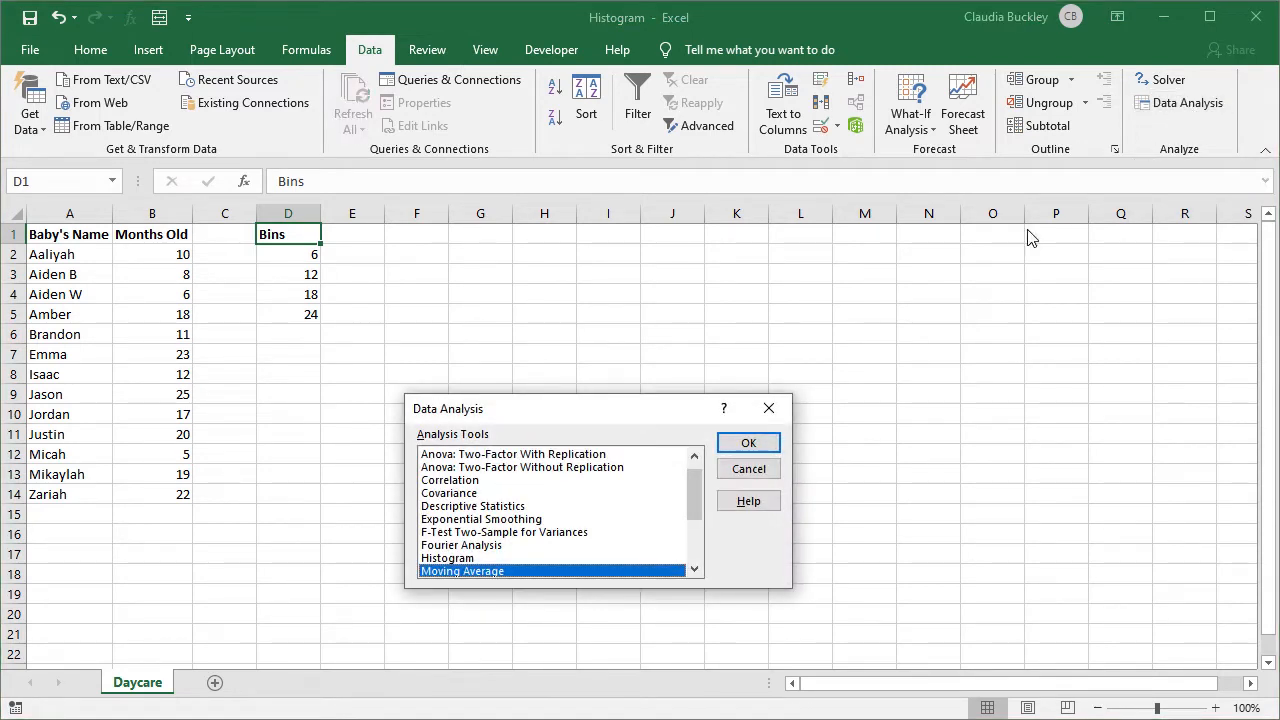
pyautogui.click(448, 556)
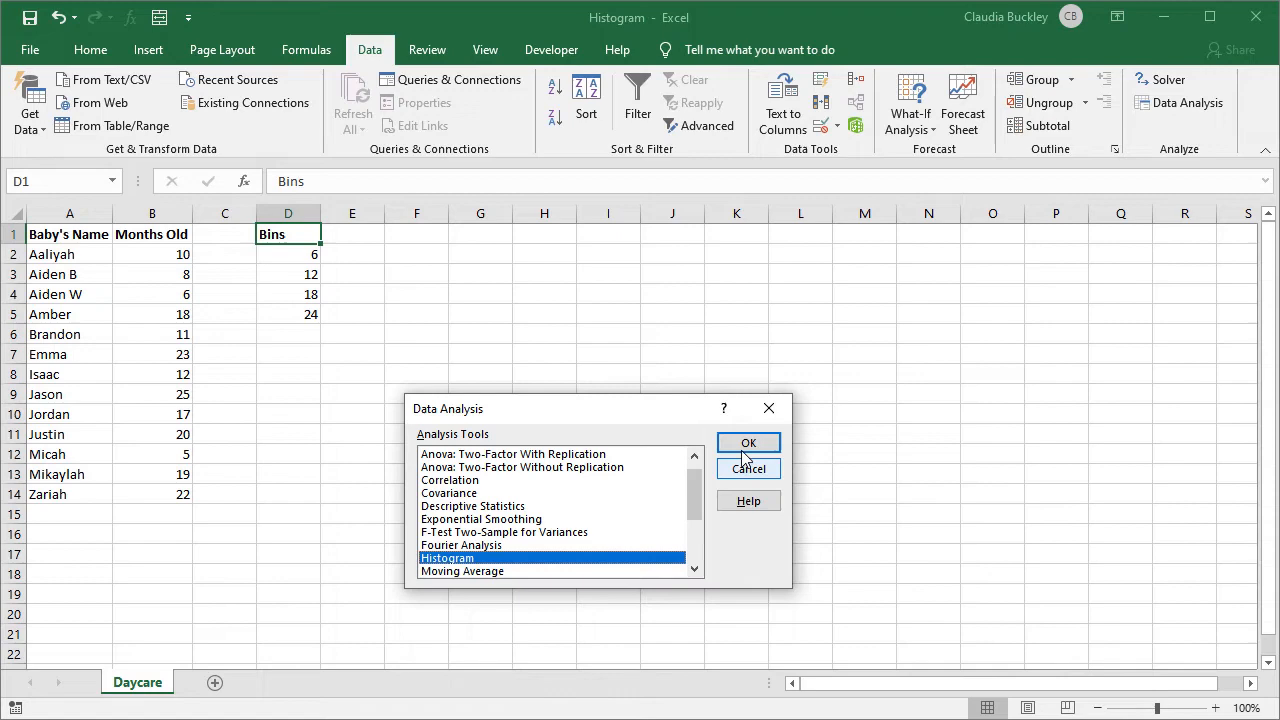
pyautogui.click(748, 444)
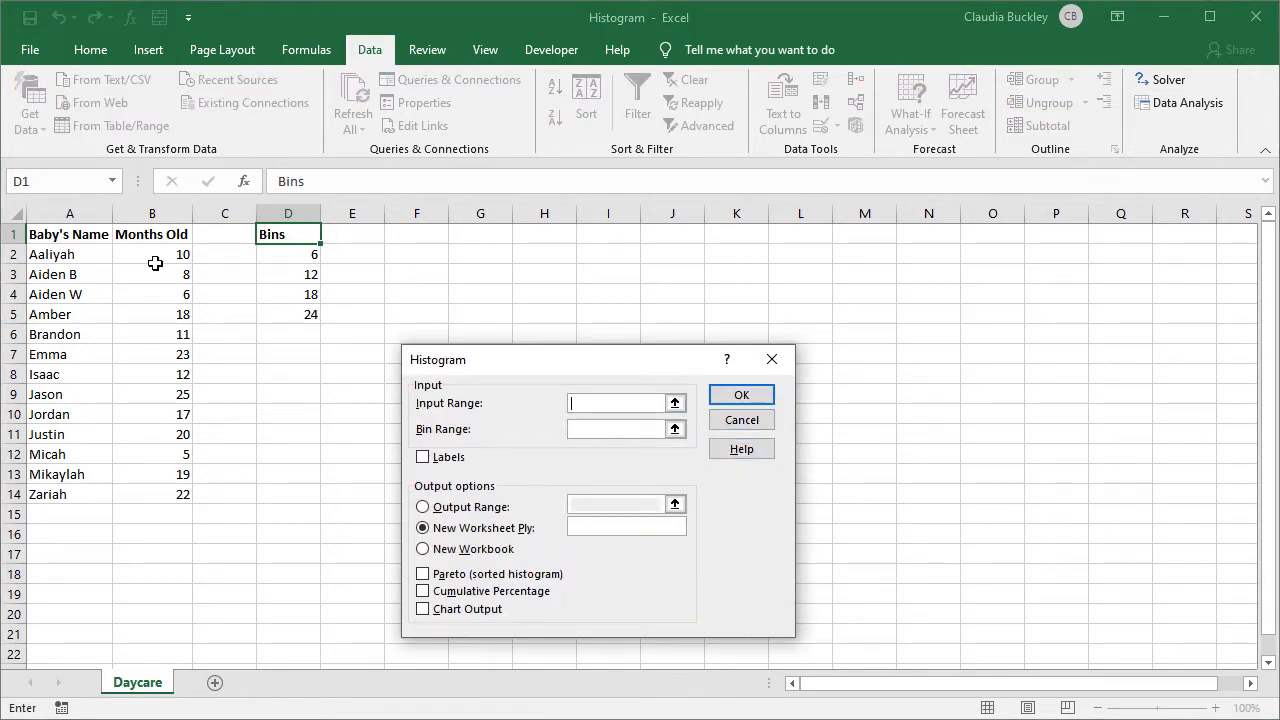
pyautogui.moveTo(152, 254); pyautogui.dragTo(152, 494)
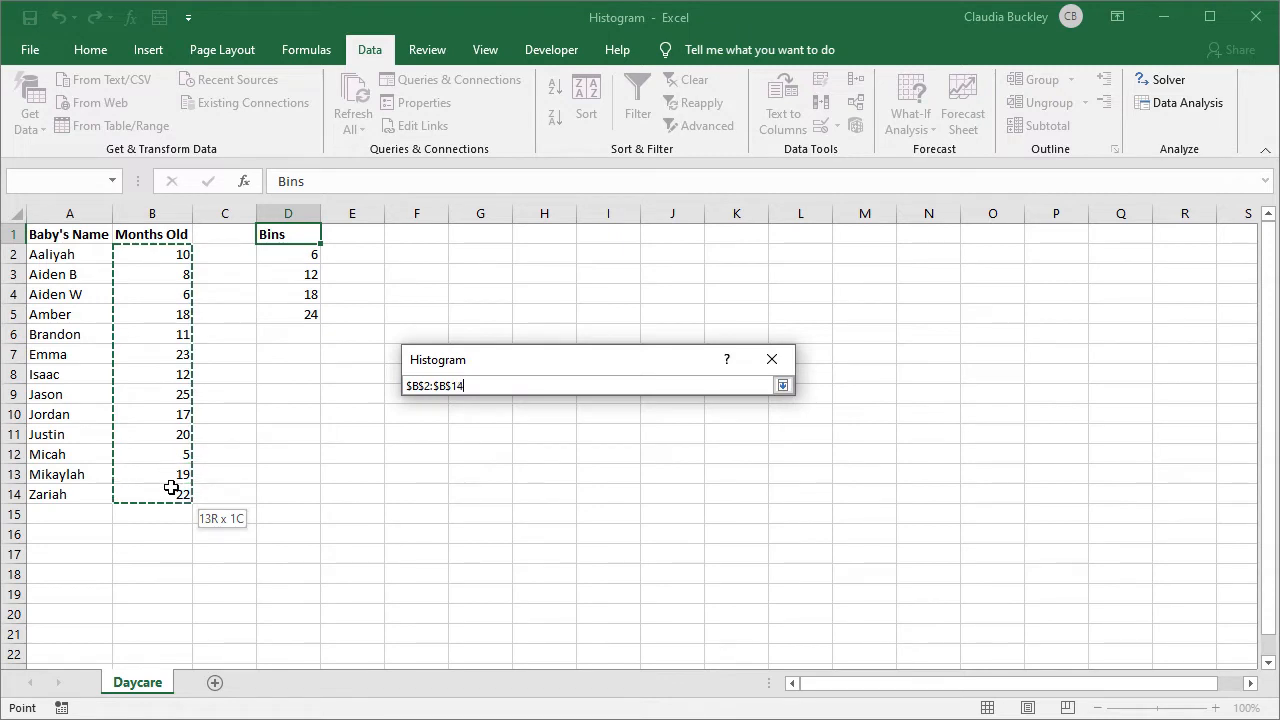
pyautogui.click(784, 384)
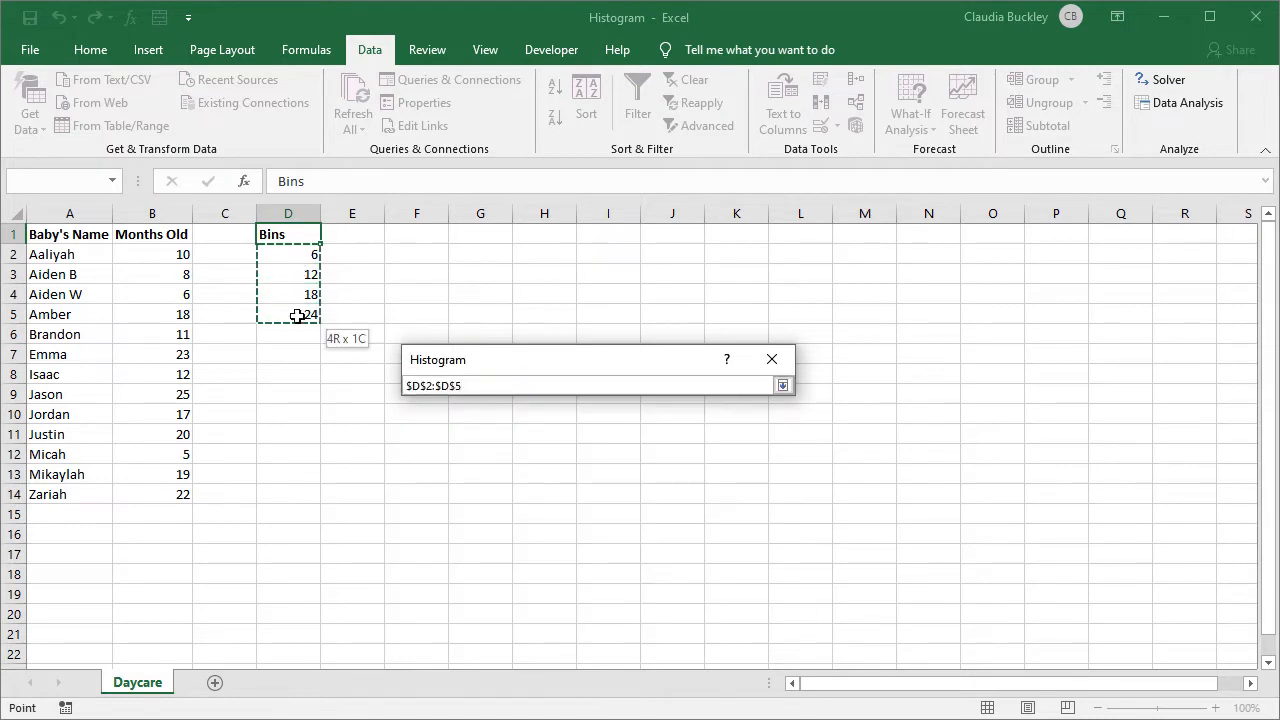
pyautogui.click(784, 384)
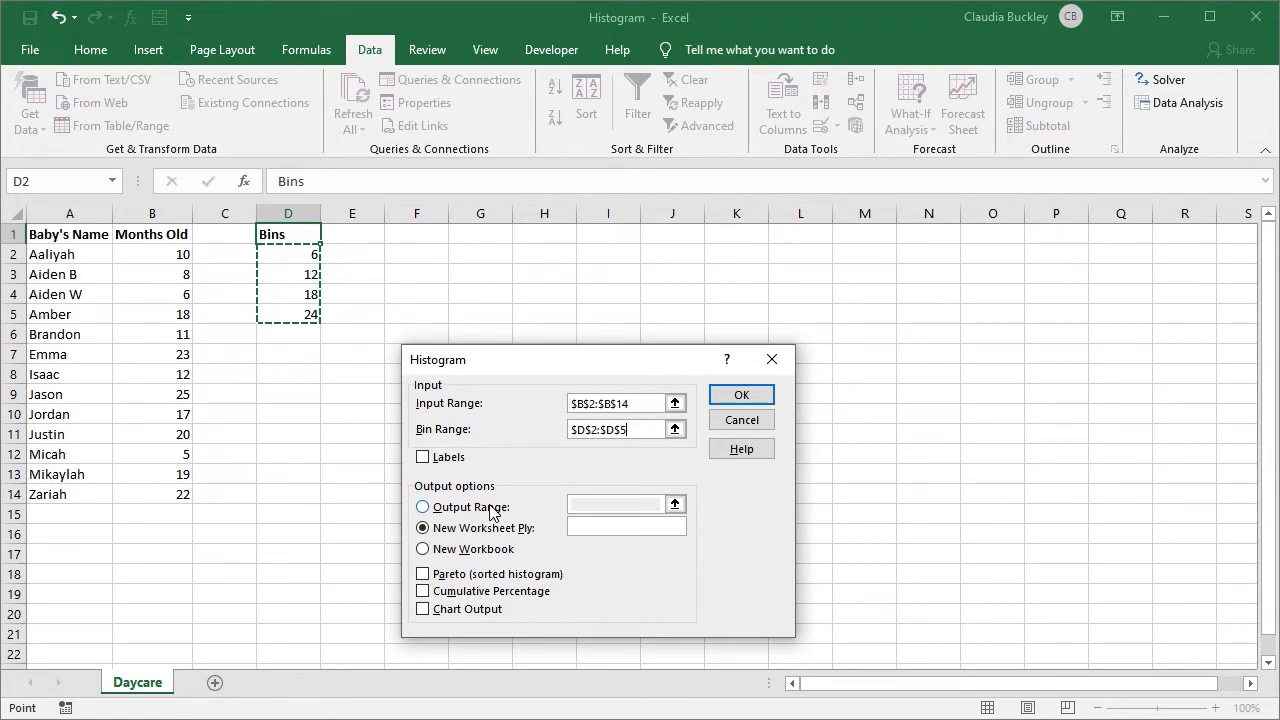
# Send the histogram output to cell F2 on this sheet with Chart Output ticked, and run it
pyautogui.click(422, 508)
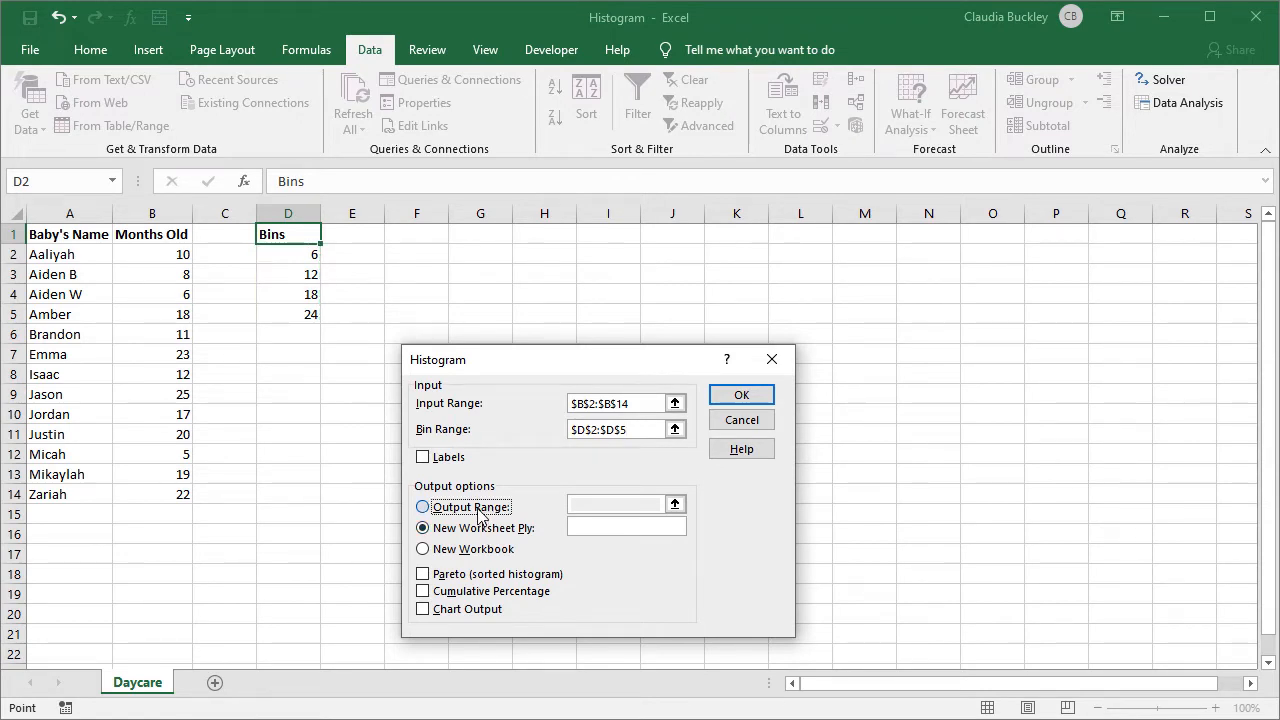
pyautogui.click(422, 508)
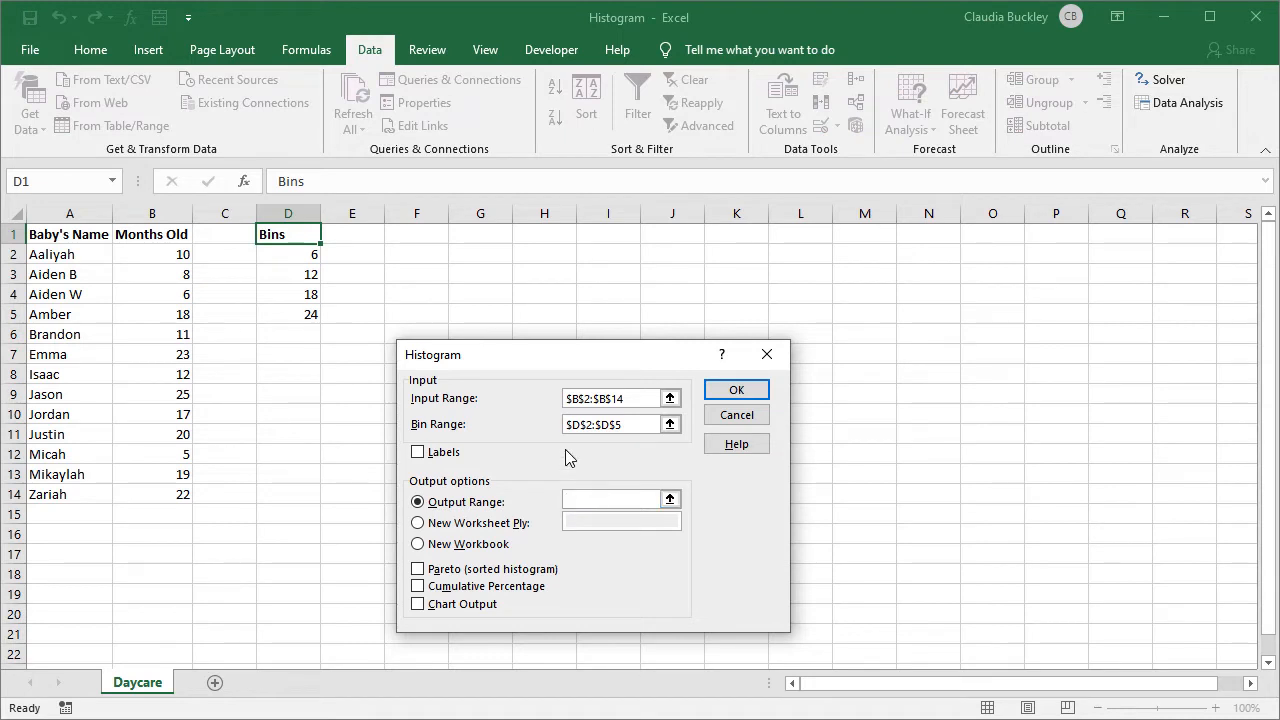
pyautogui.click(416, 252)
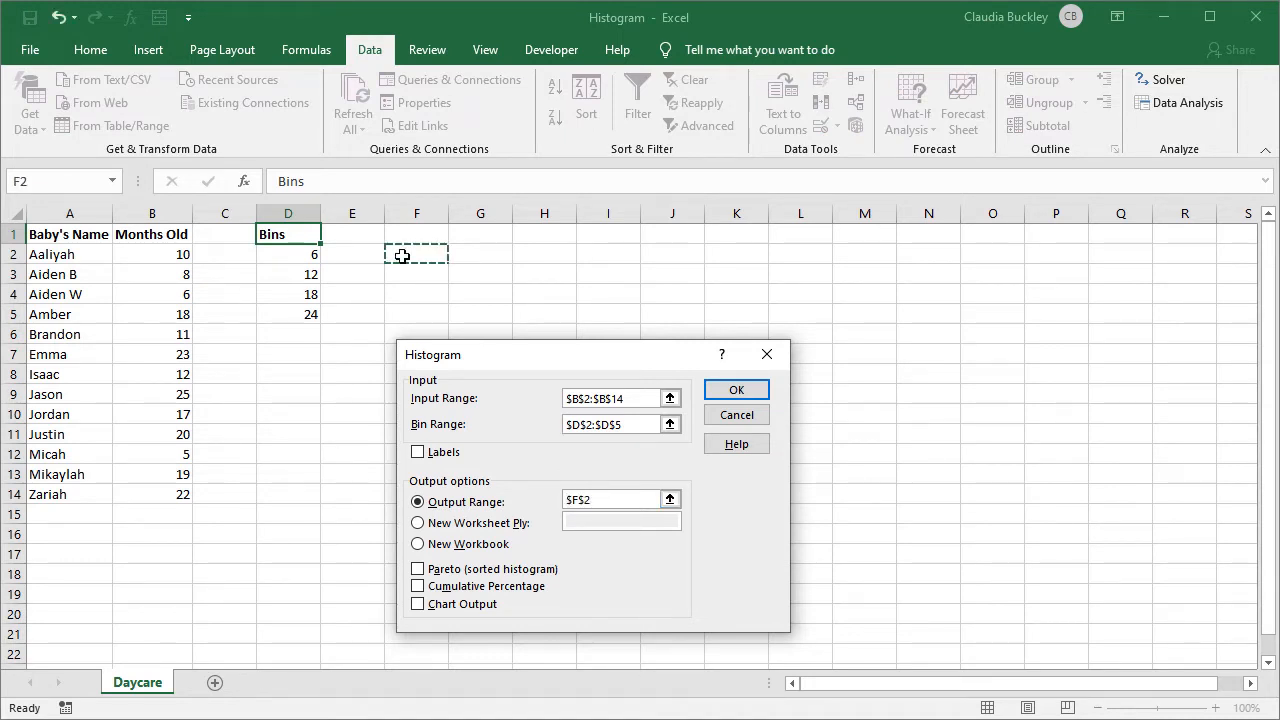
pyautogui.click(610, 500)
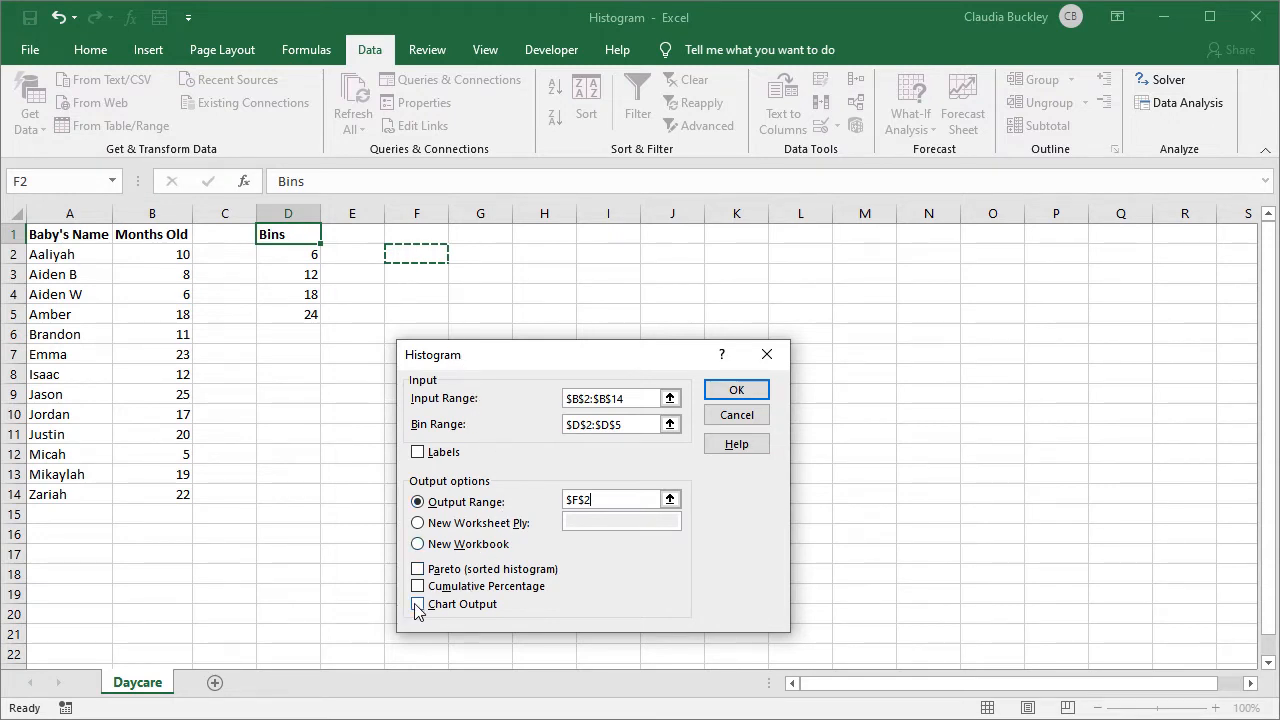
pyautogui.click(416, 604)
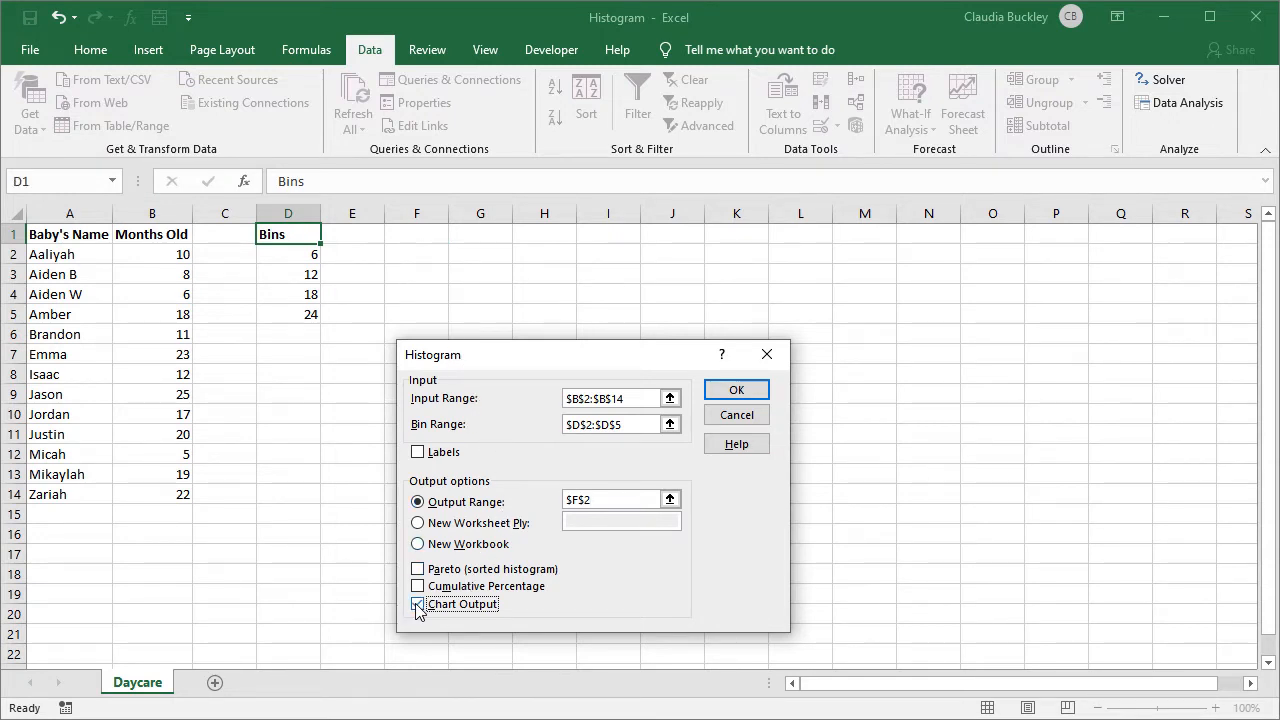
pyautogui.click(418, 604)
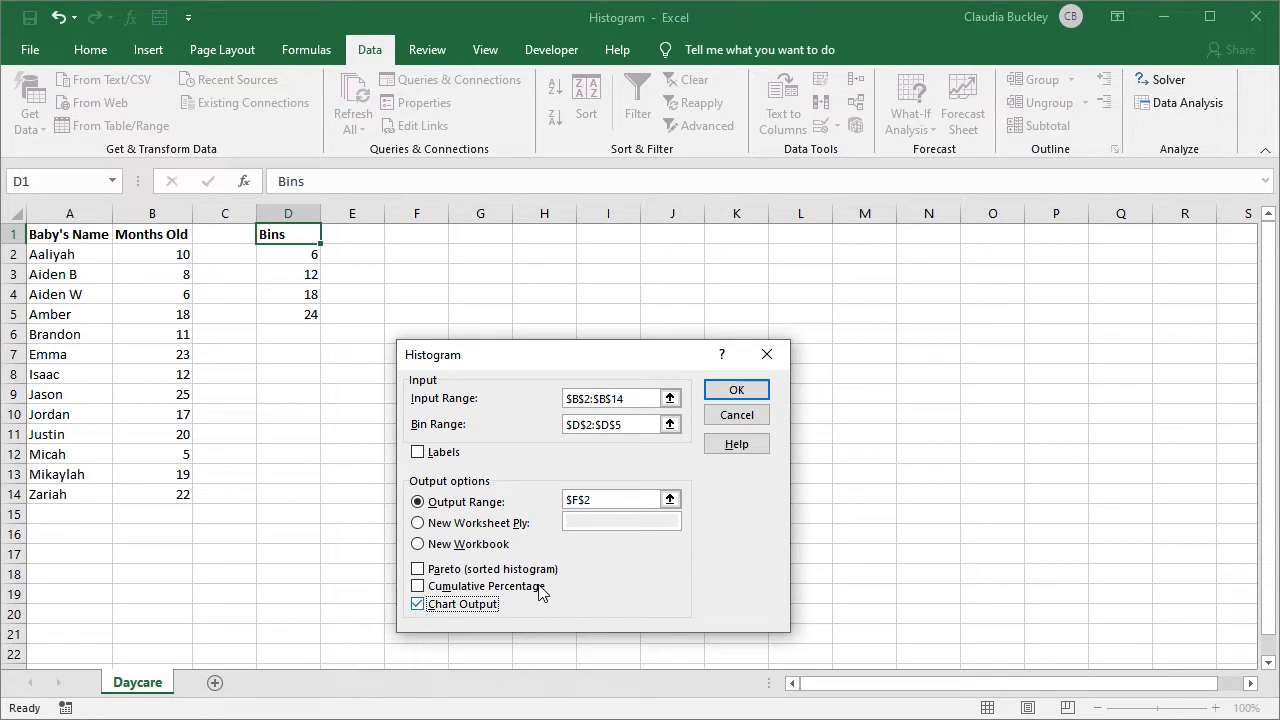
pyautogui.click(736, 388)
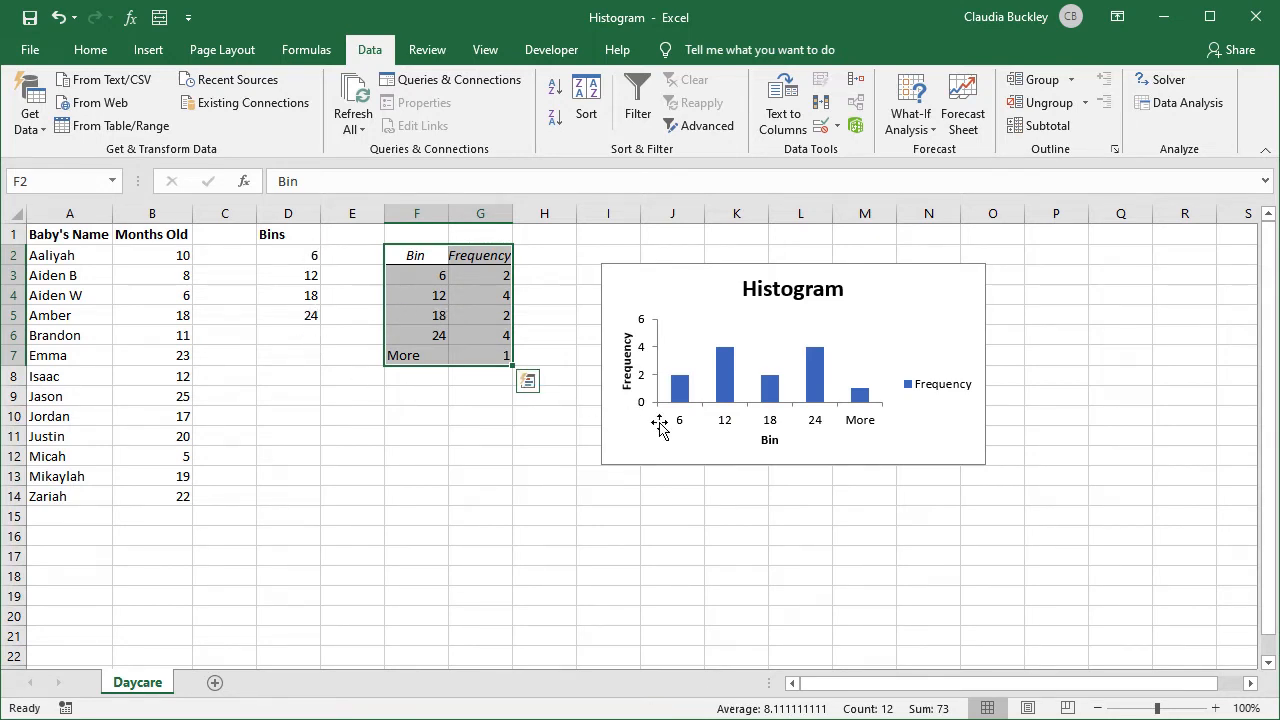
pyautogui.moveTo(862, 440)
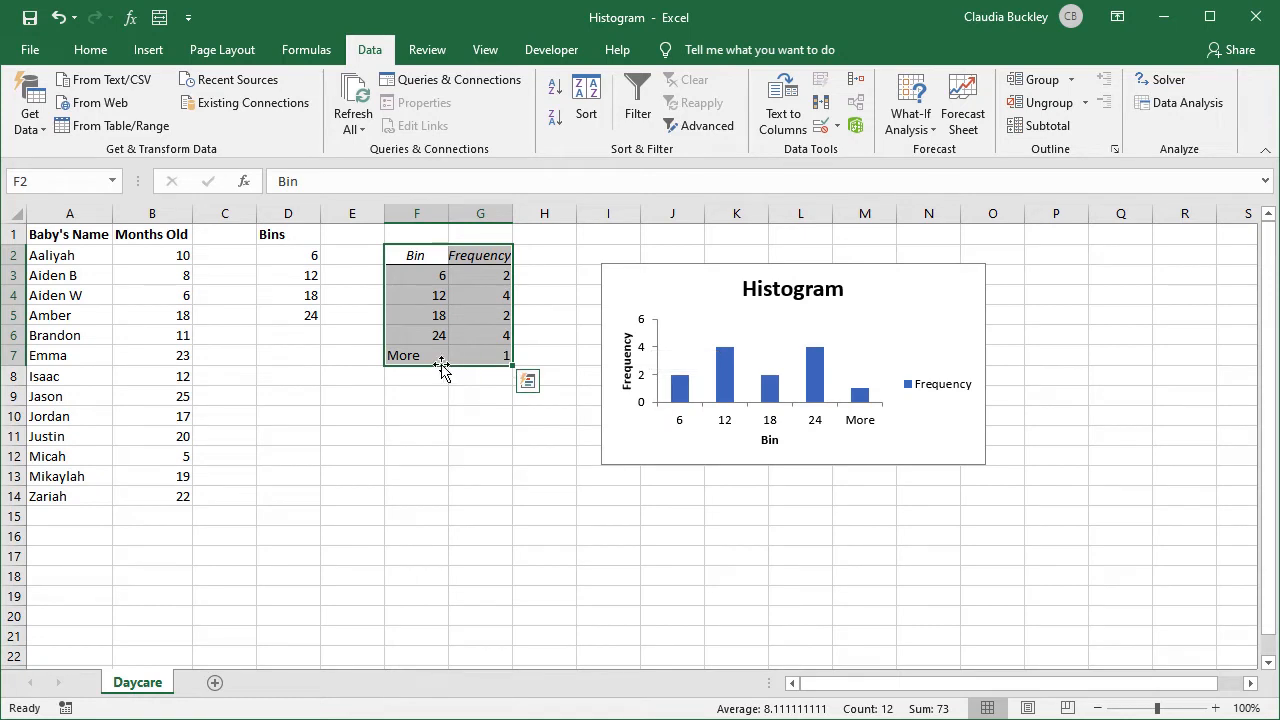
# Test editing the first age to 26 and the More count to 2, then revert the changes
pyautogui.click(416, 356)
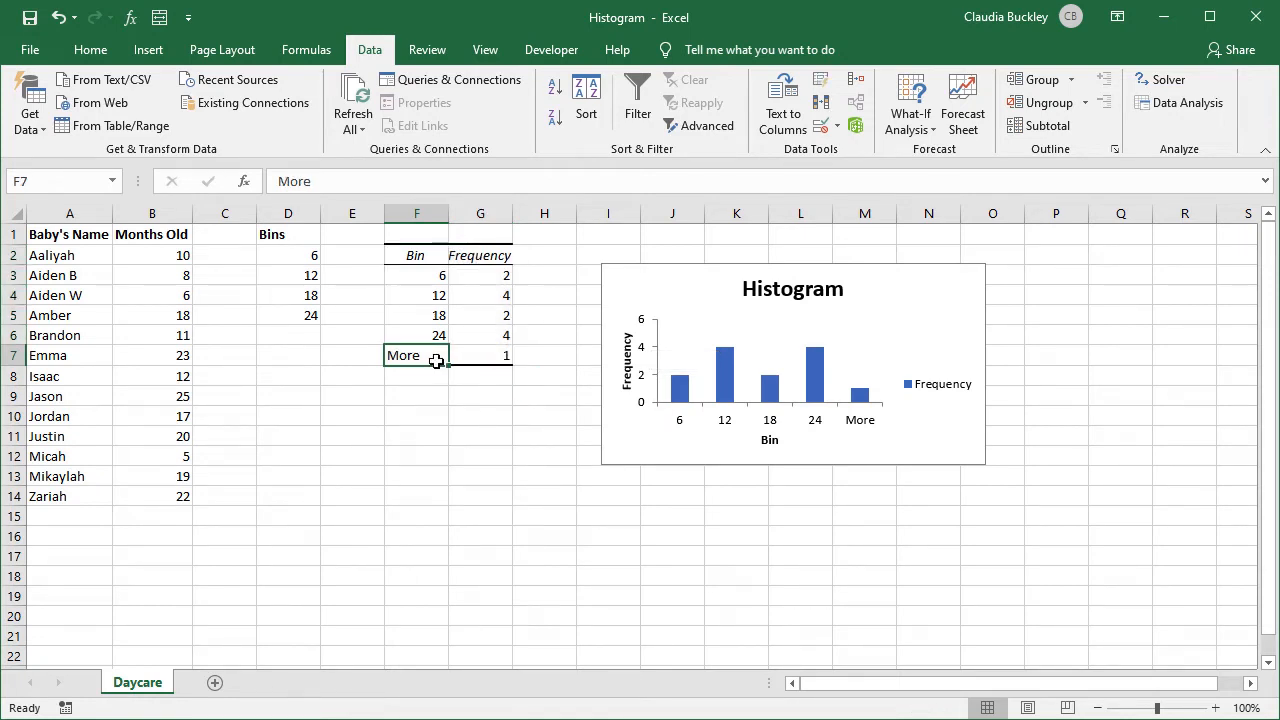
pyautogui.moveTo(452, 356)
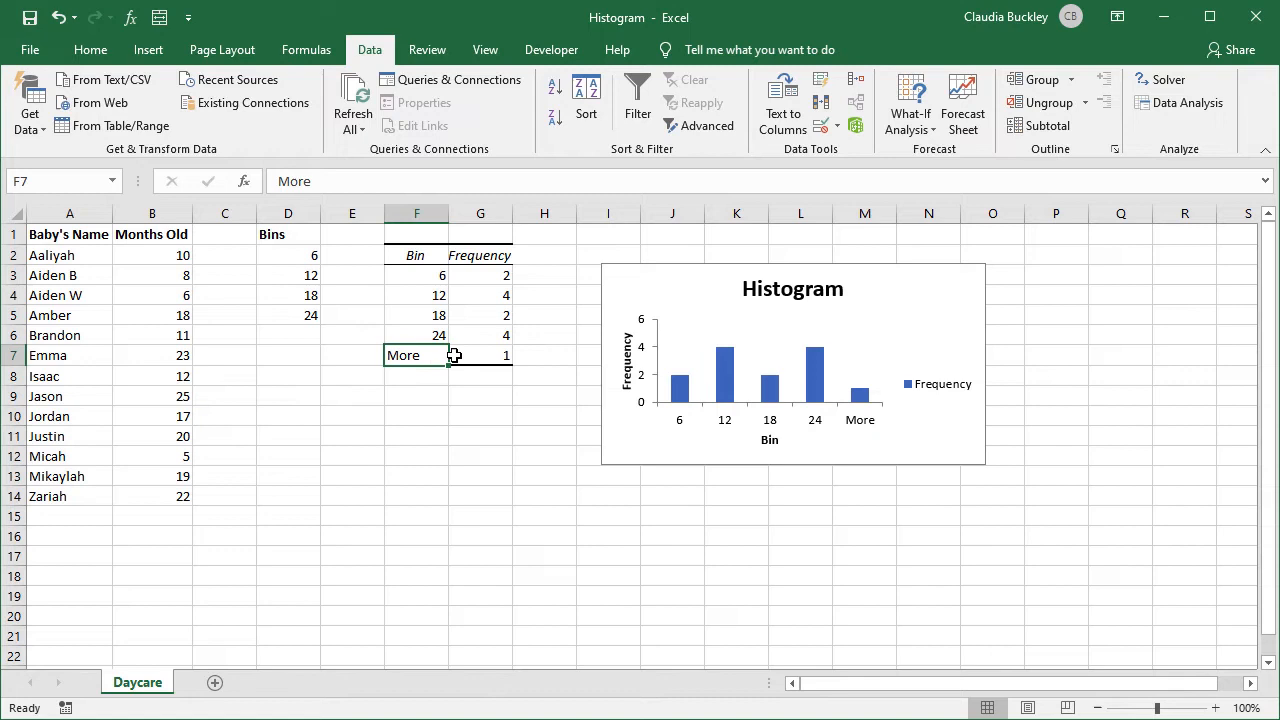
pyautogui.moveTo(864, 412)
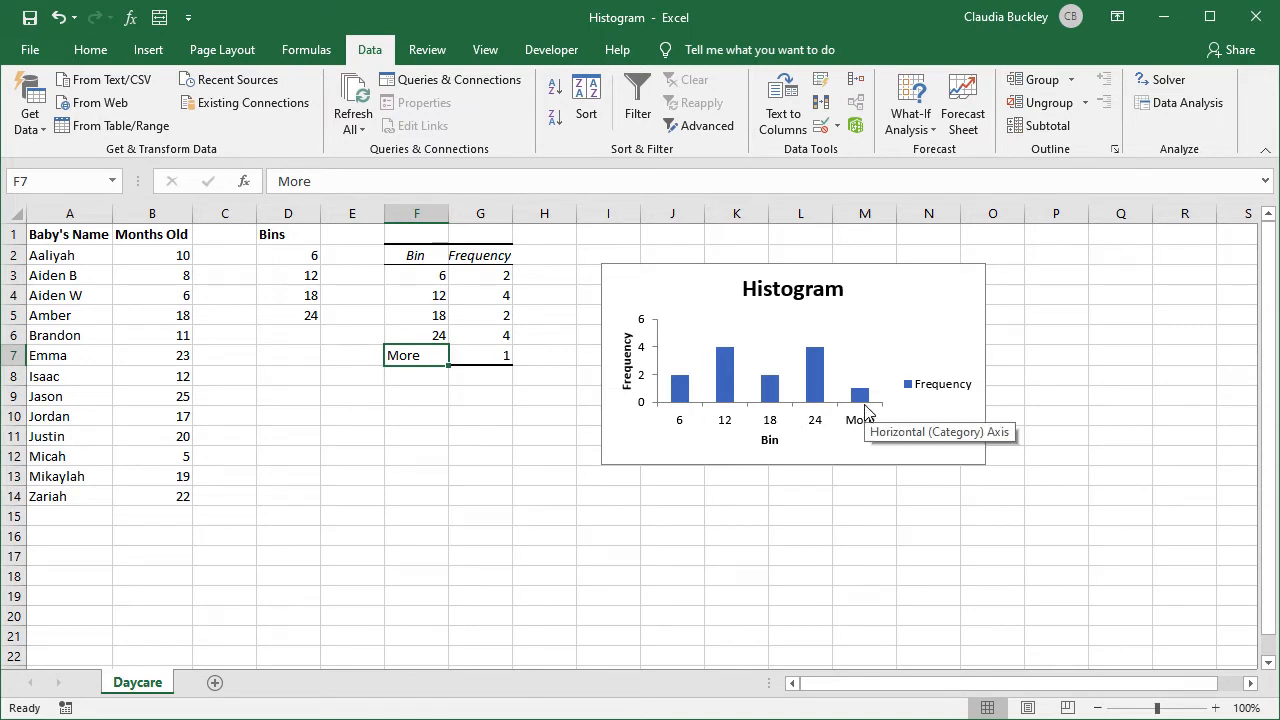
pyautogui.moveTo(832, 414)
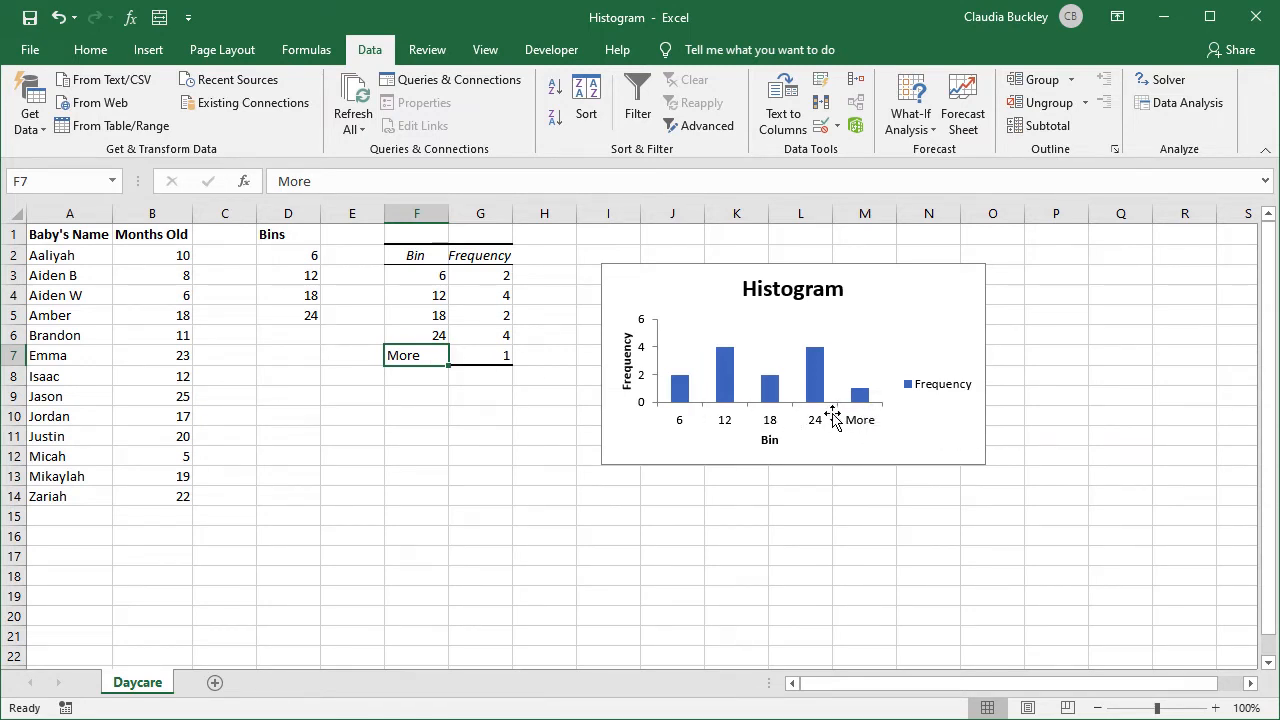
pyautogui.moveTo(736, 368)
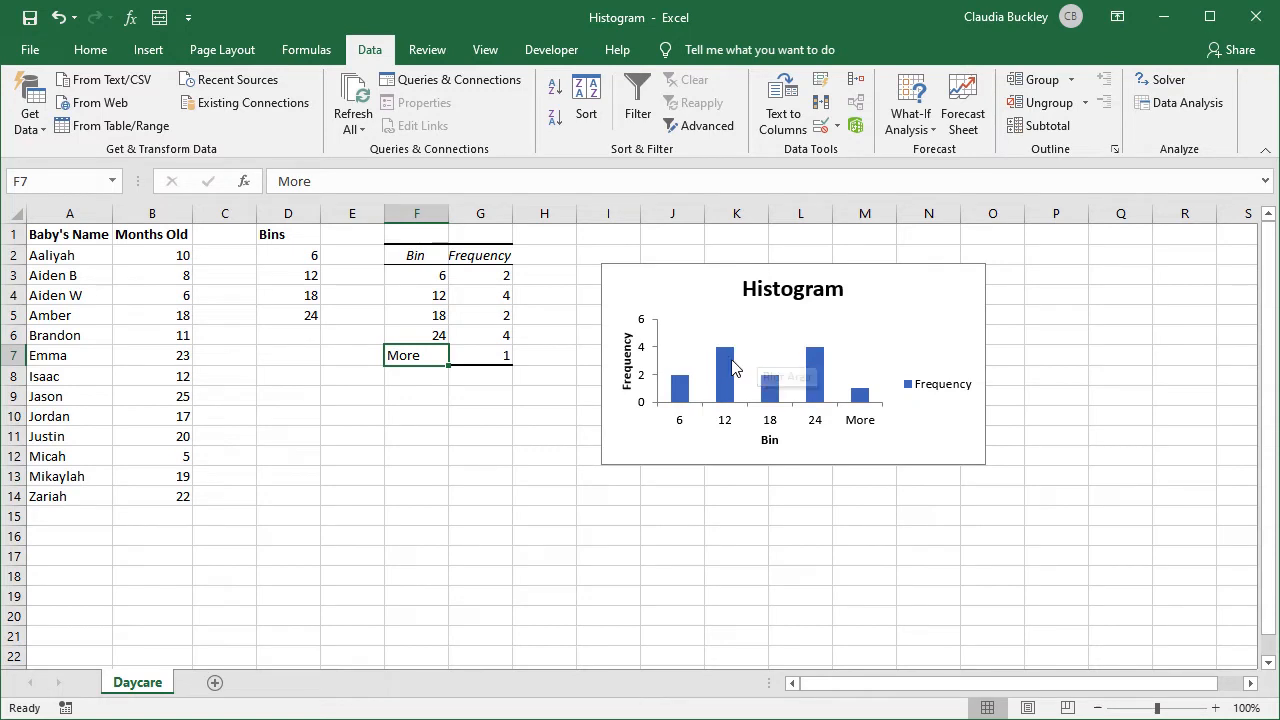
pyautogui.moveTo(692, 388)
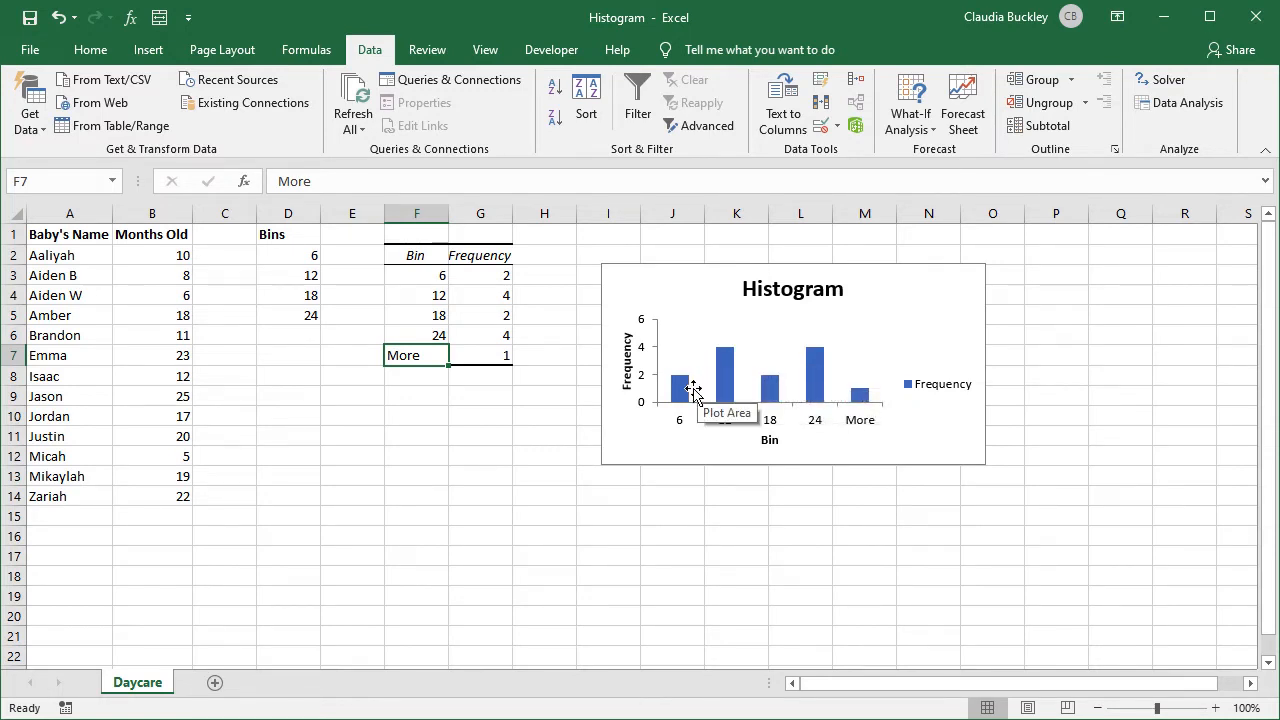
pyautogui.moveTo(170, 276)
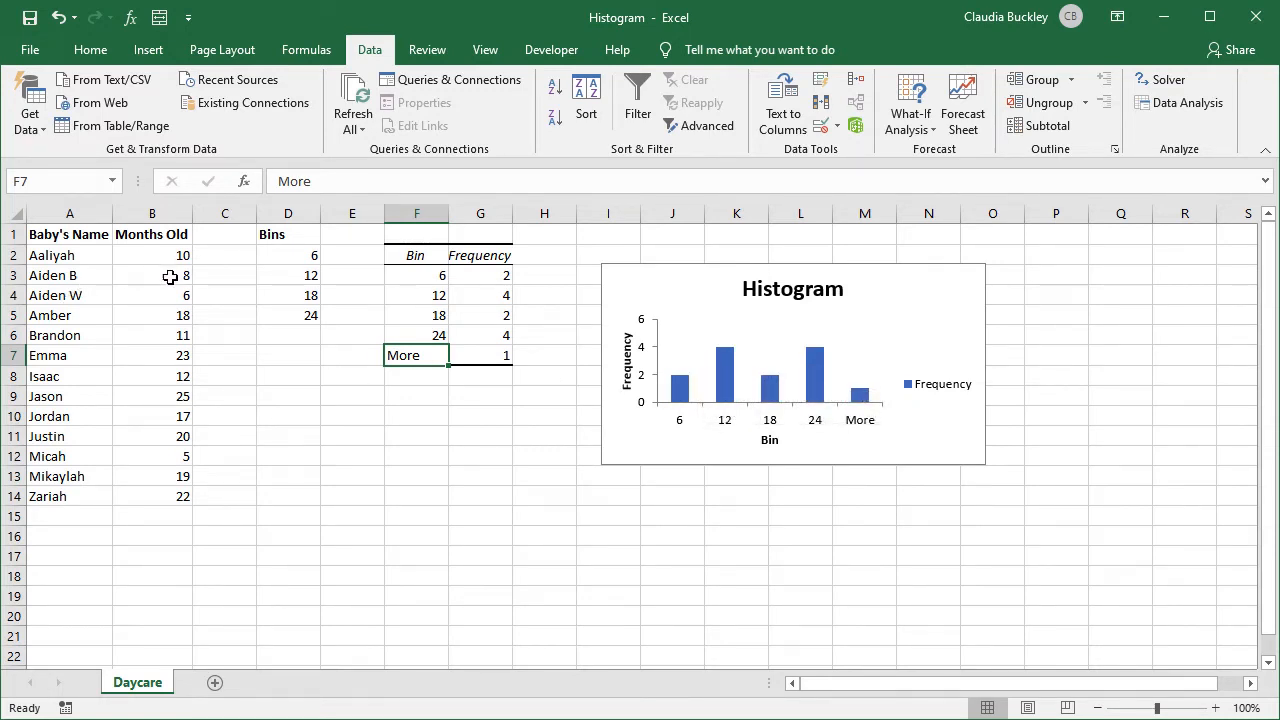
pyautogui.moveTo(174, 288)
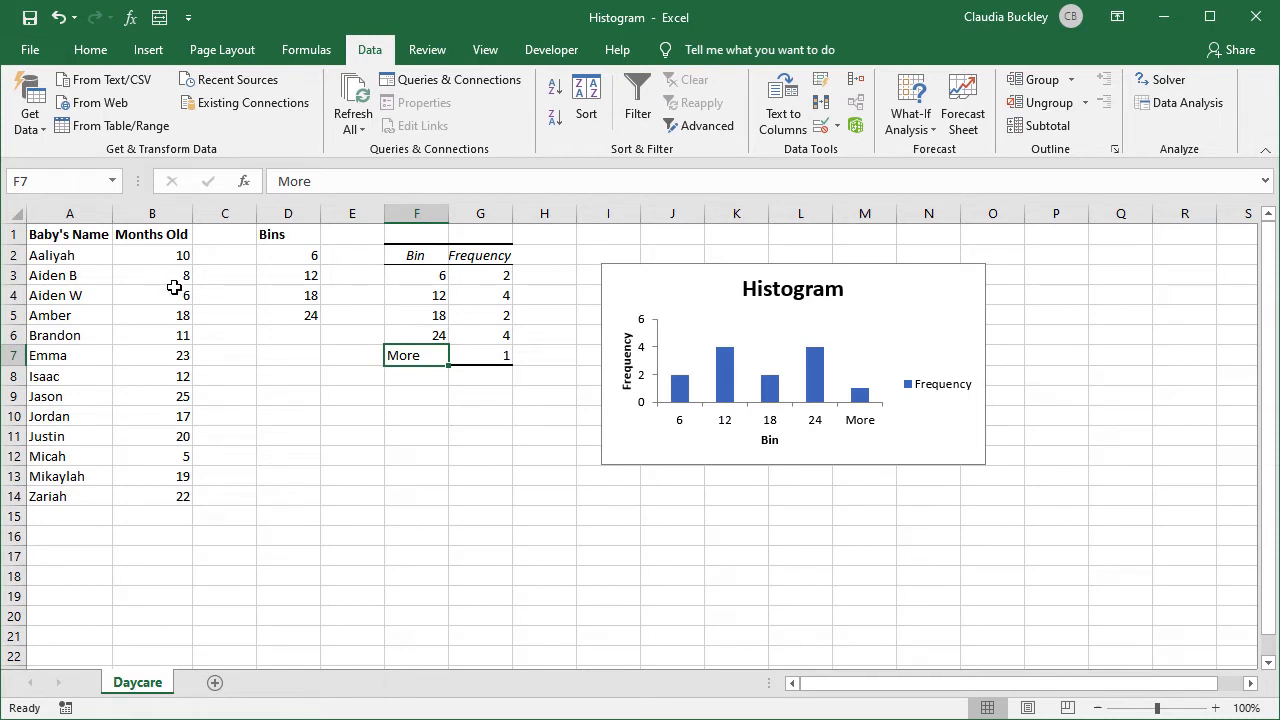
pyautogui.moveTo(178, 358)
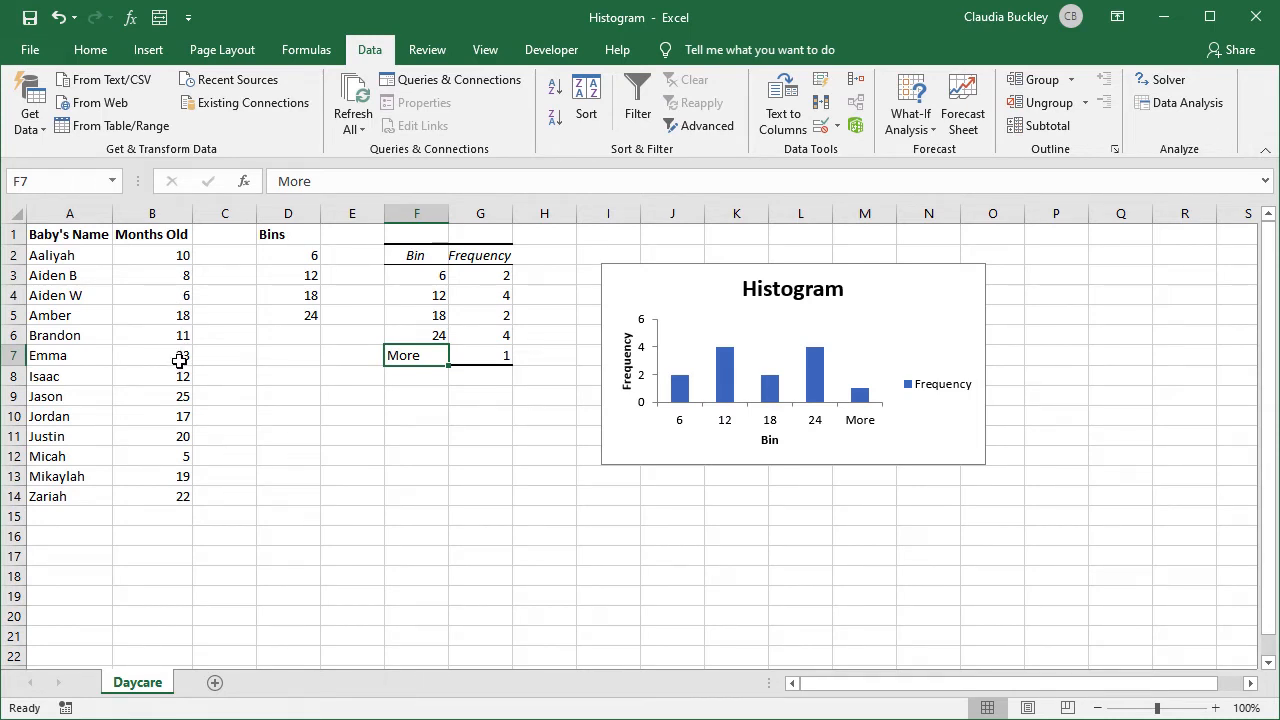
pyautogui.click(152, 256)
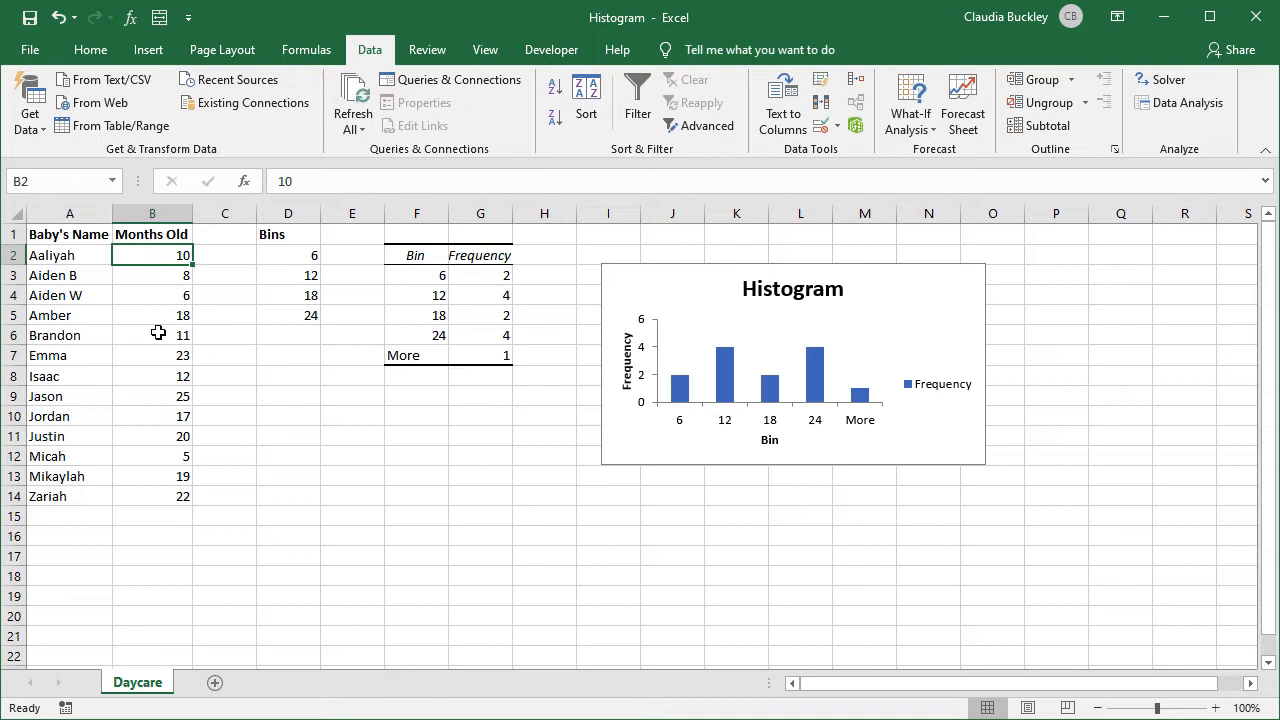
pyautogui.write('26')
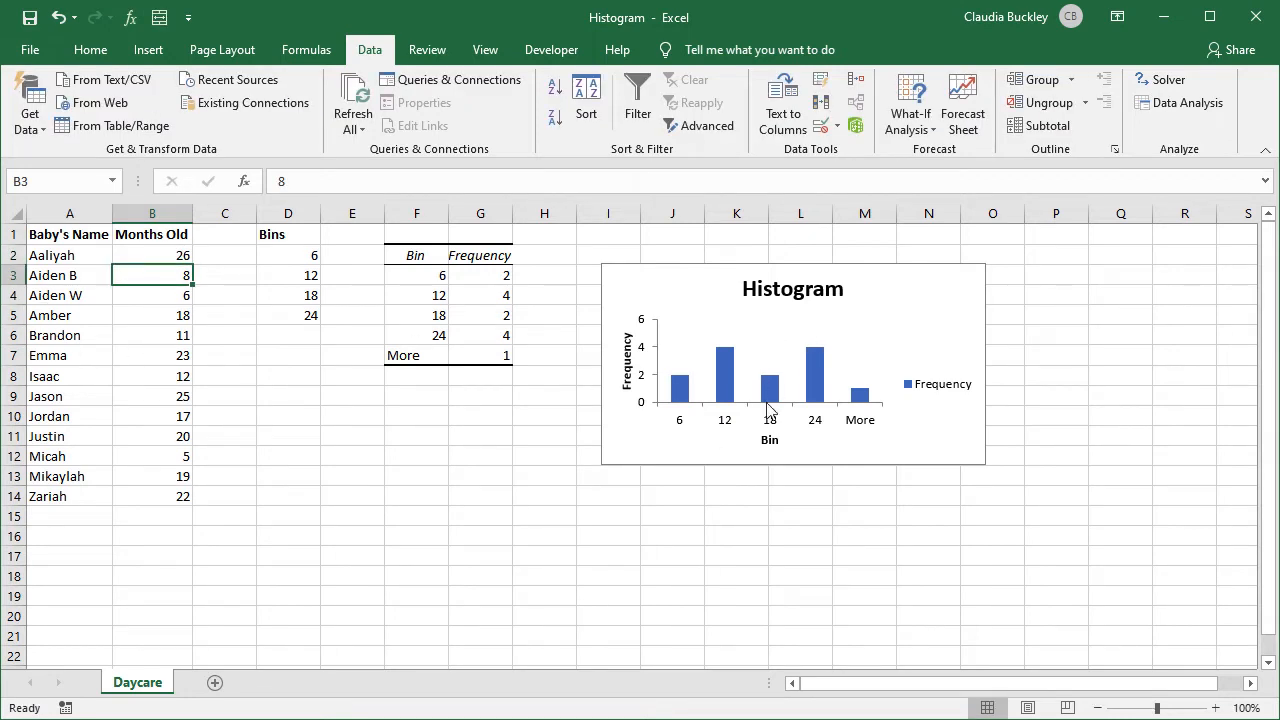
pyautogui.moveTo(290, 380)
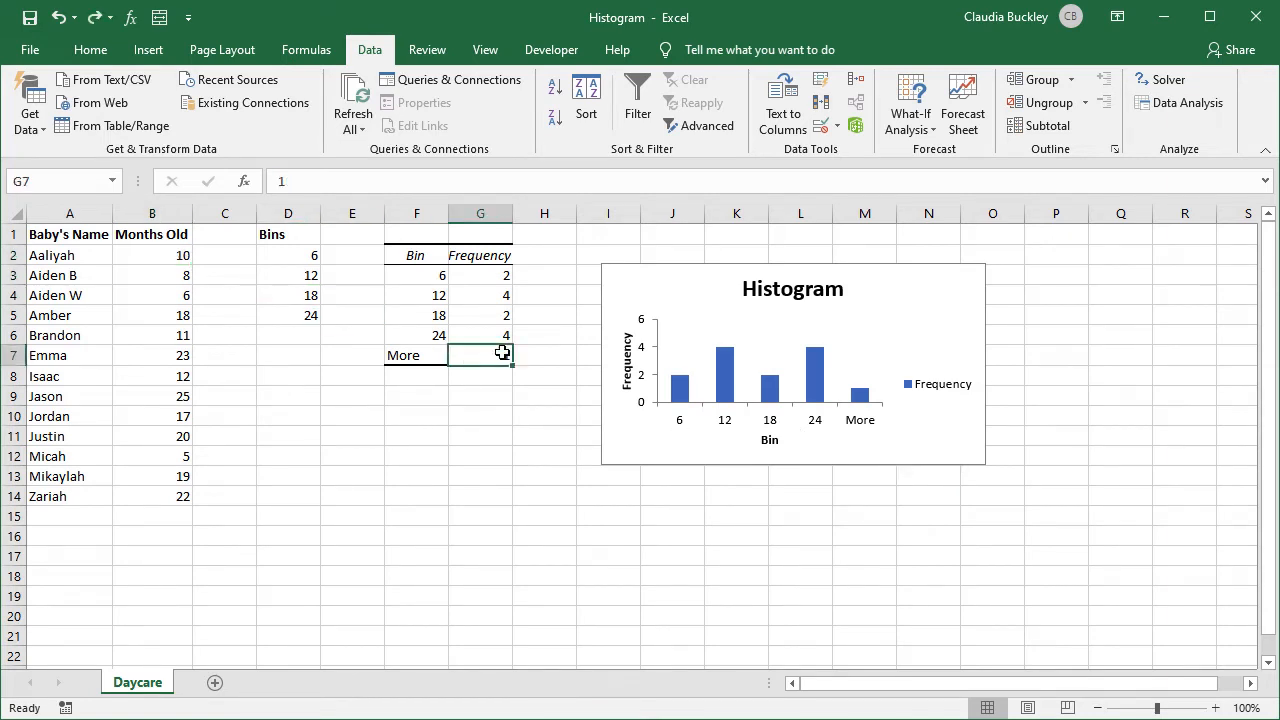
pyautogui.write('1')
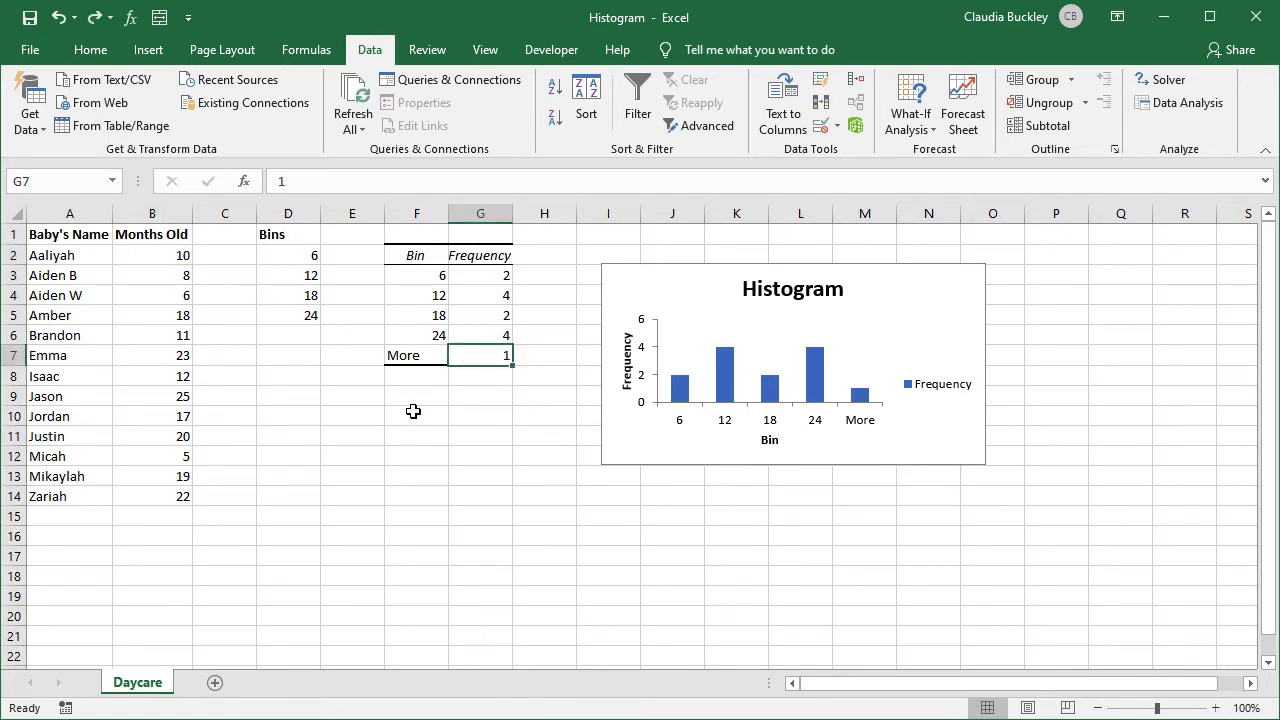
pyautogui.write('2')
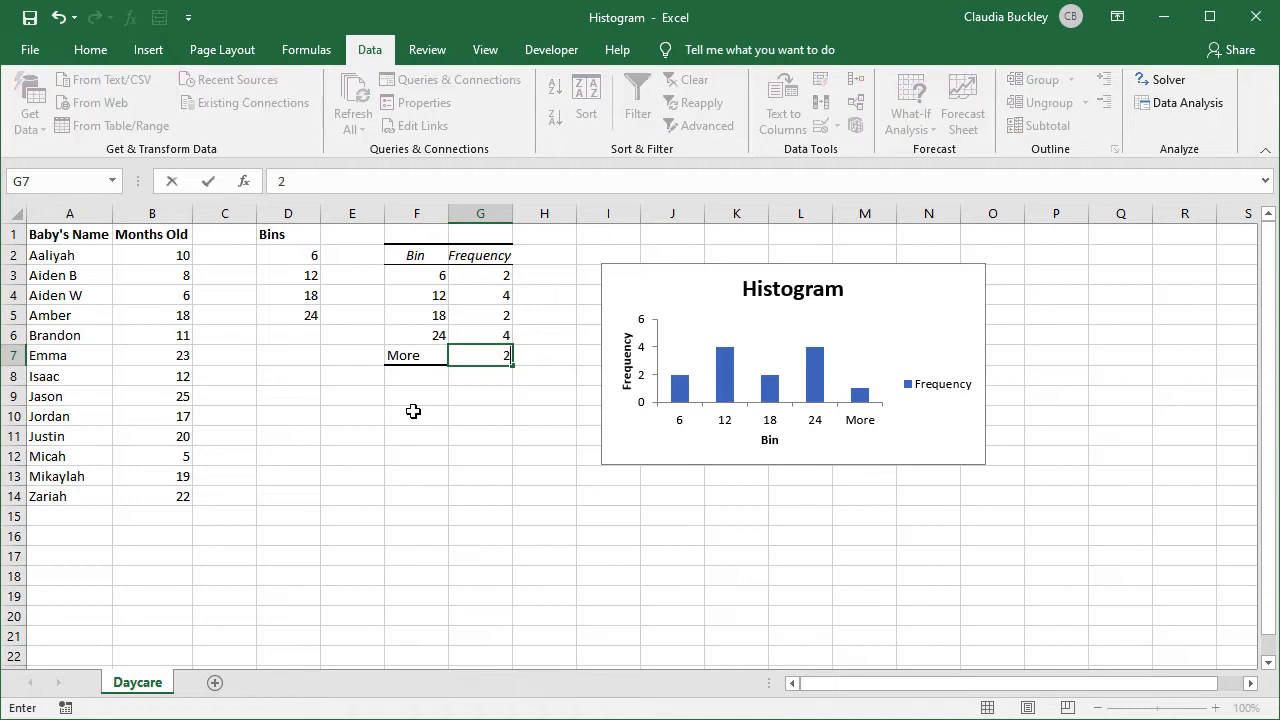
pyautogui.press('enter')
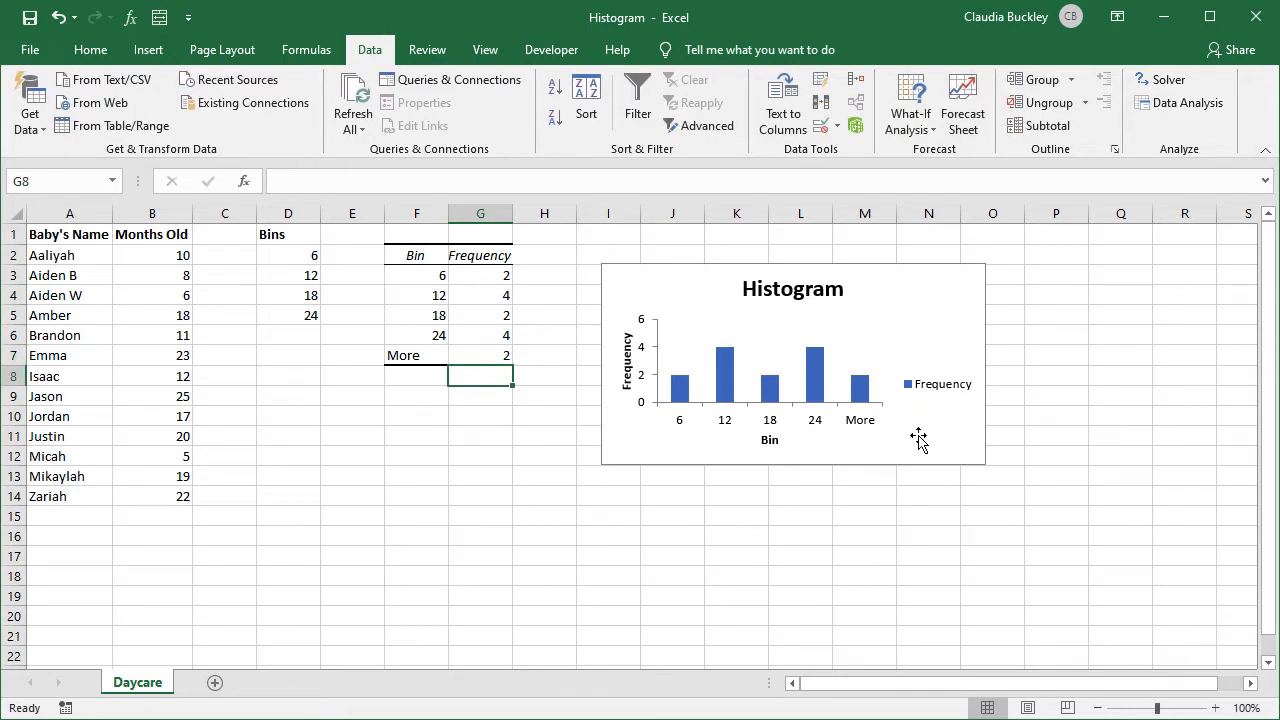
pyautogui.moveTo(910, 436)
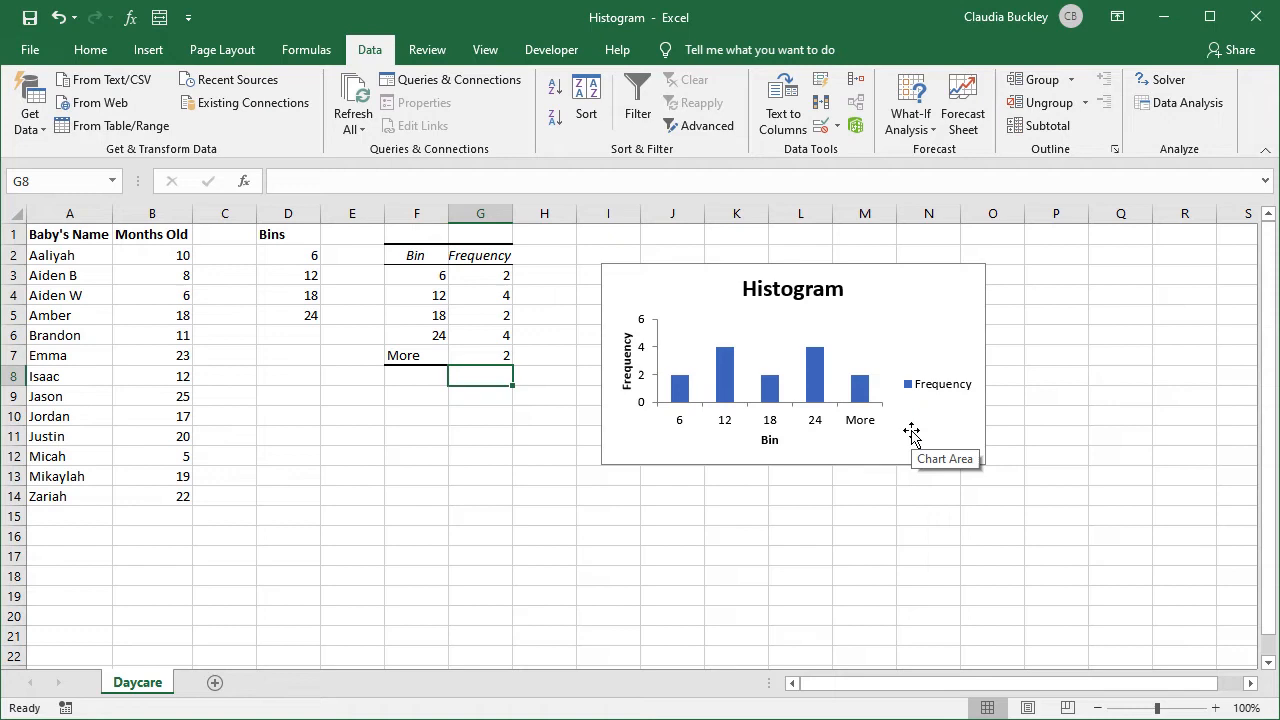
pyautogui.click(480, 356)
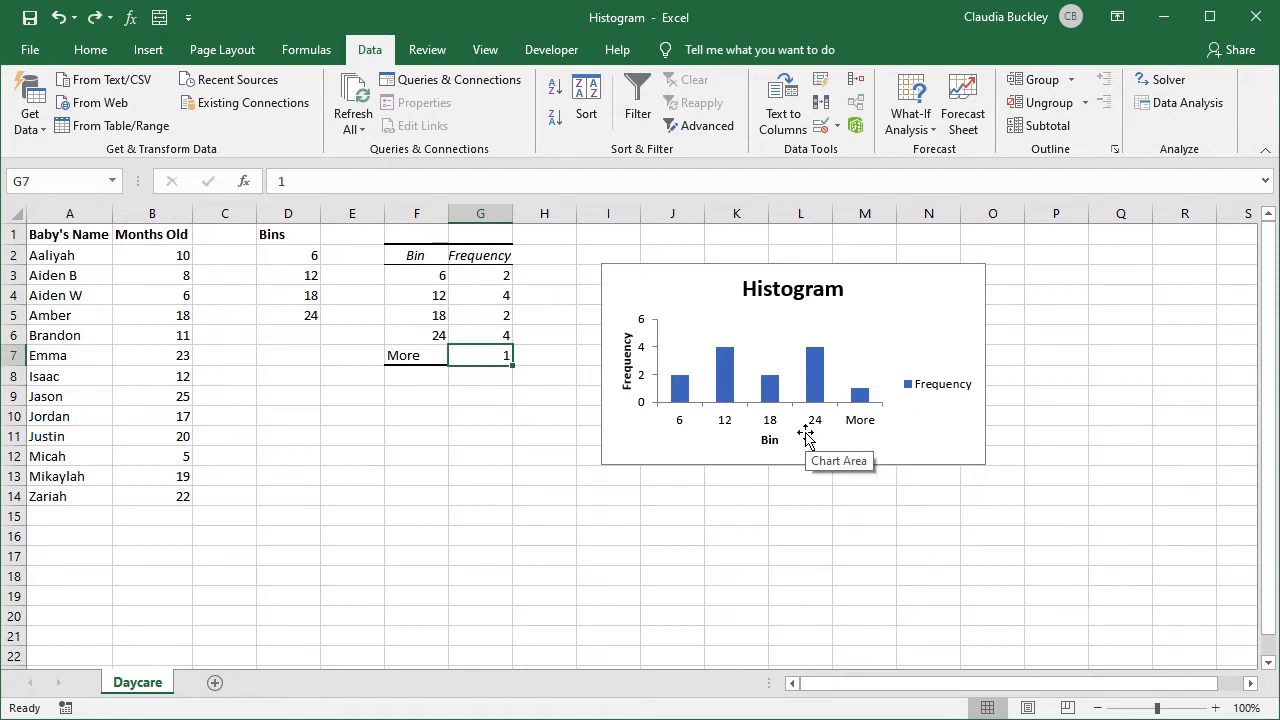
pyautogui.moveTo(678, 388)
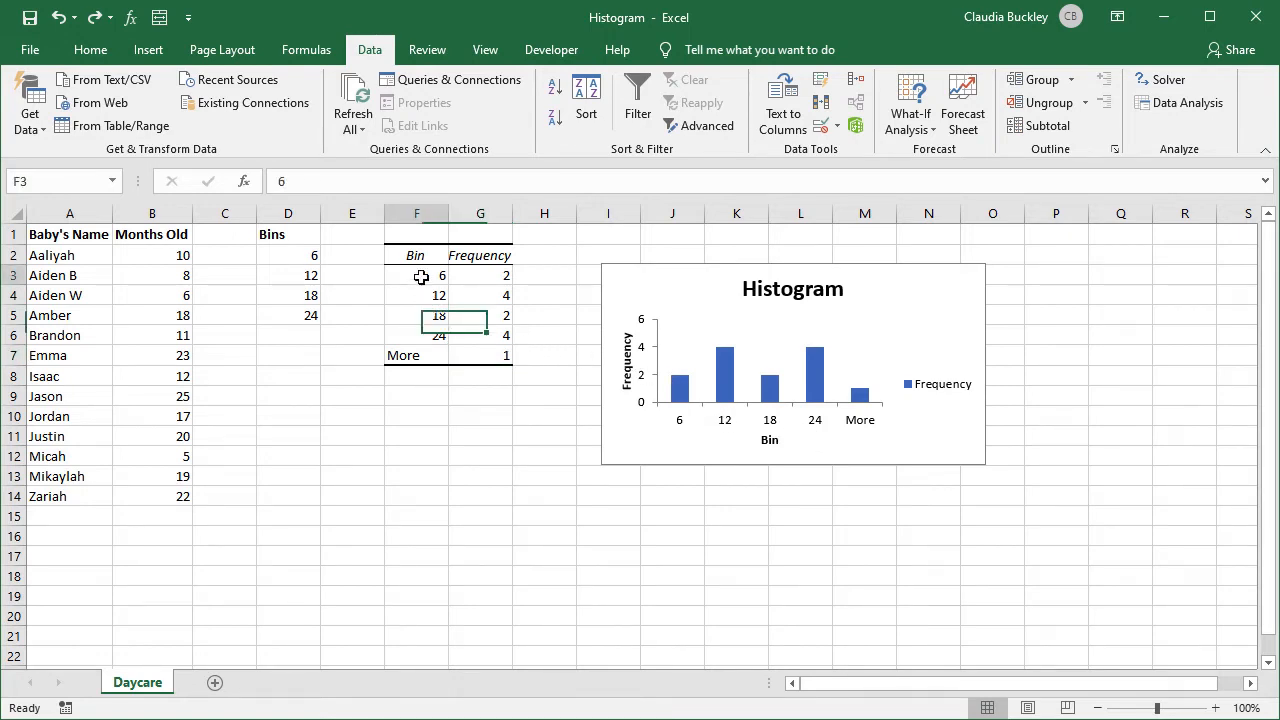
# Rename the final bin label from More to >24 so the chart axis updates
pyautogui.click(416, 276)
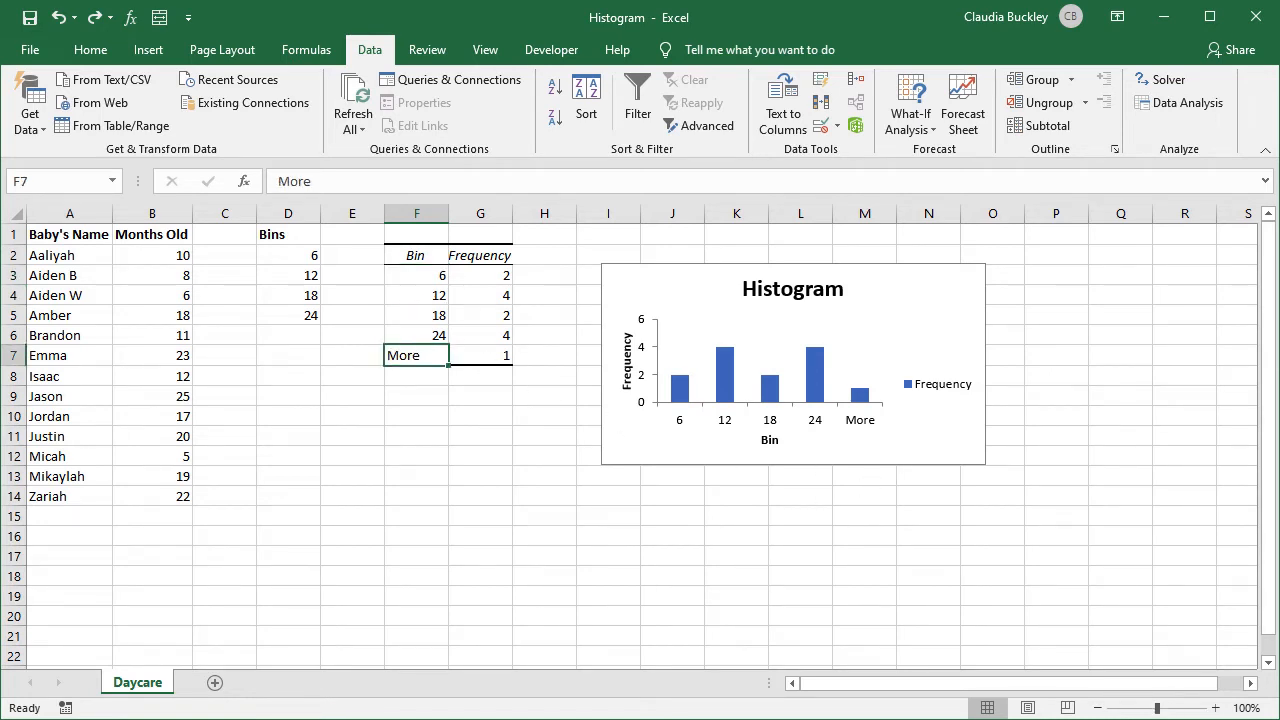
pyautogui.write('>24')
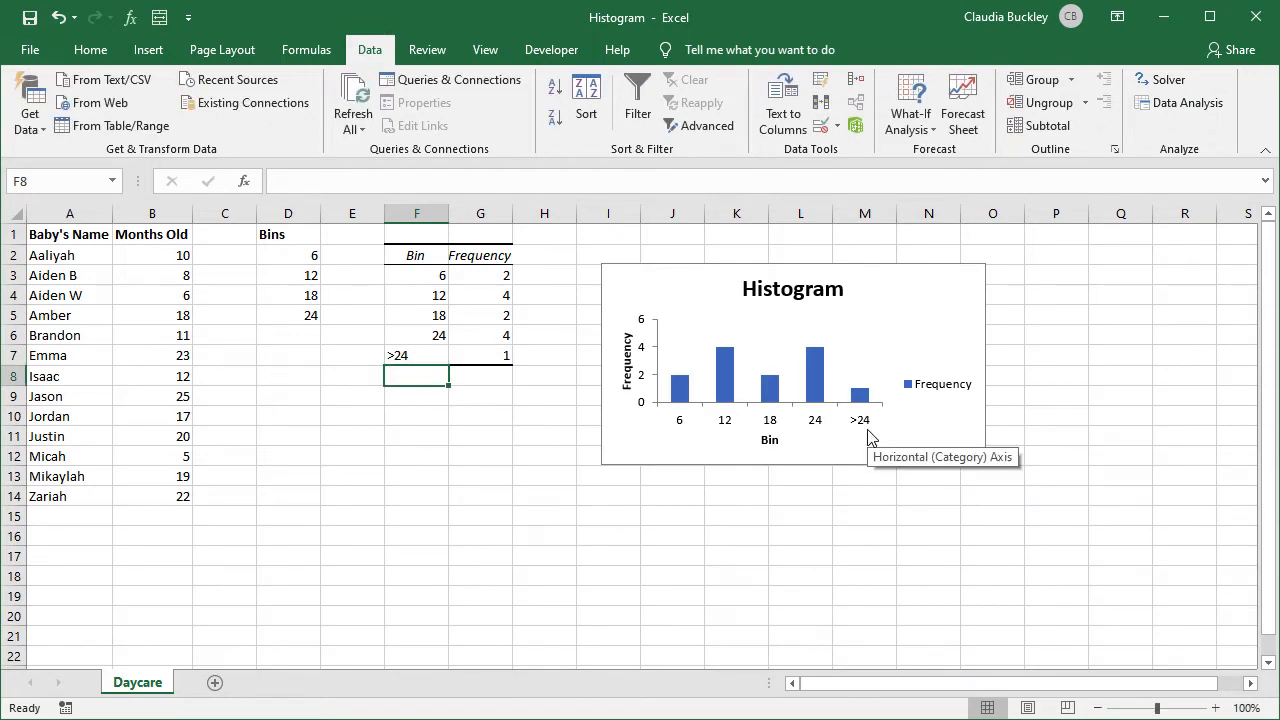
# Select the ages in B2:B14 and insert a built-in Histogram statistic chart
pyautogui.click(88, 48)
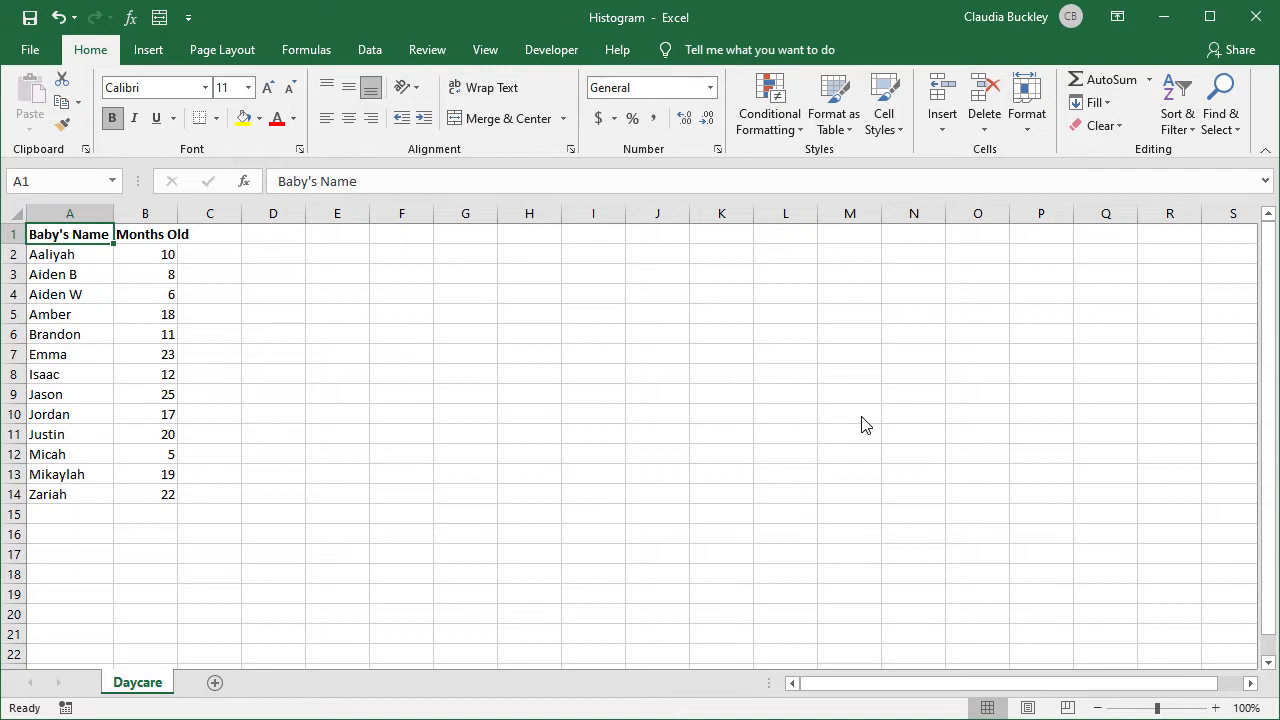
pyautogui.moveTo(424, 340)
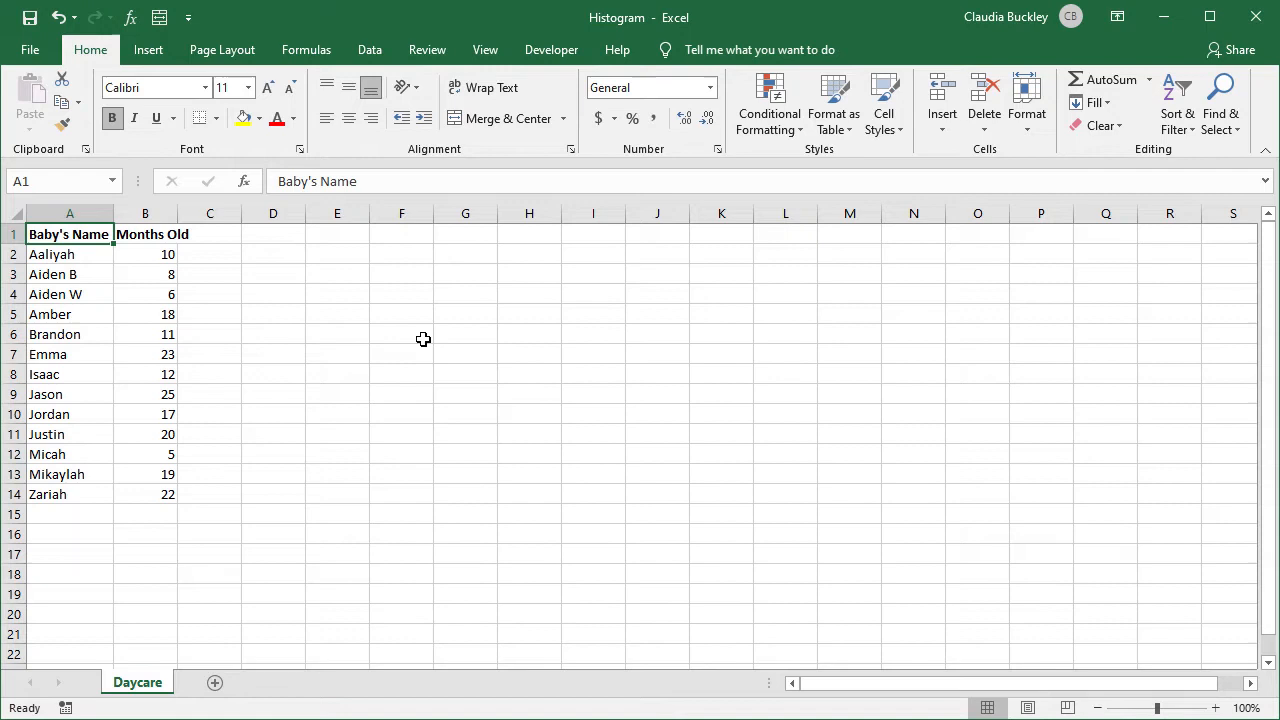
pyautogui.moveTo(158, 256)
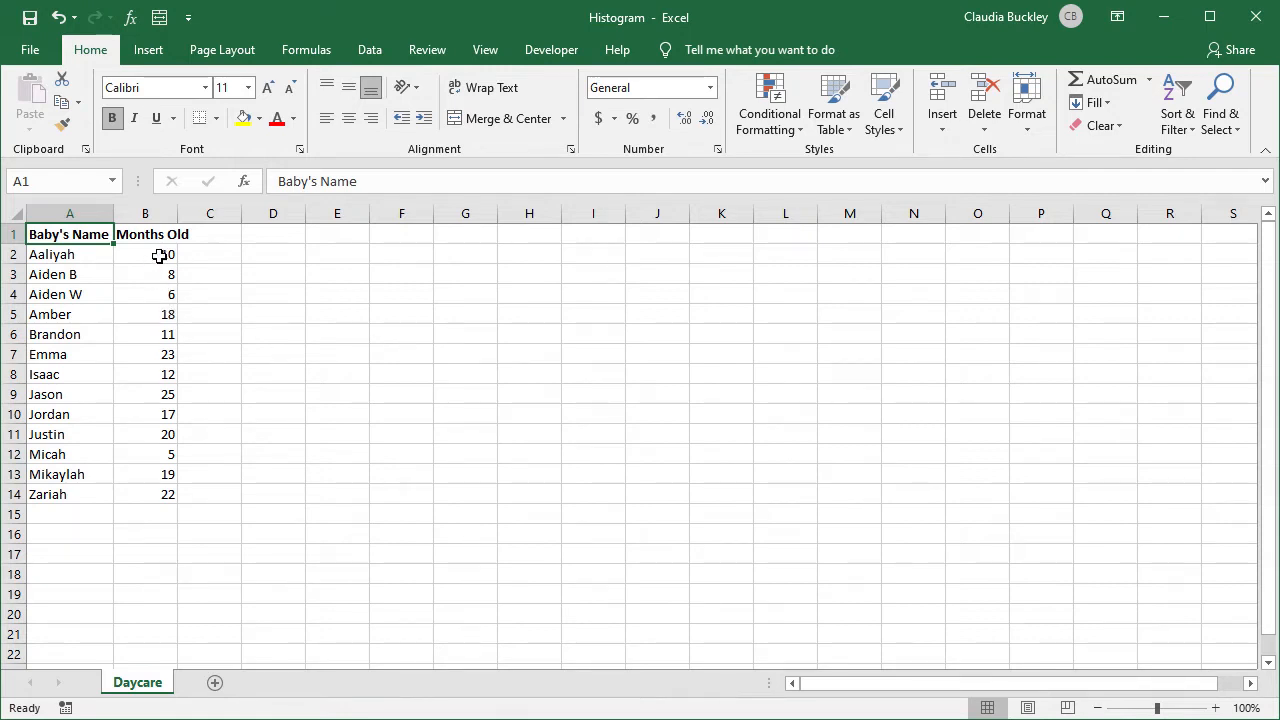
pyautogui.moveTo(144, 254); pyautogui.dragTo(144, 494)
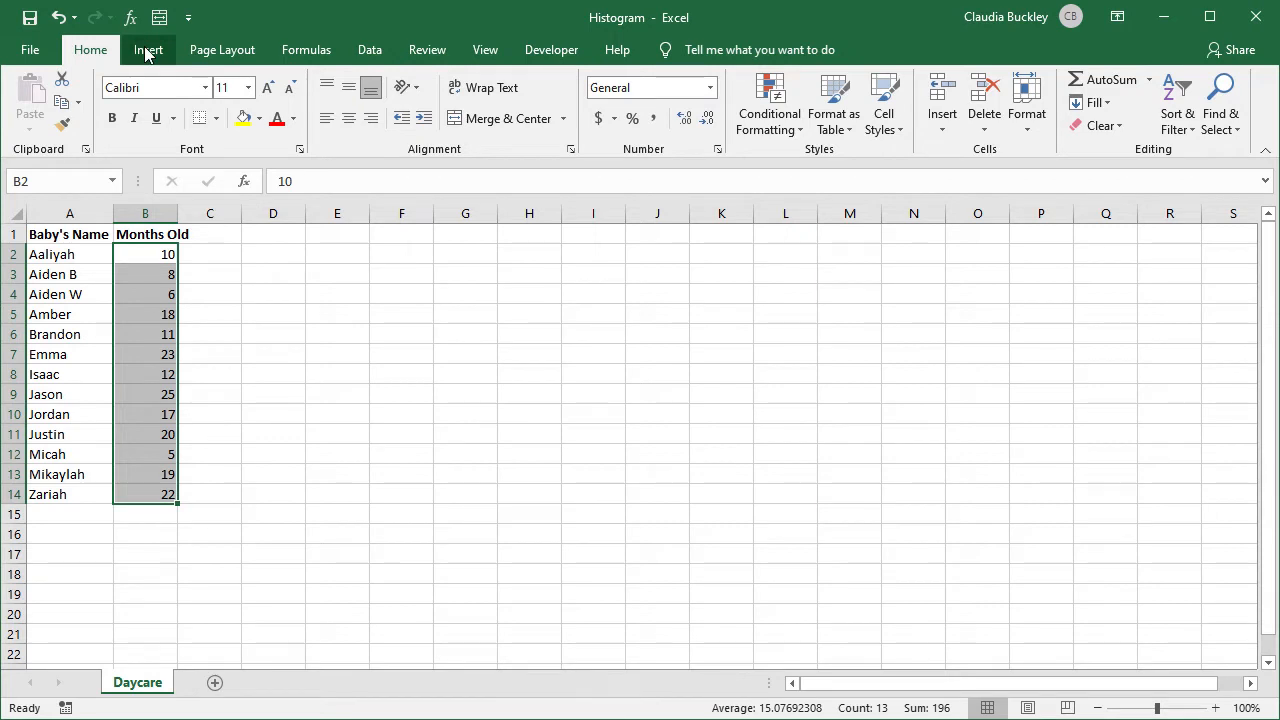
pyautogui.click(148, 48)
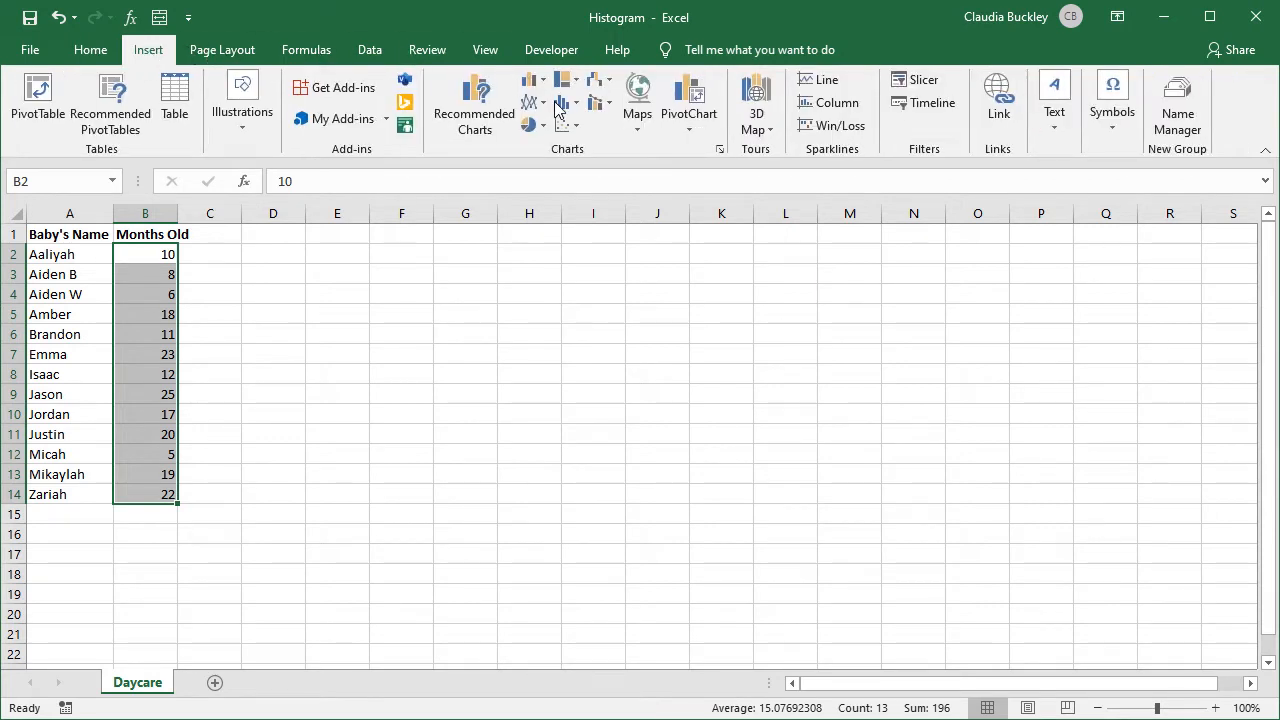
pyautogui.moveTo(564, 104)
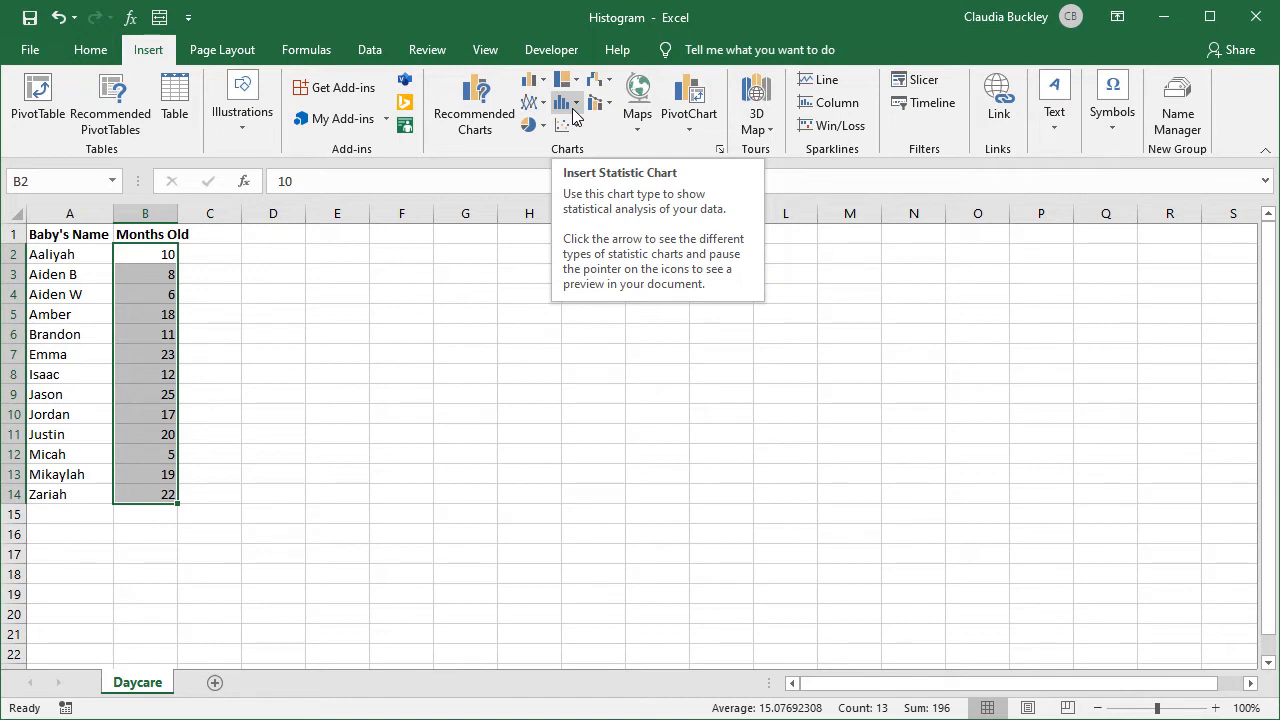
pyautogui.click(568, 104)
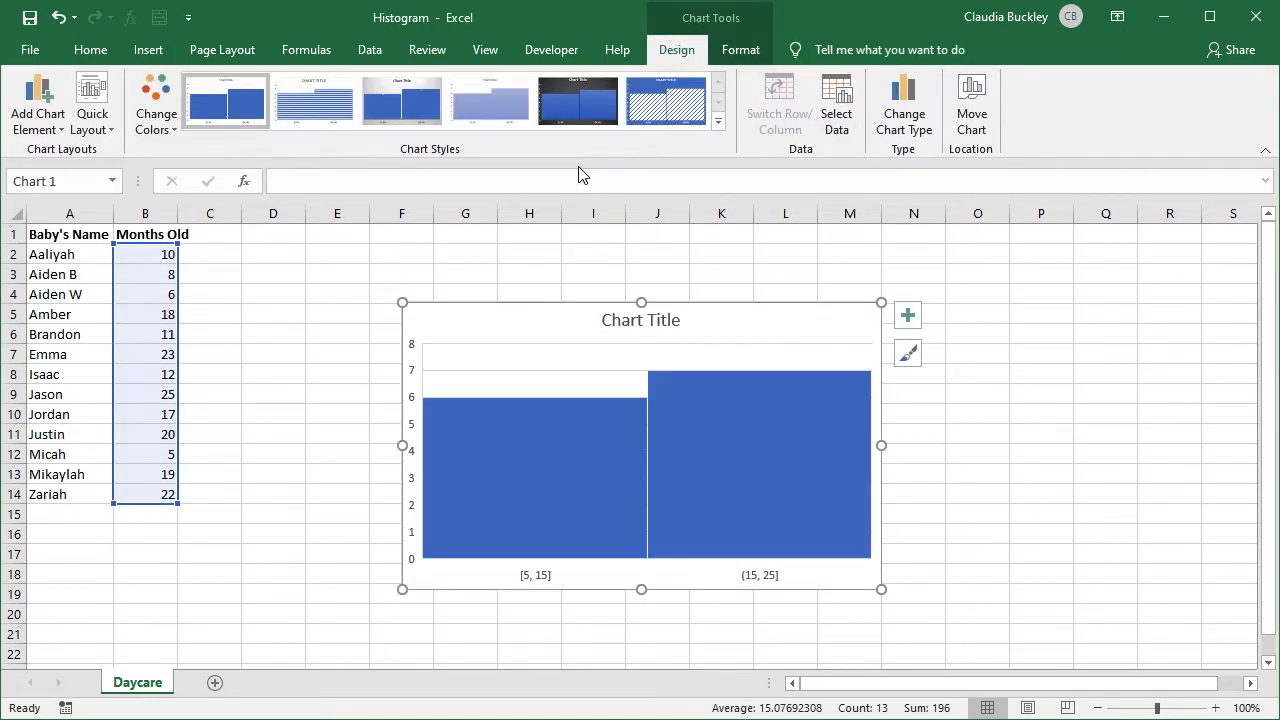
pyautogui.moveTo(584, 176)
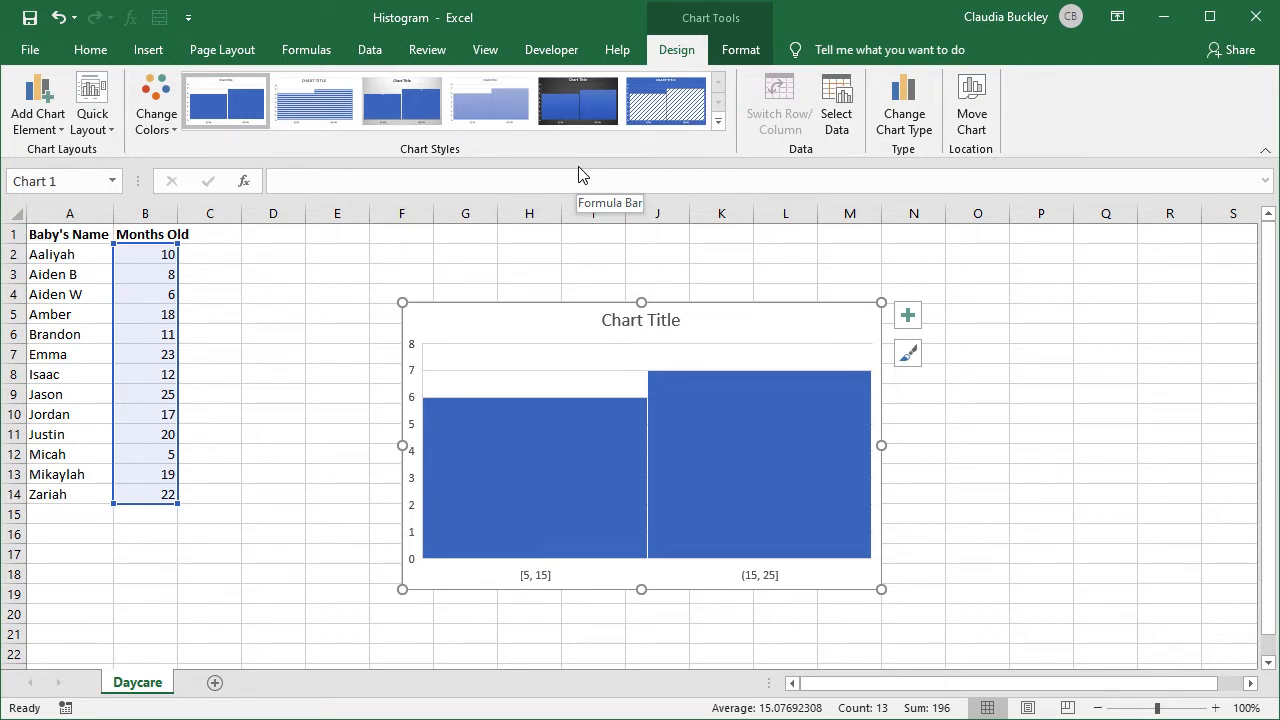
pyautogui.moveTo(548, 588)
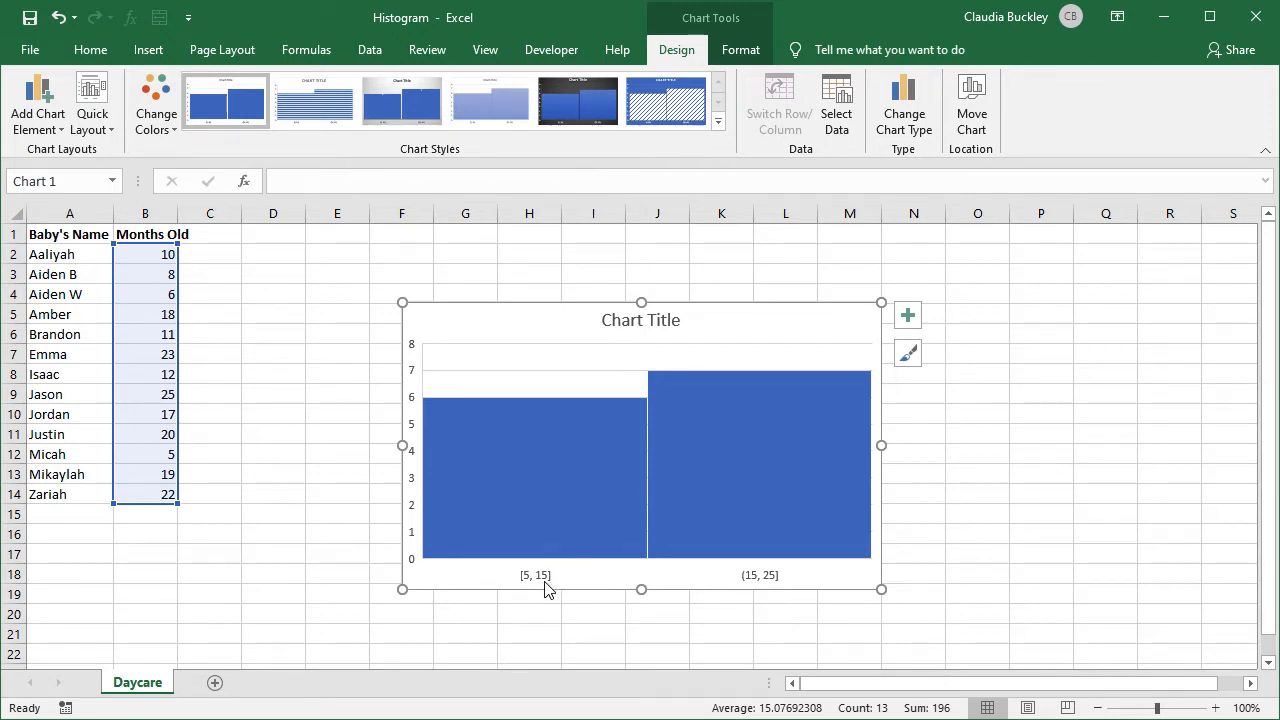
pyautogui.moveTo(548, 588)
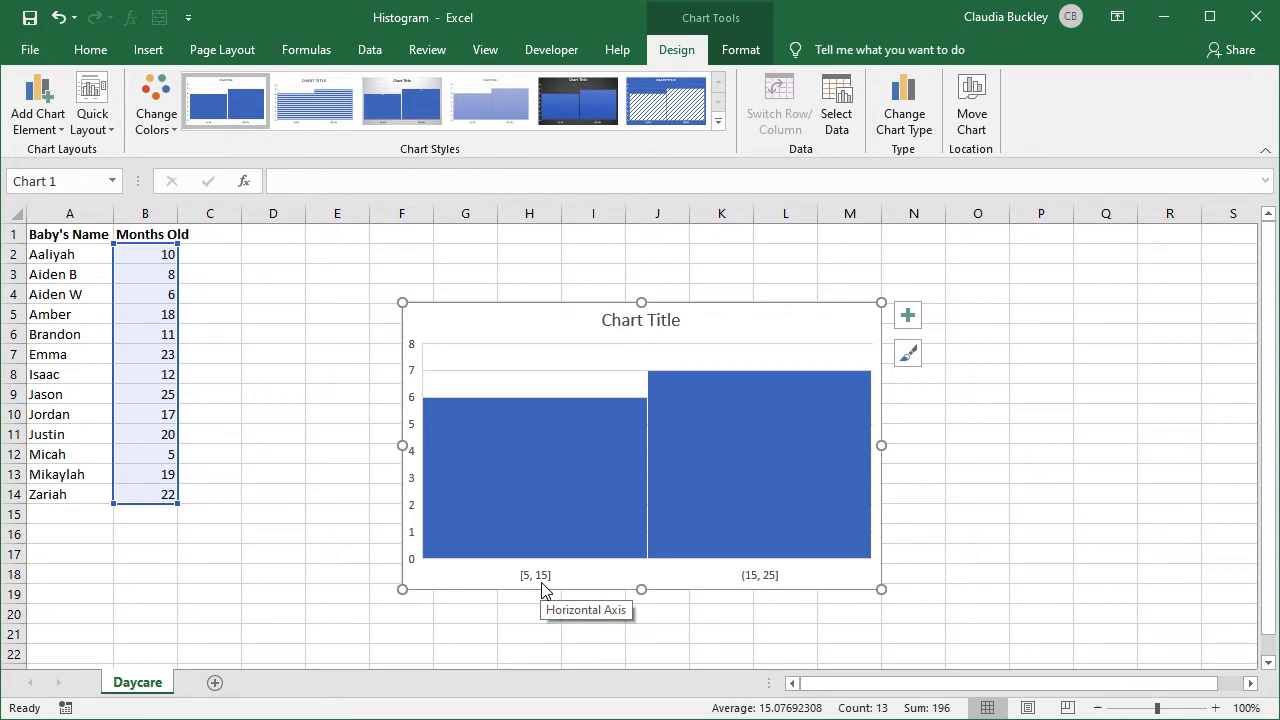
# Bring up Format Axis for the histogram's horizontal axis
pyautogui.rightClick(544, 584)
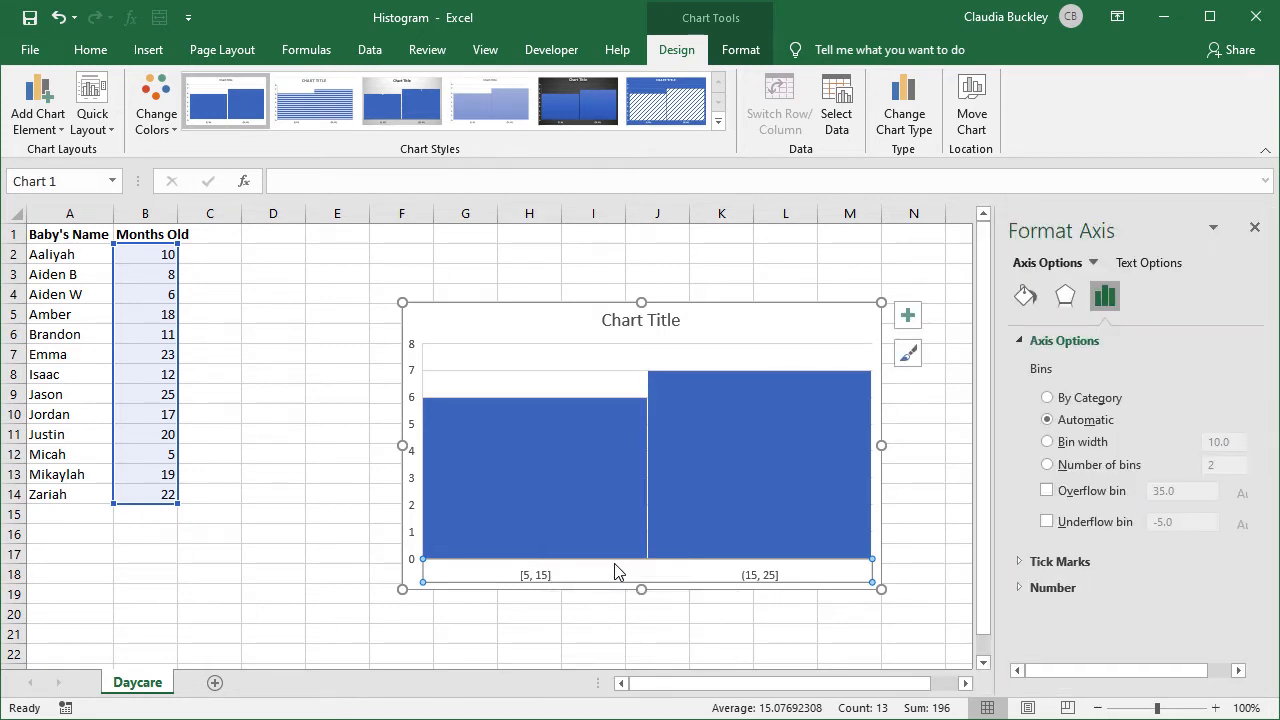
pyautogui.moveTo(620, 568)
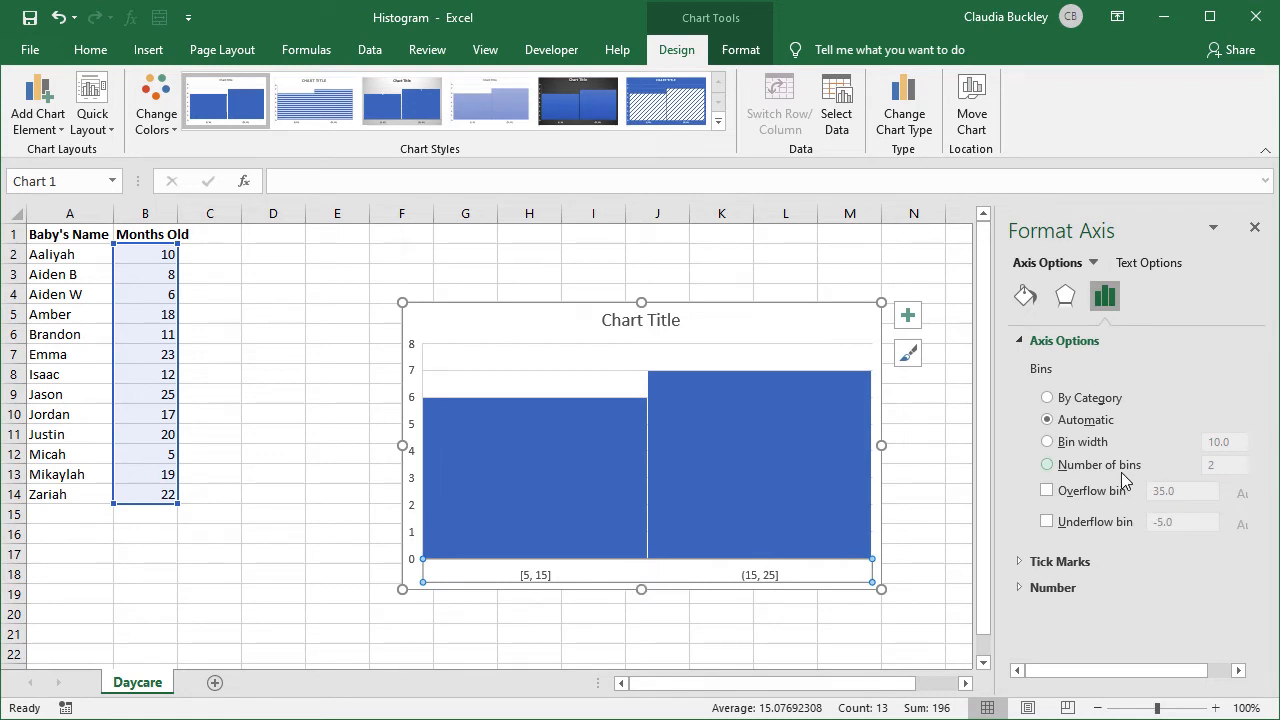
# Set bin width 6, underflow bin 6 and overflow bin 24 so bars run from ≤6 to >24
pyautogui.click(1046, 442)
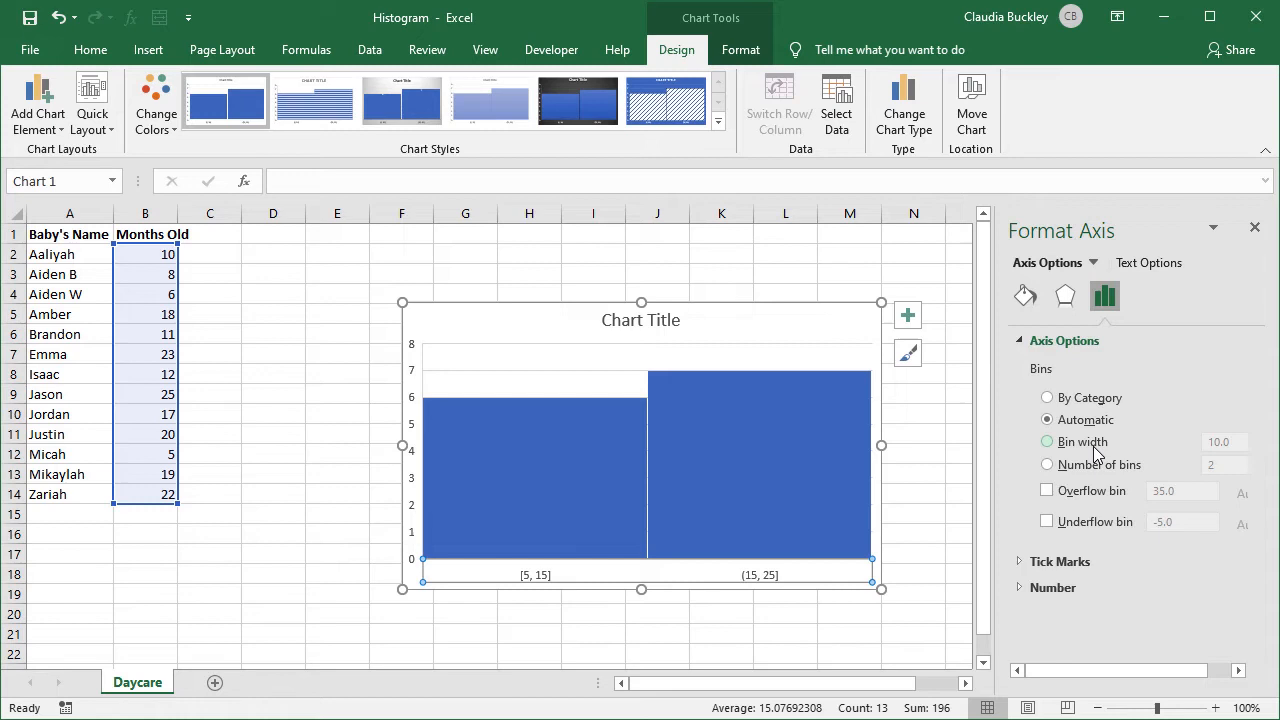
pyautogui.click(1046, 442)
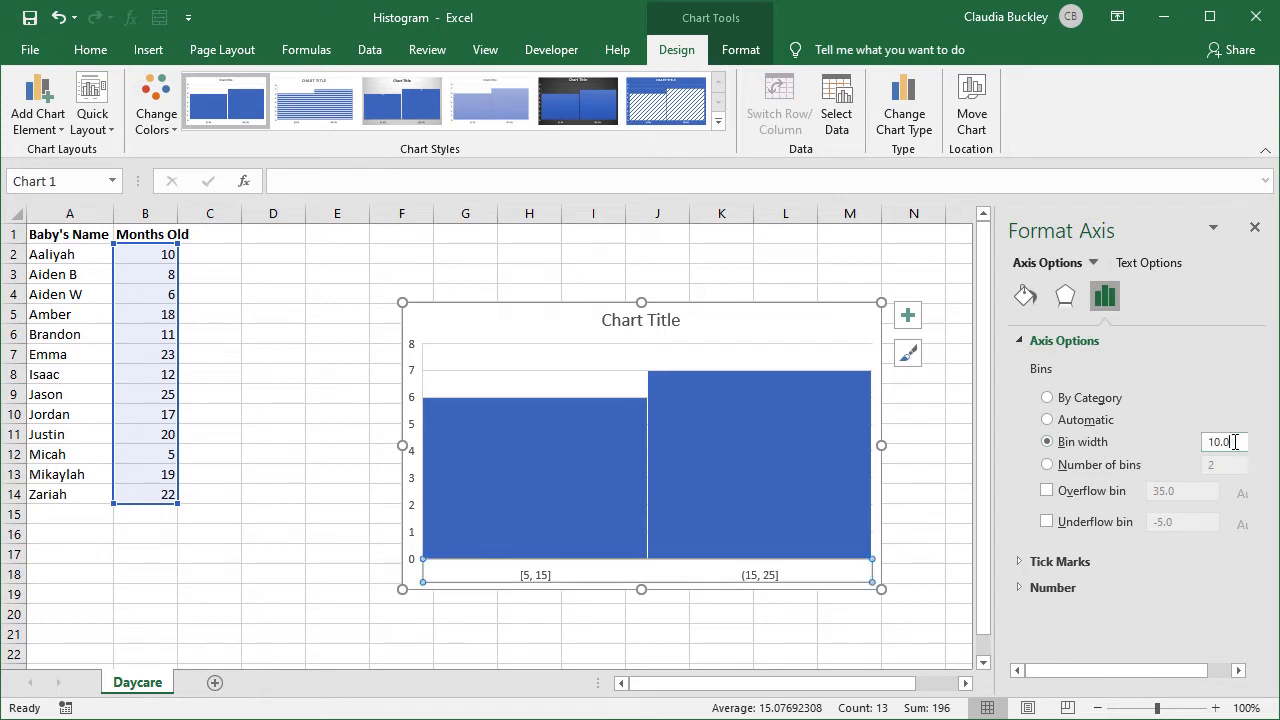
pyautogui.write('6')
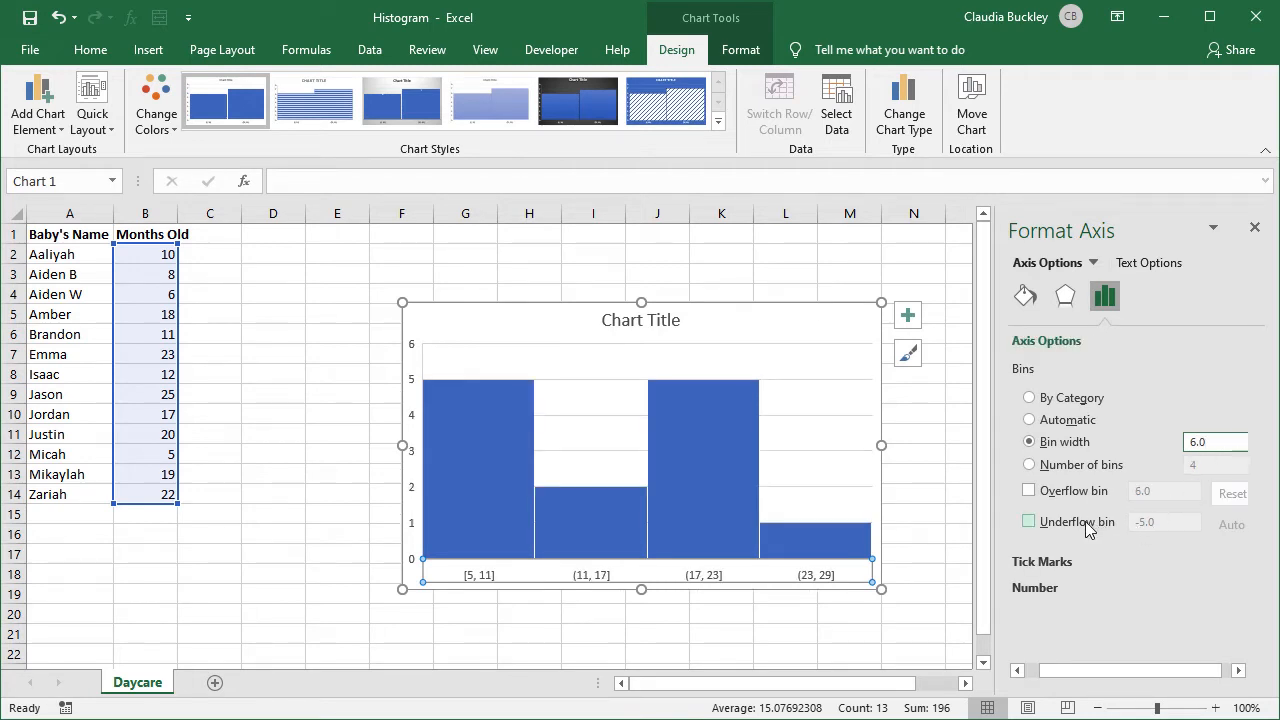
pyautogui.click(1216, 442)
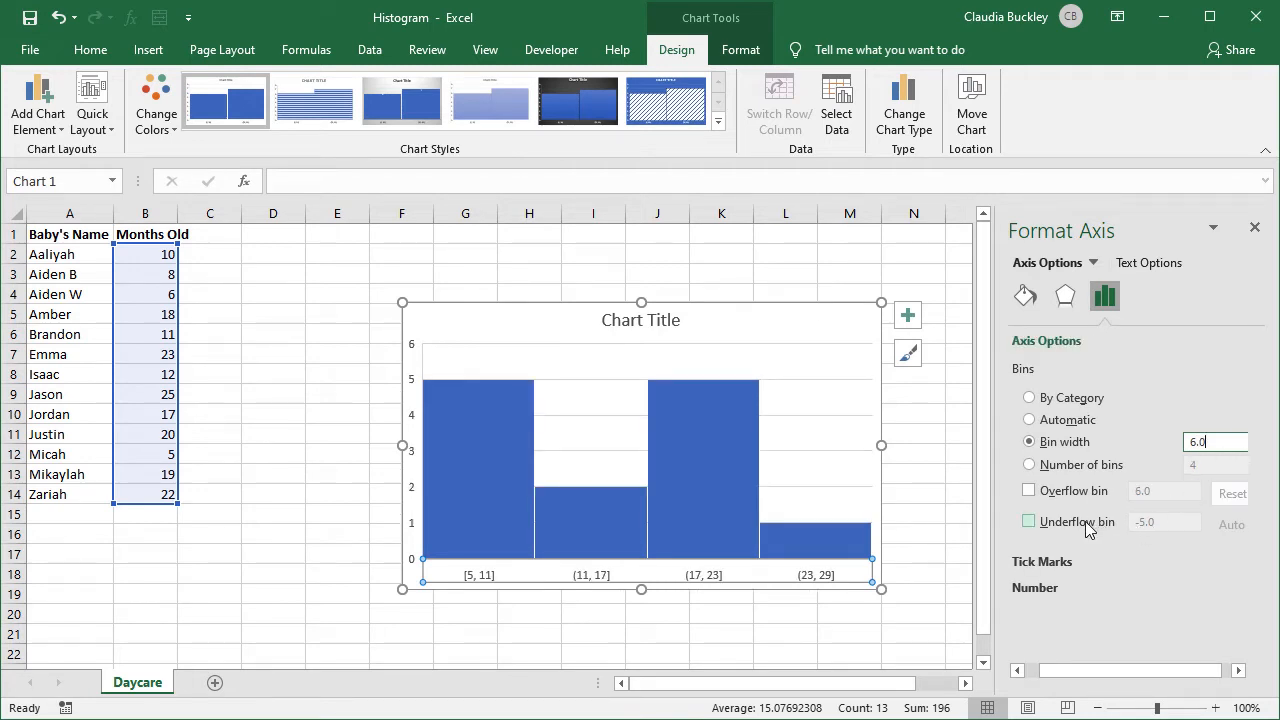
pyautogui.click(1028, 520)
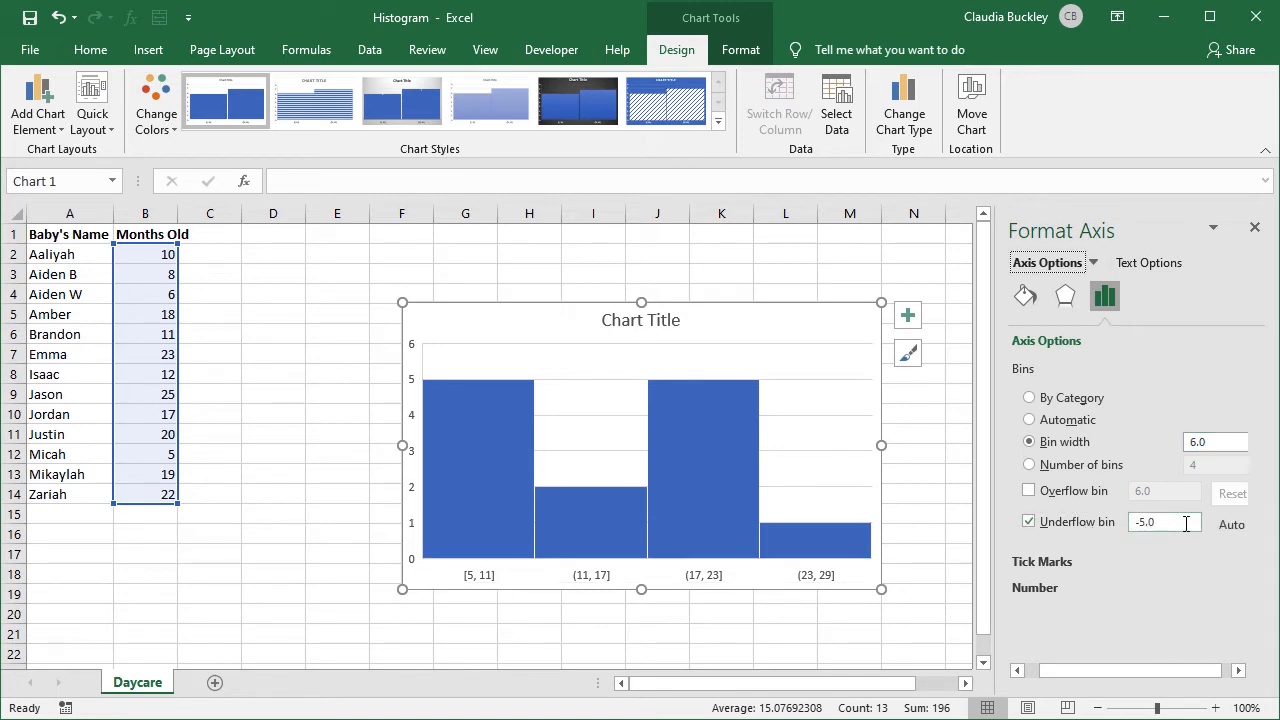
pyautogui.tripleClick(1160, 522)
pyautogui.write('6')
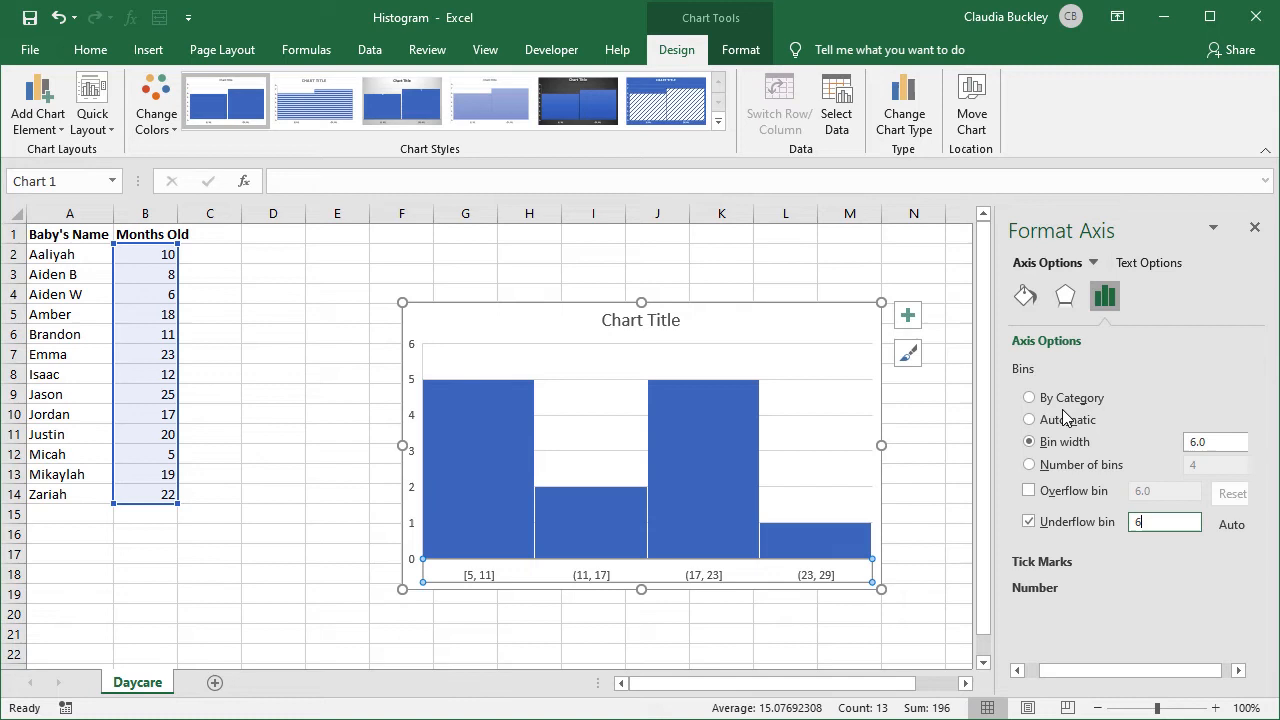
pyautogui.moveTo(1116, 452)
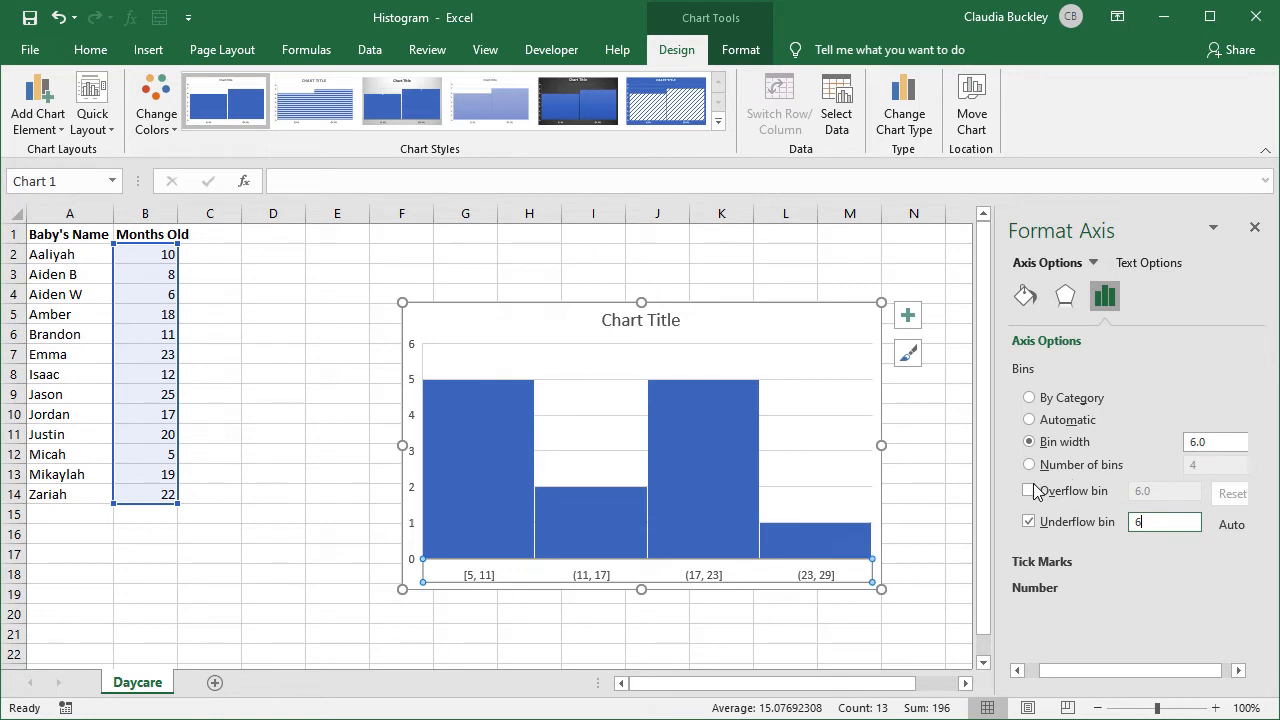
pyautogui.click(1028, 490)
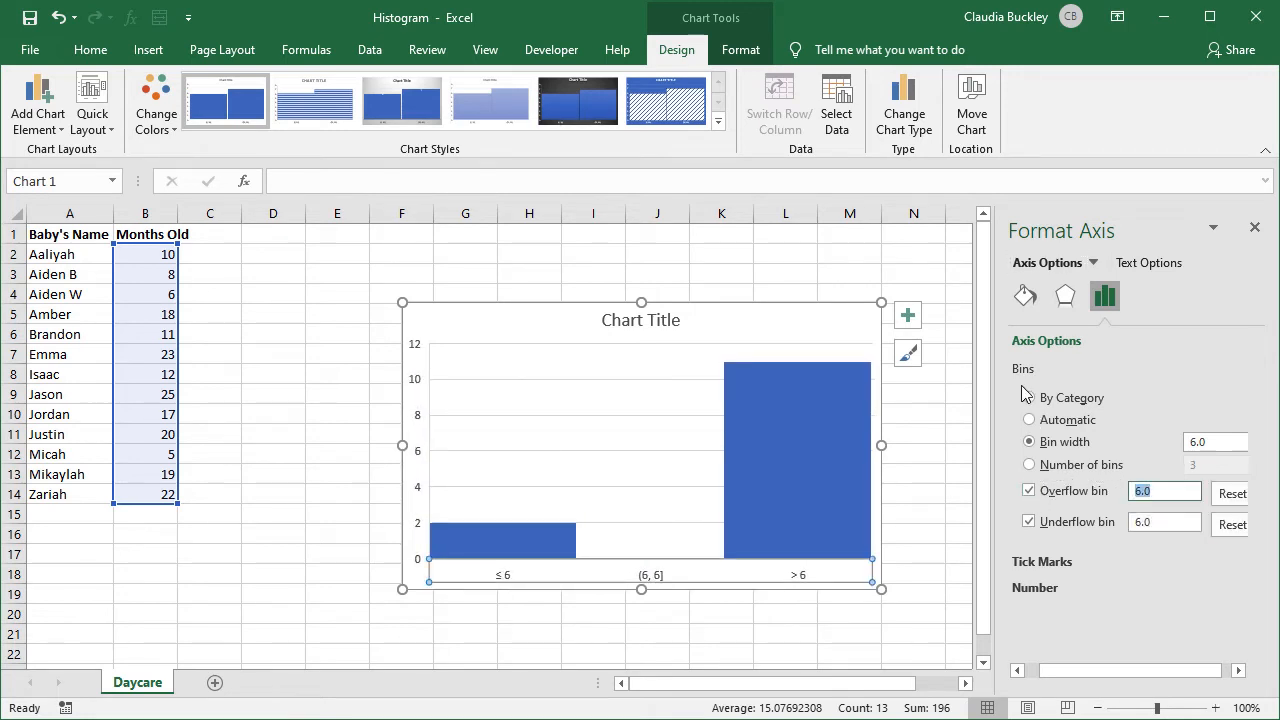
pyautogui.write('24.0')
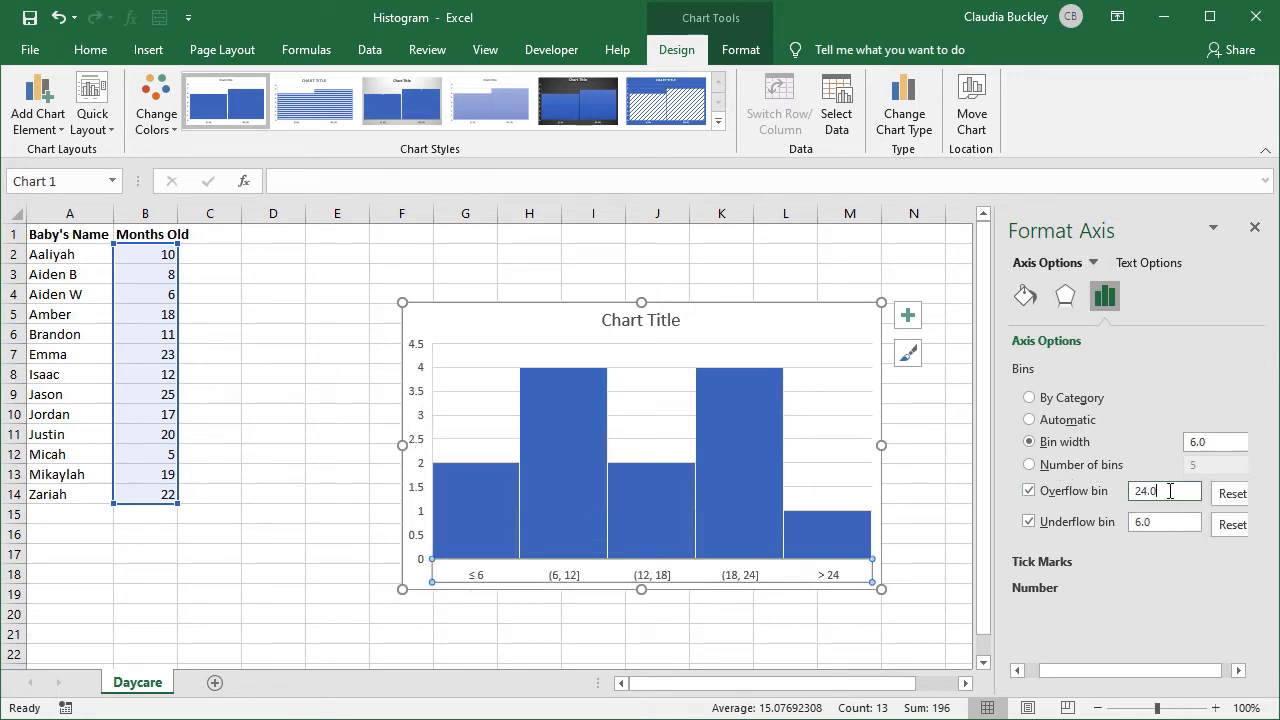
pyautogui.moveTo(528, 528)
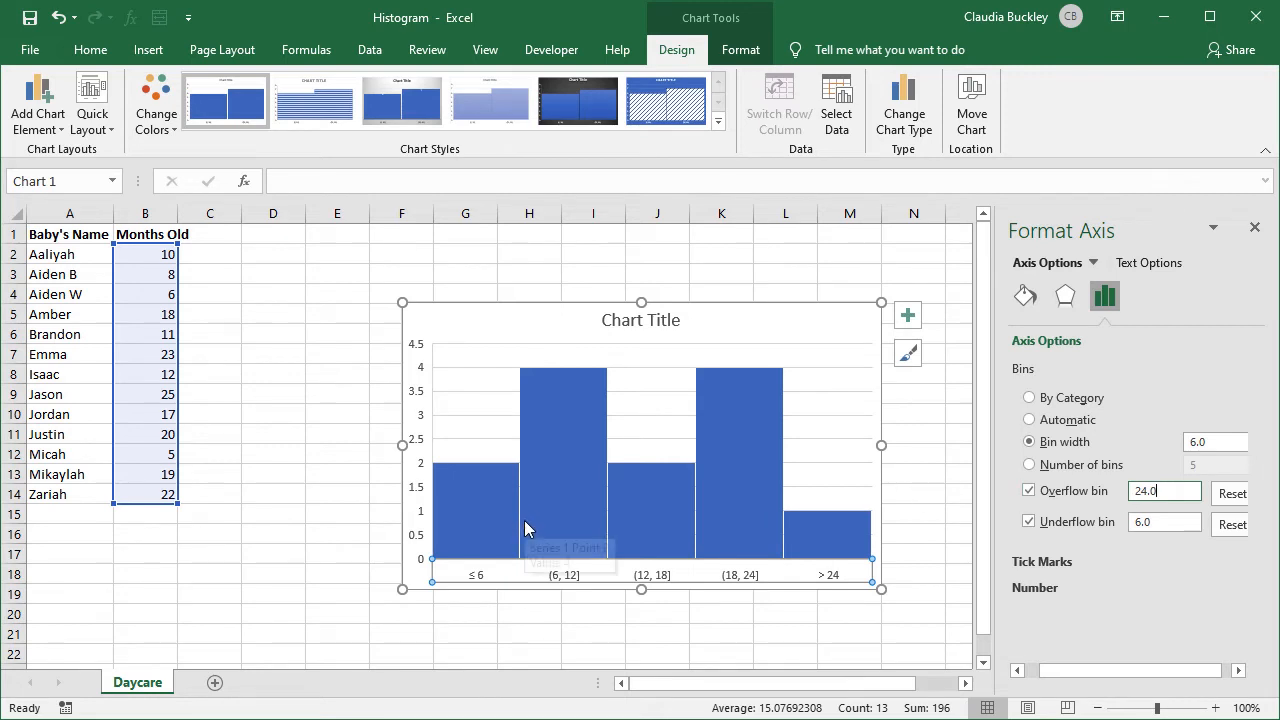
pyautogui.moveTo(464, 588)
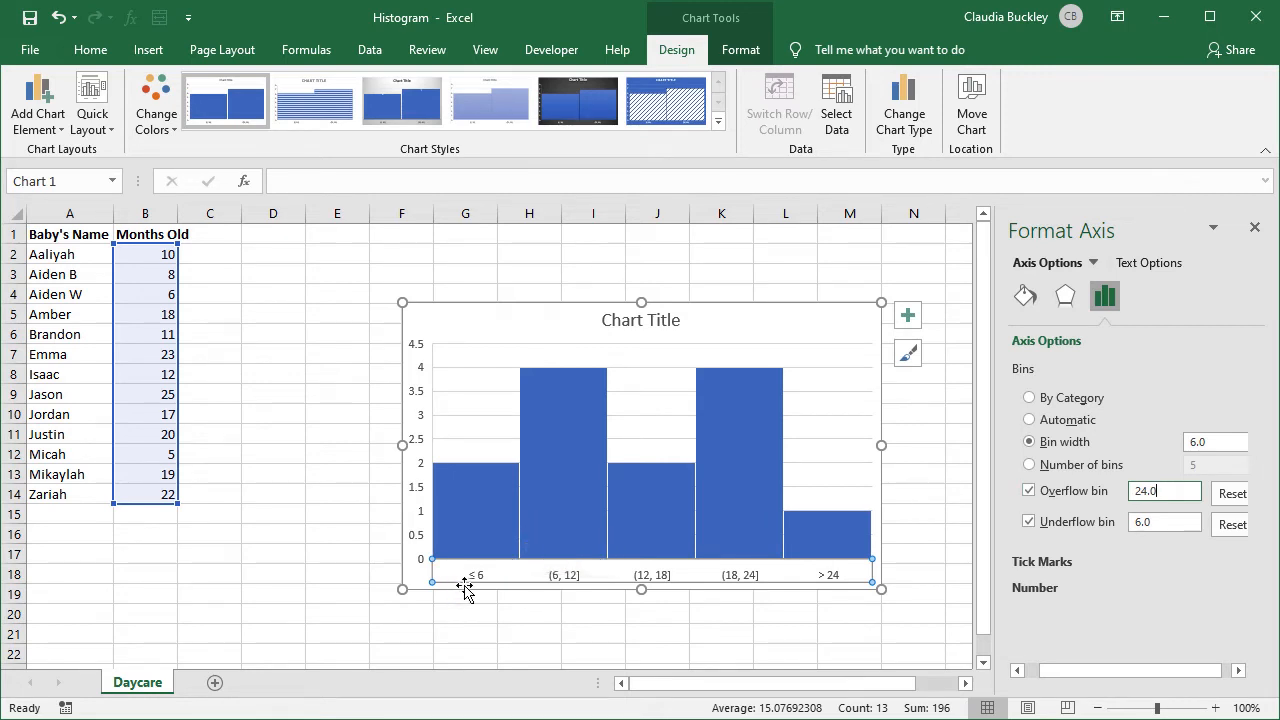
pyautogui.moveTo(478, 592)
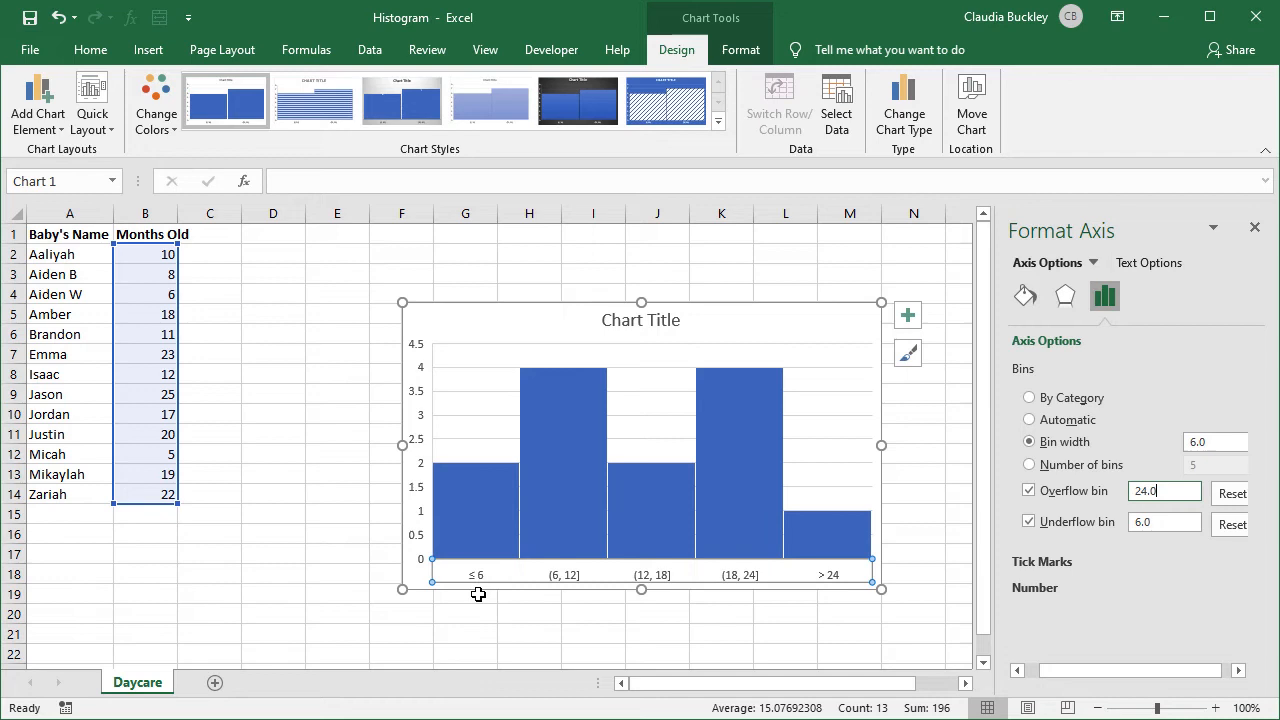
pyautogui.moveTo(480, 596)
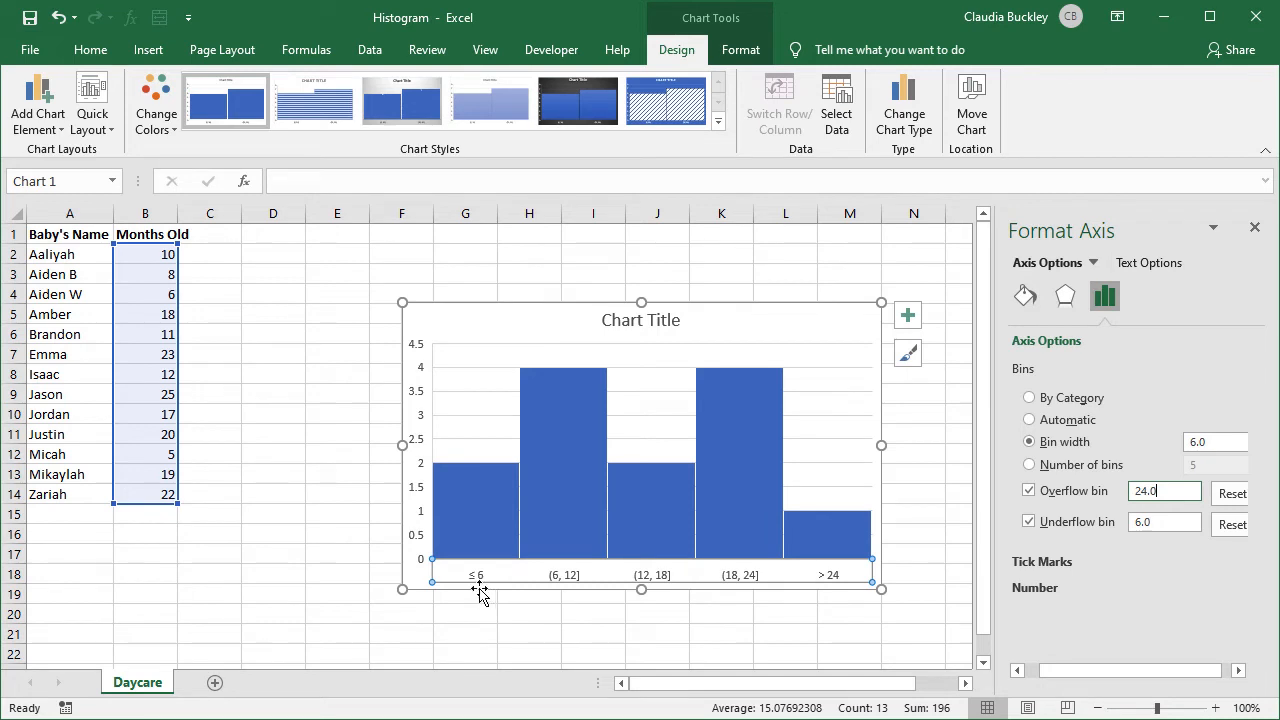
pyautogui.moveTo(564, 538)
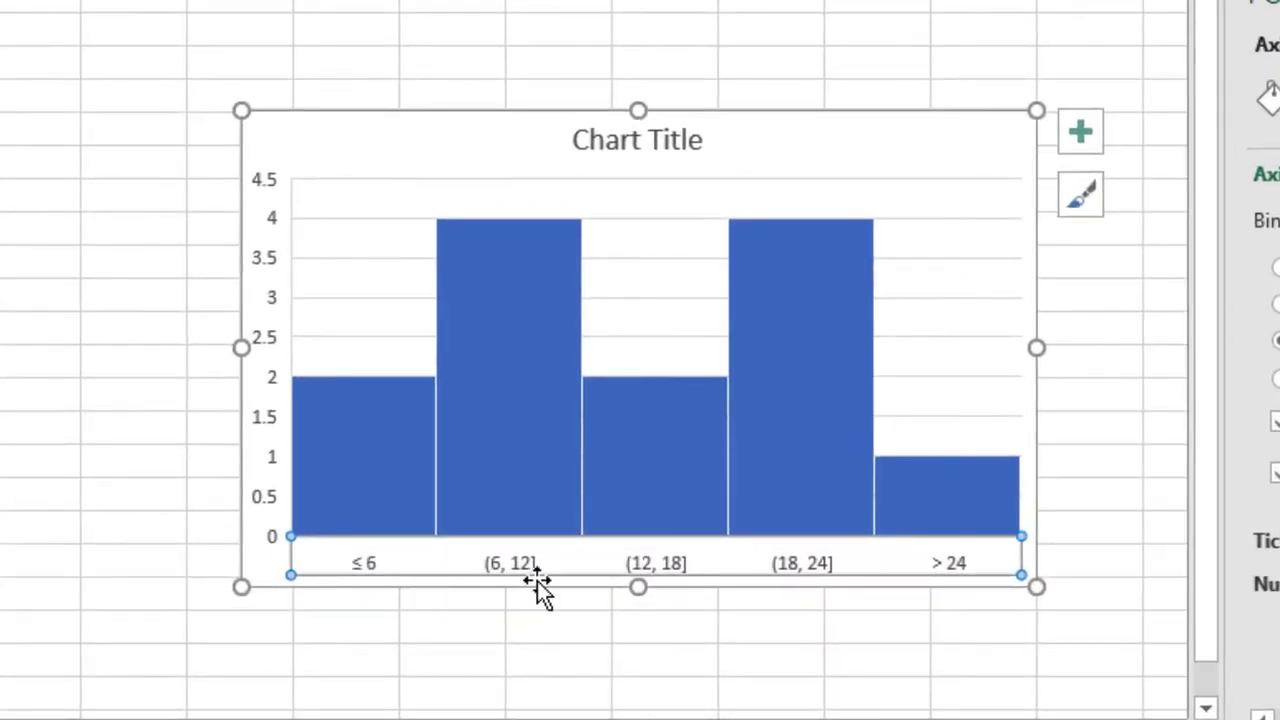
pyautogui.moveTo(504, 584)
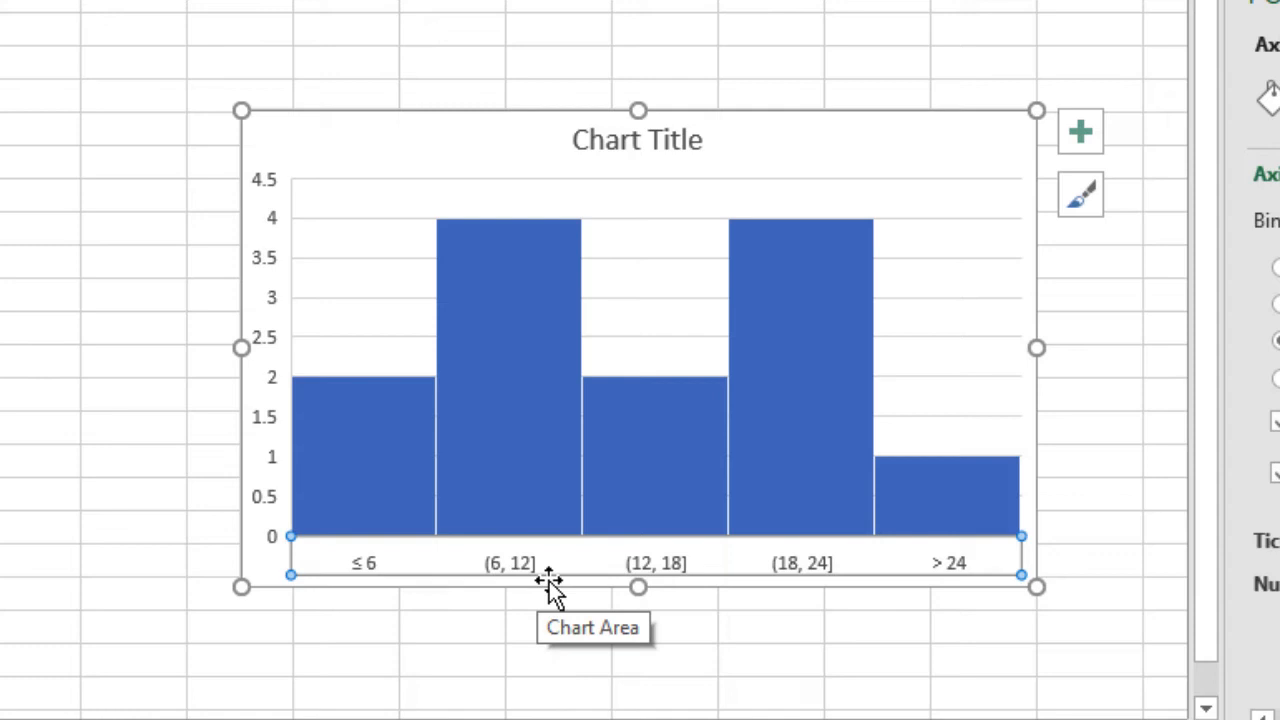
pyautogui.moveTo(670, 584)
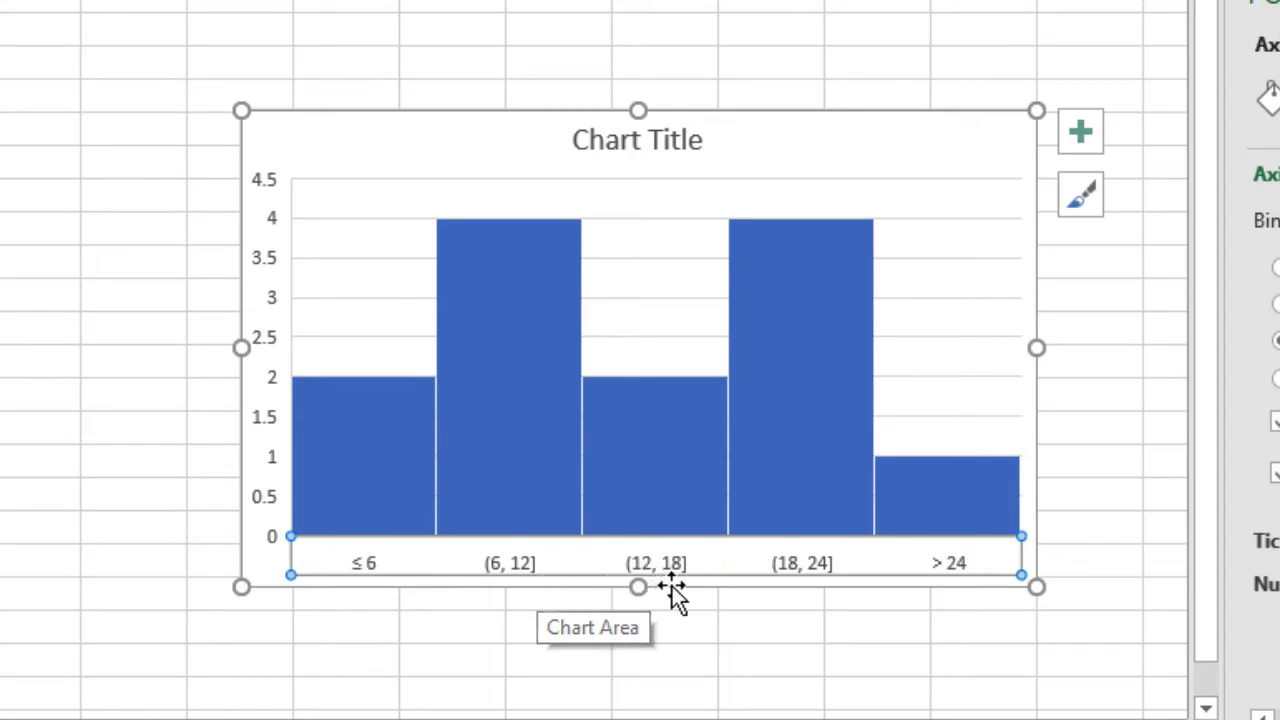
pyautogui.moveTo(664, 588)
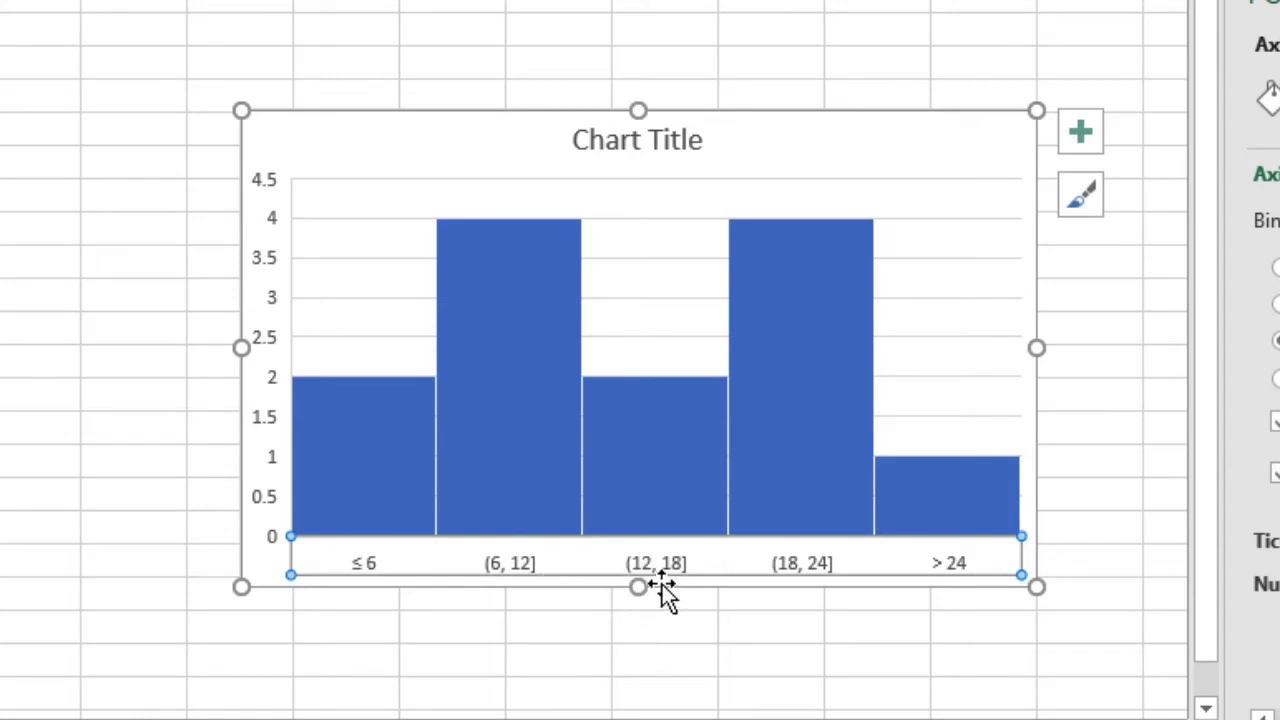
pyautogui.moveTo(820, 570)
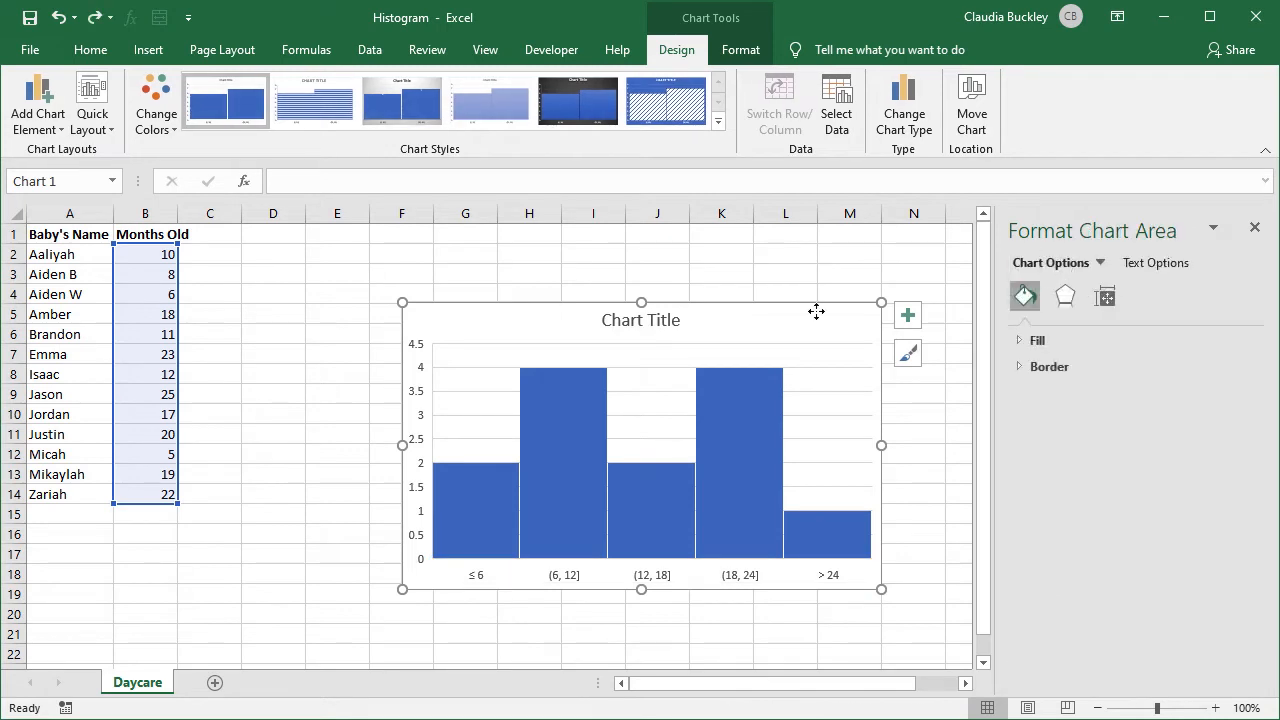
pyautogui.moveTo(668, 332)
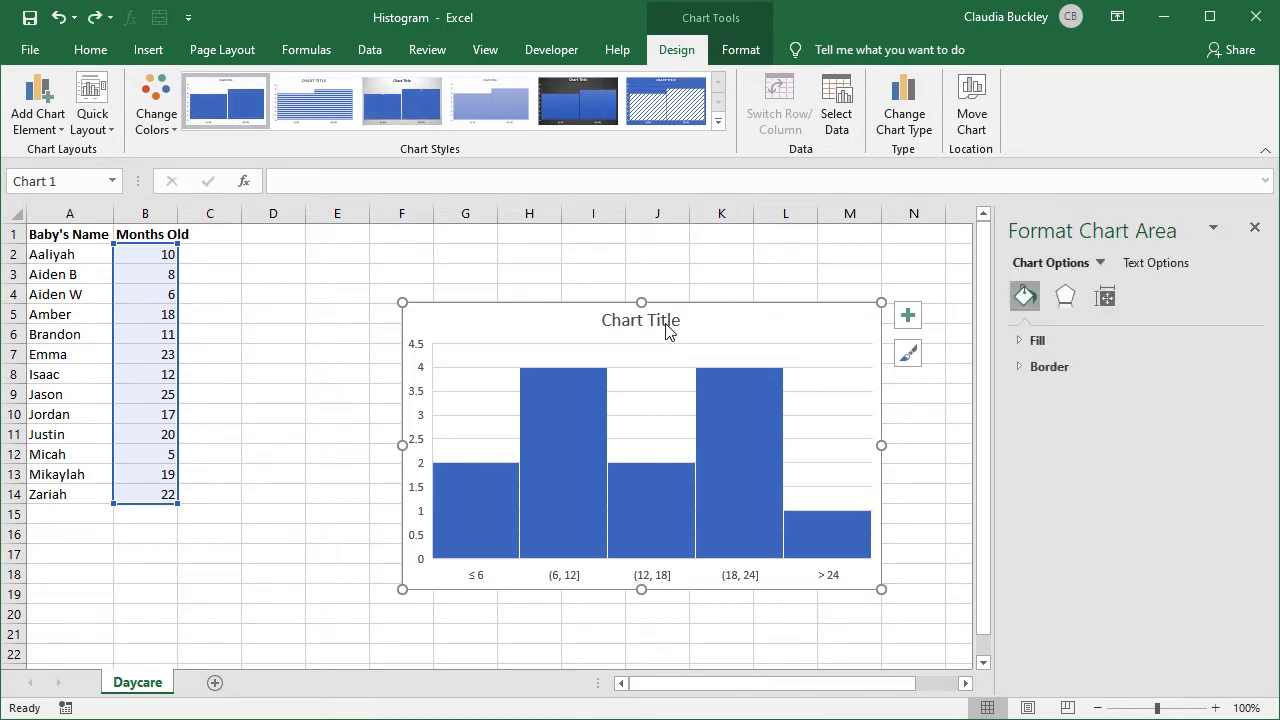
# Rename the chart title to describe the distribution of babies' ages
pyautogui.click(640, 320)
pyautogui.write('Distribution')
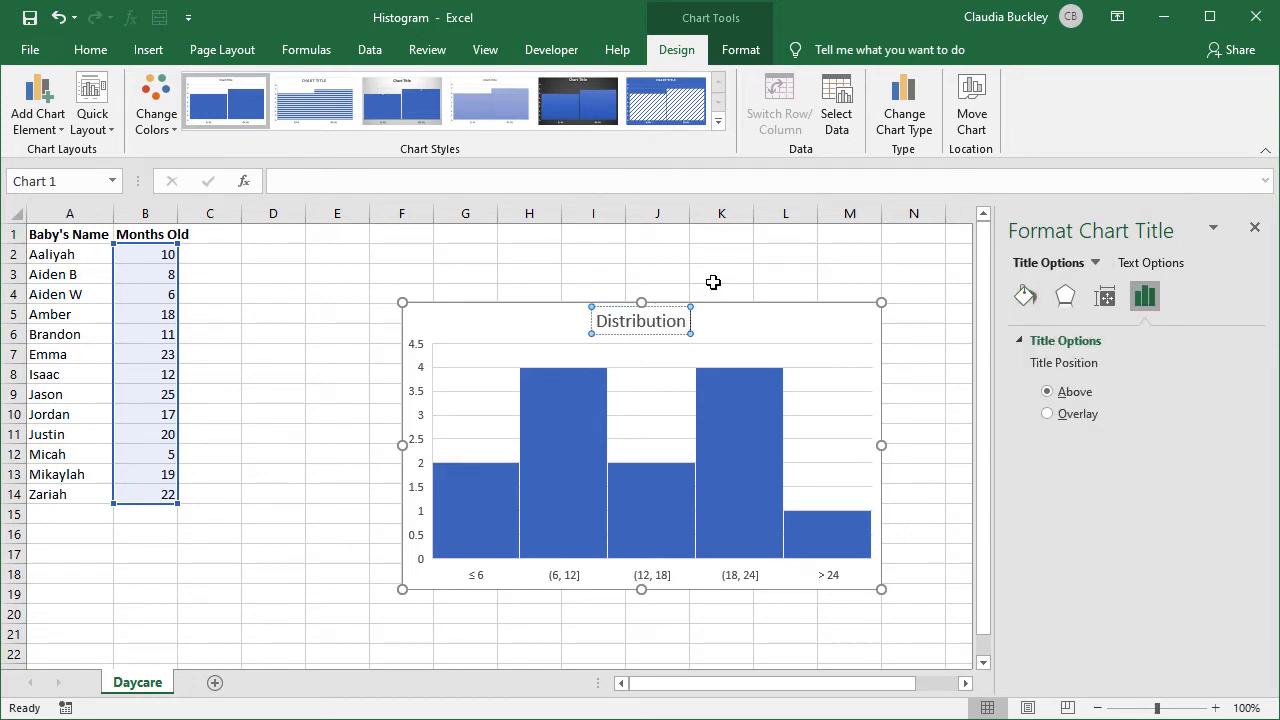
pyautogui.write('of Babies')
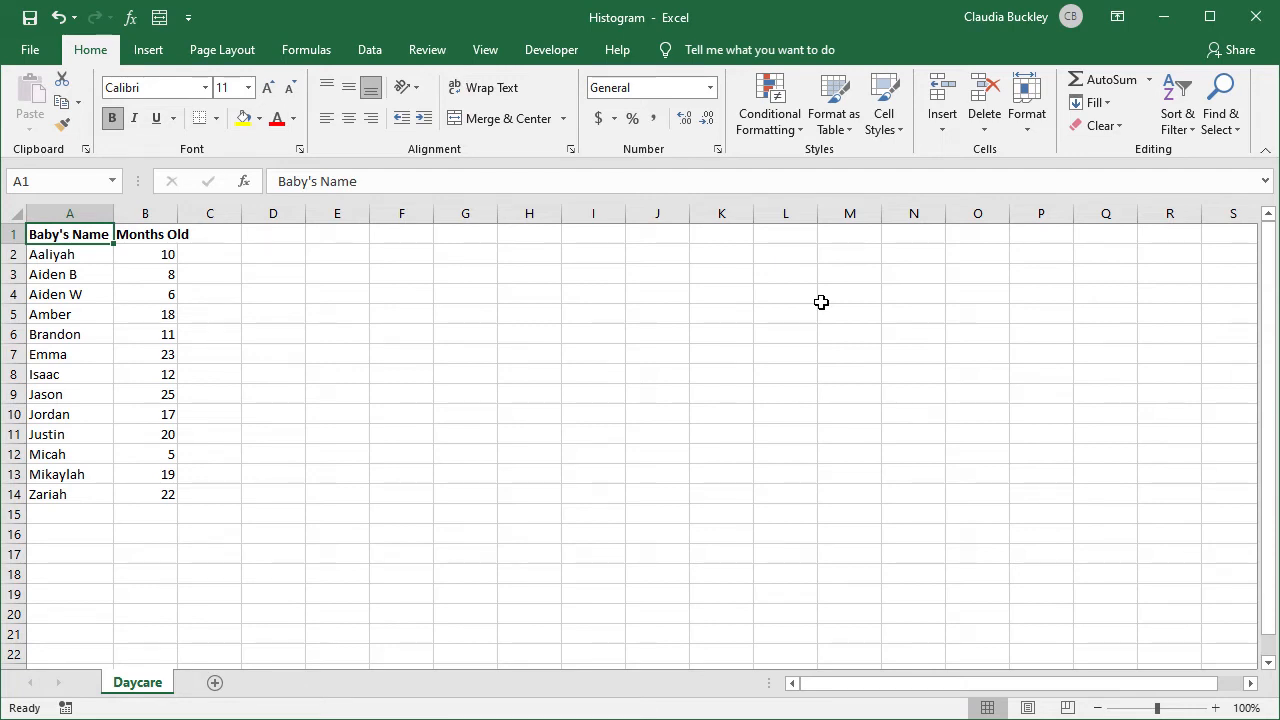
# Enter the bin boundaries 6, 12, 18 and 24 down D2:D5
pyautogui.write('6')
pyautogui.click(272, 274)
pyautogui.write('12')
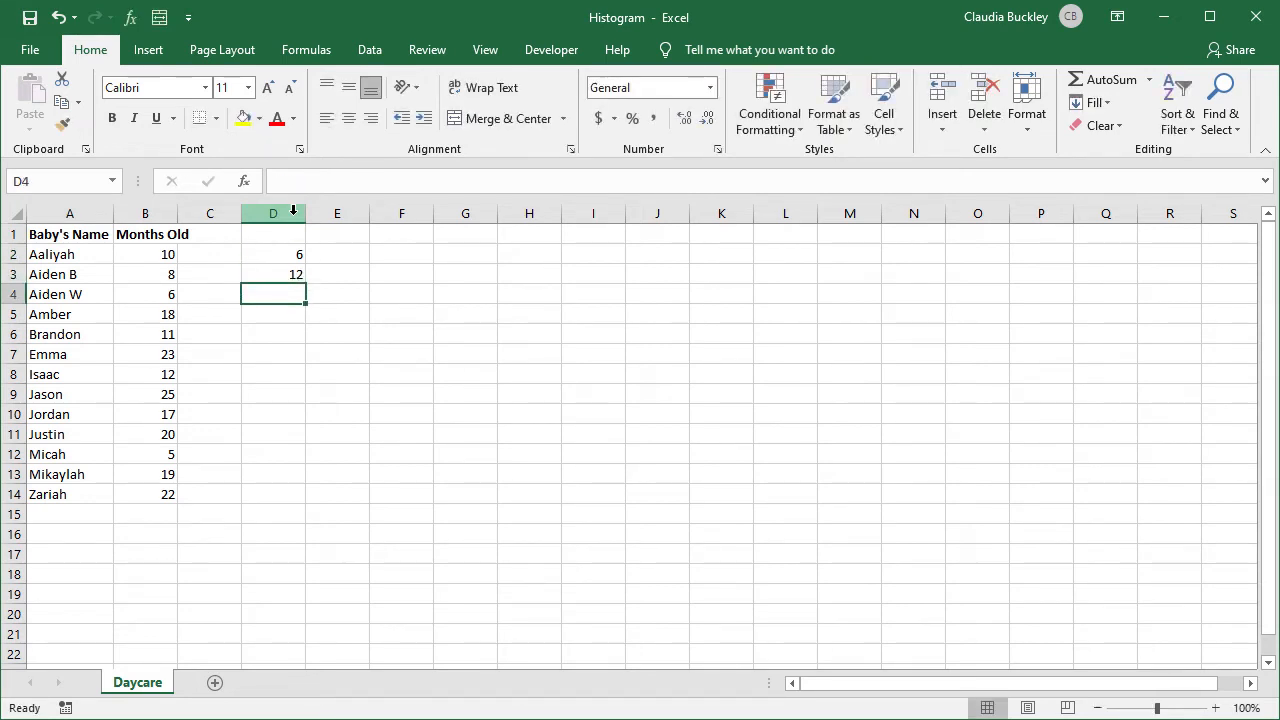
pyautogui.write('18')
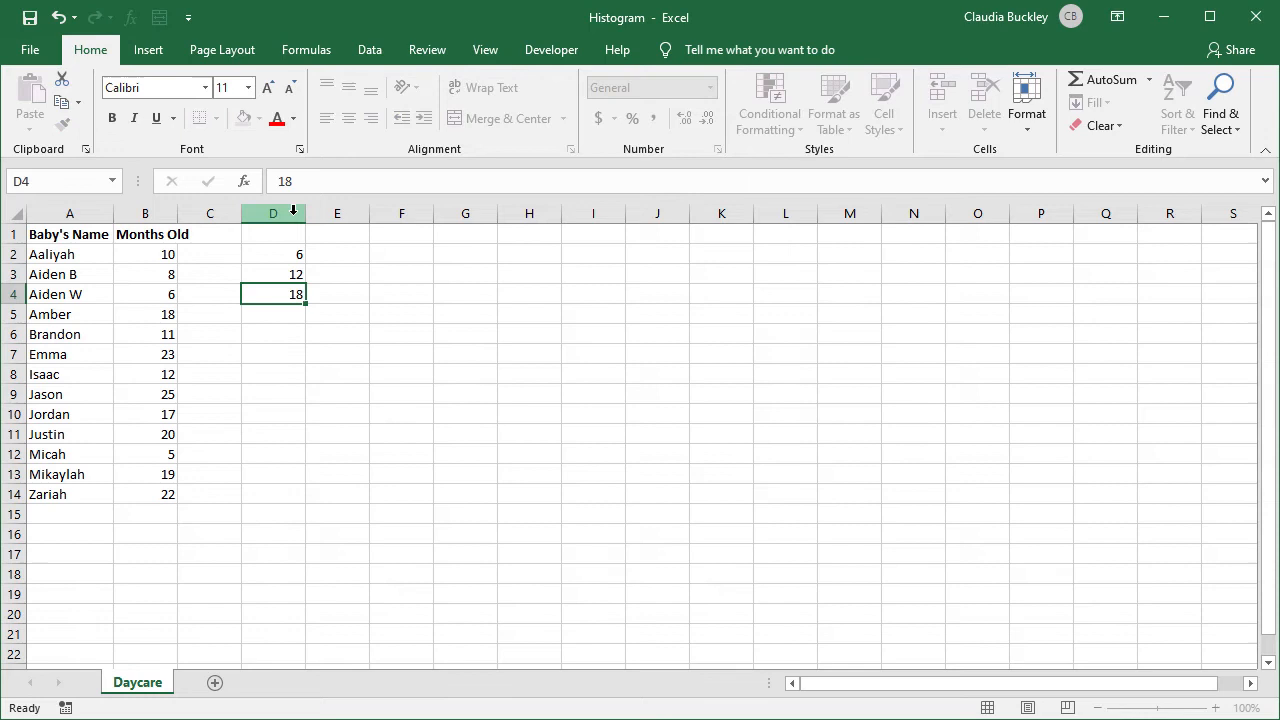
pyautogui.write('24')
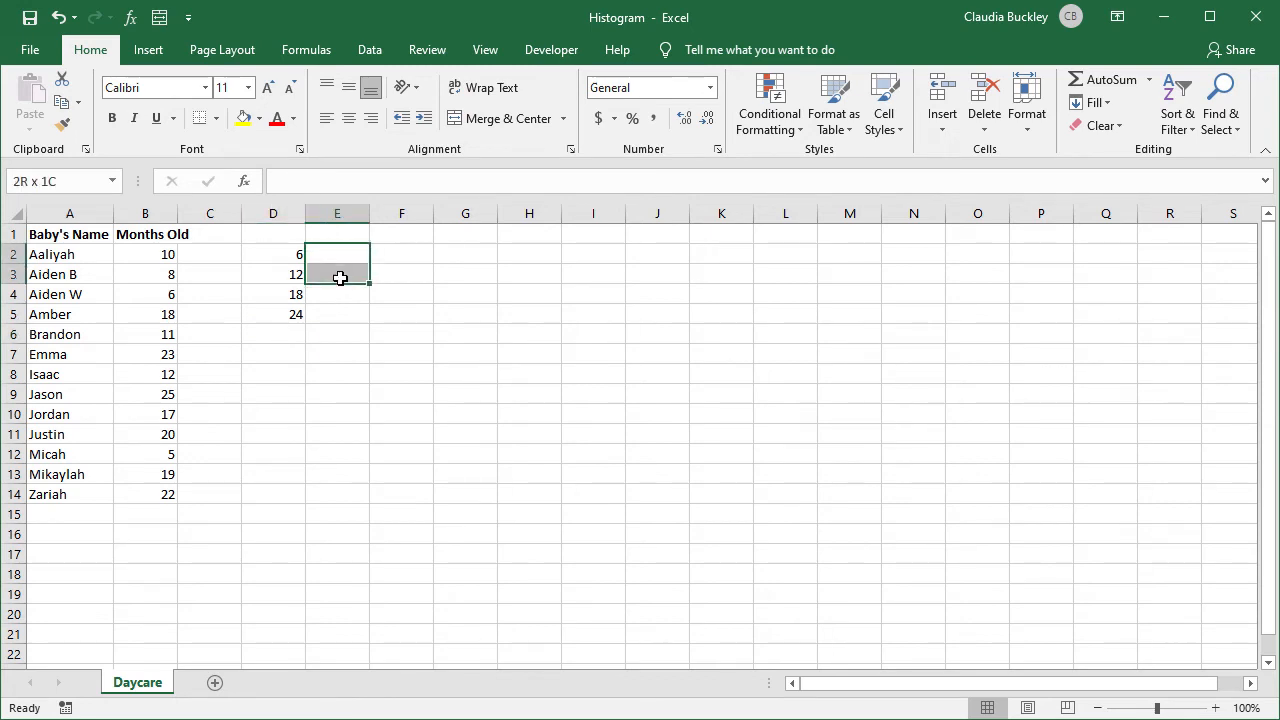
# Build =FREQUENCY(B2:B14,D2:D5) over E2:E6 as an array formula counting the ages per bin
pyautogui.moveTo(336, 254); pyautogui.dragTo(336, 334)
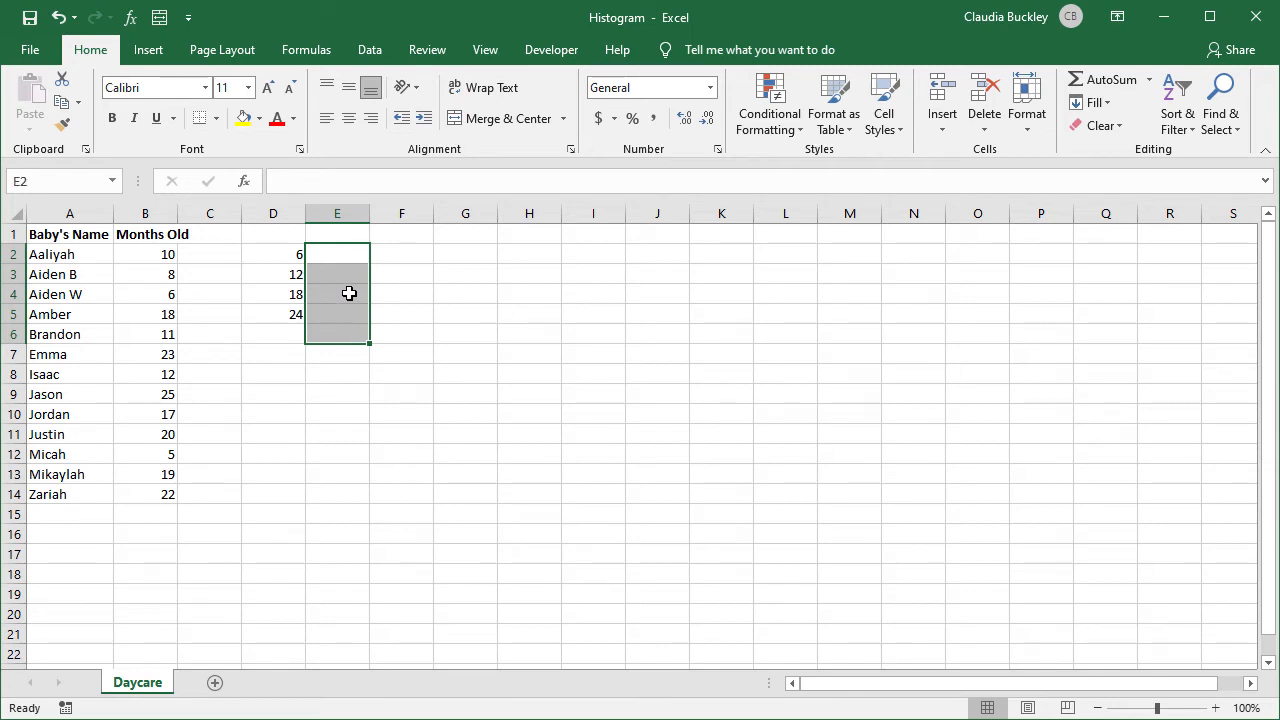
pyautogui.write('=')
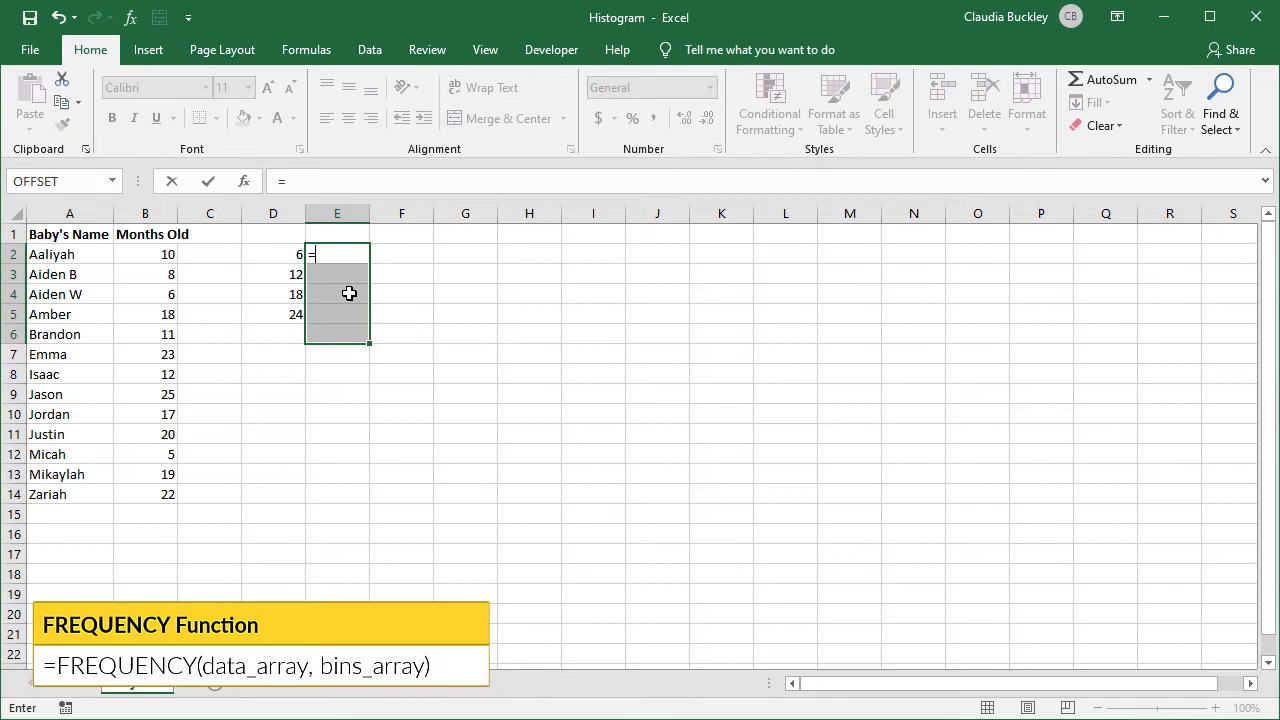
pyautogui.write('fre')
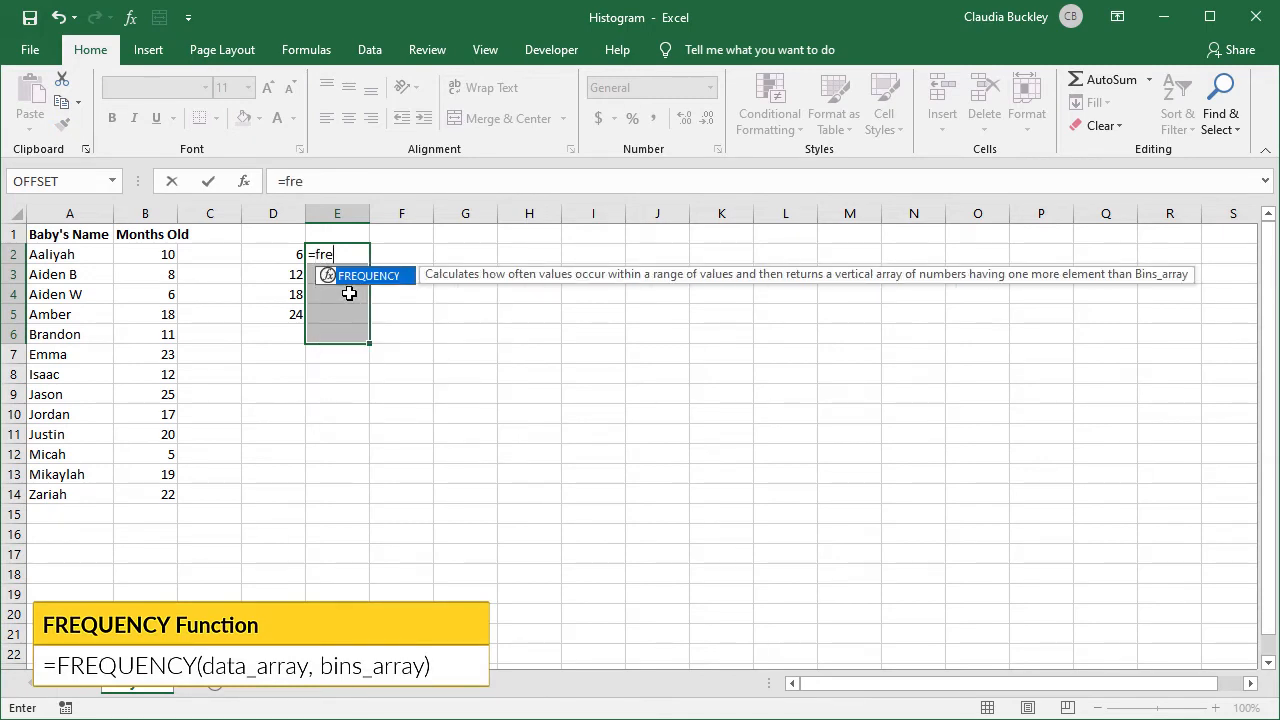
pyautogui.write('FREQUENCY(')
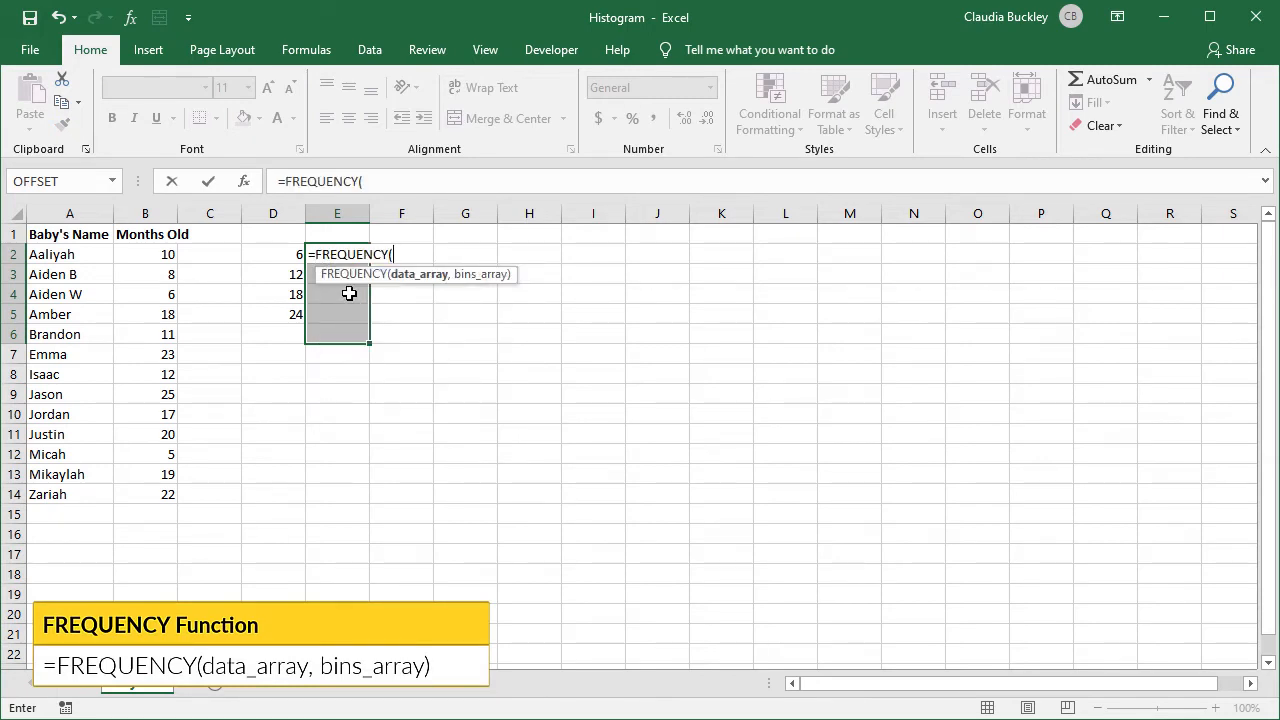
pyautogui.moveTo(144, 254); pyautogui.dragTo(144, 474)
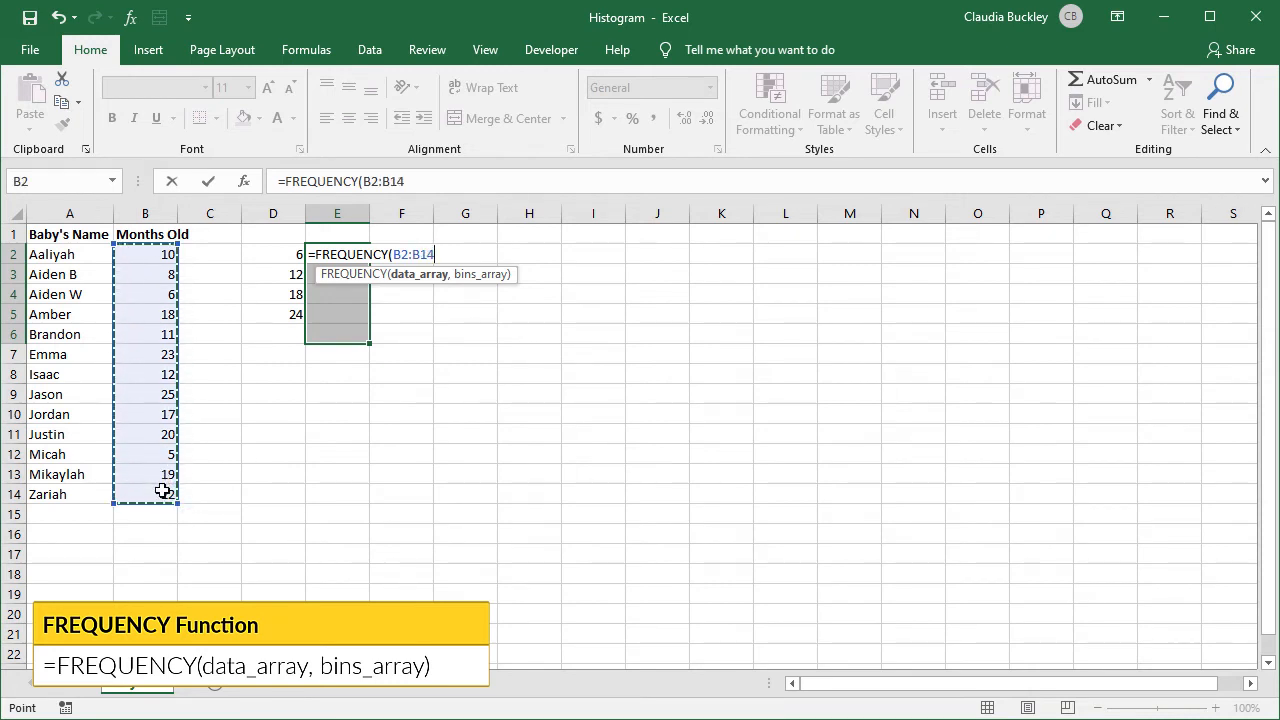
pyautogui.write(',D2:D5)}')
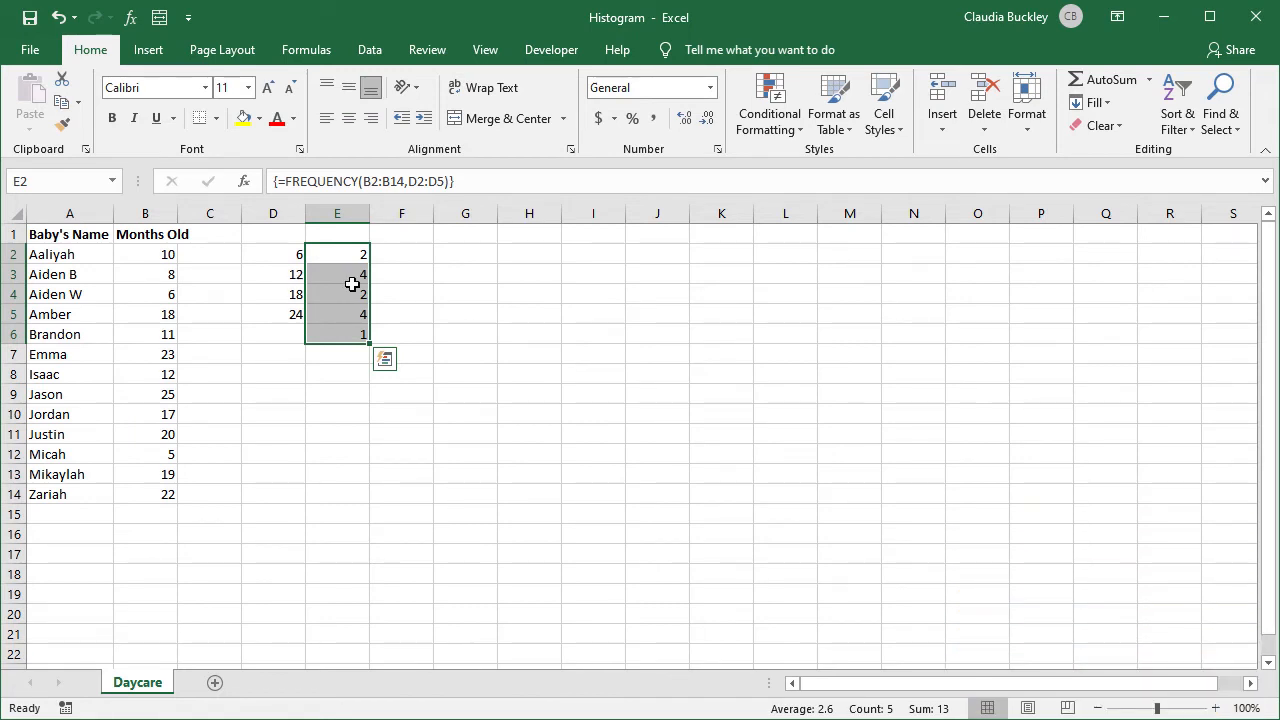
pyautogui.moveTo(476, 180)
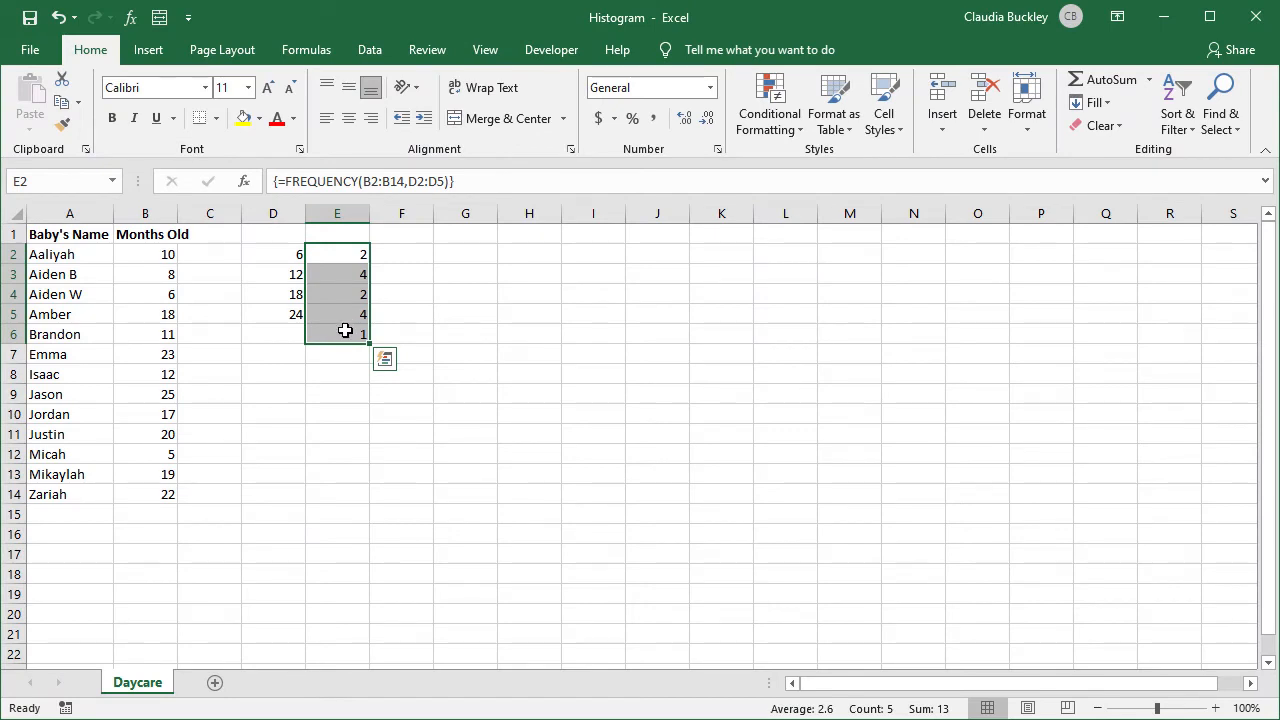
pyautogui.moveTo(304, 324)
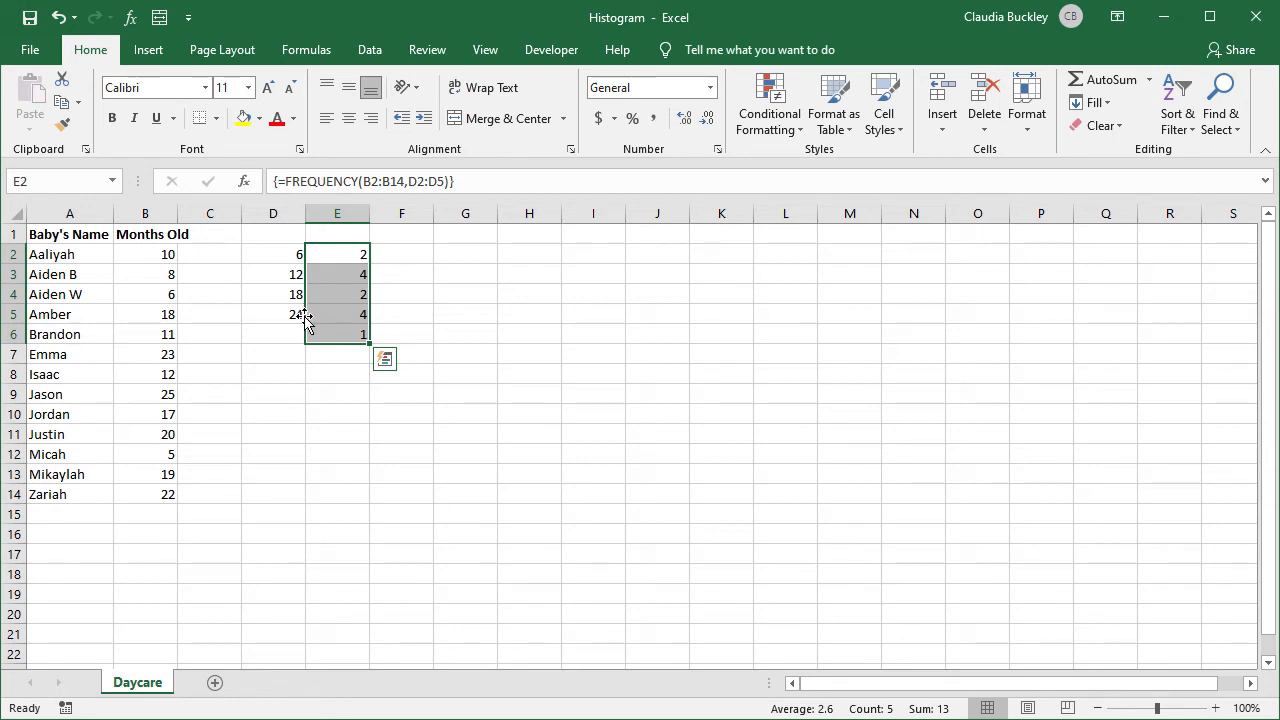
pyautogui.moveTo(342, 326)
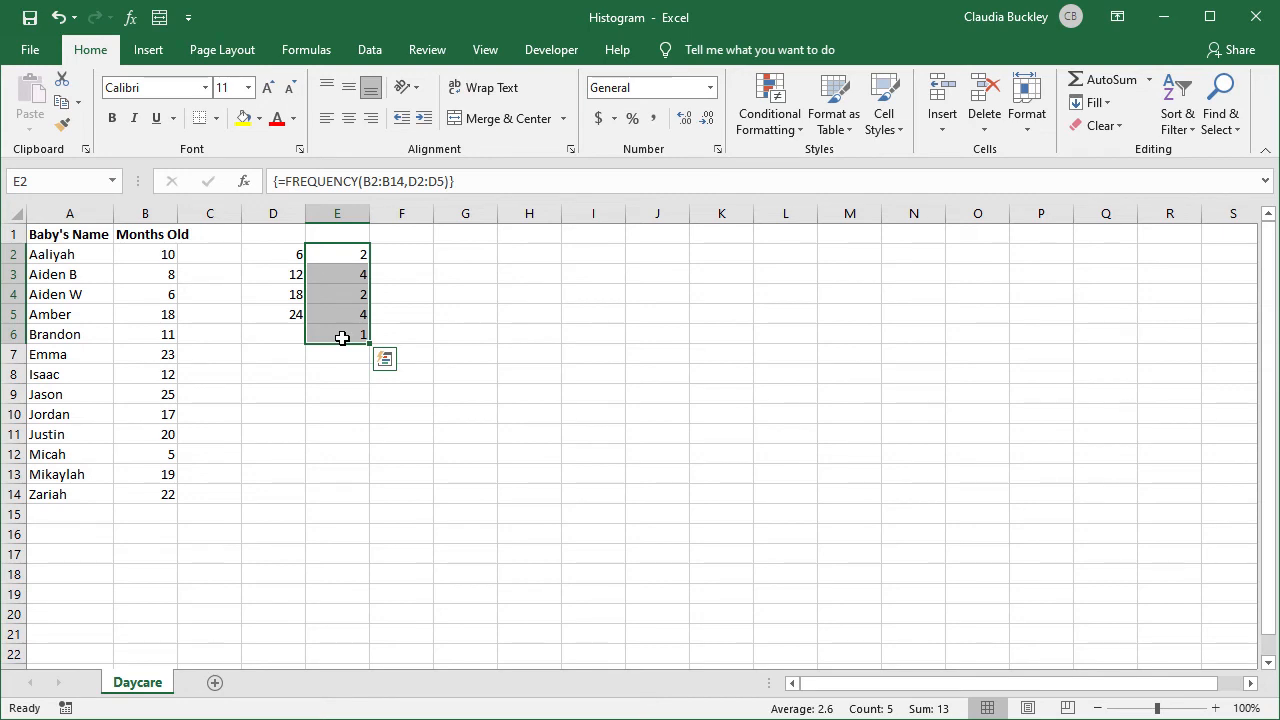
pyautogui.moveTo(340, 336)
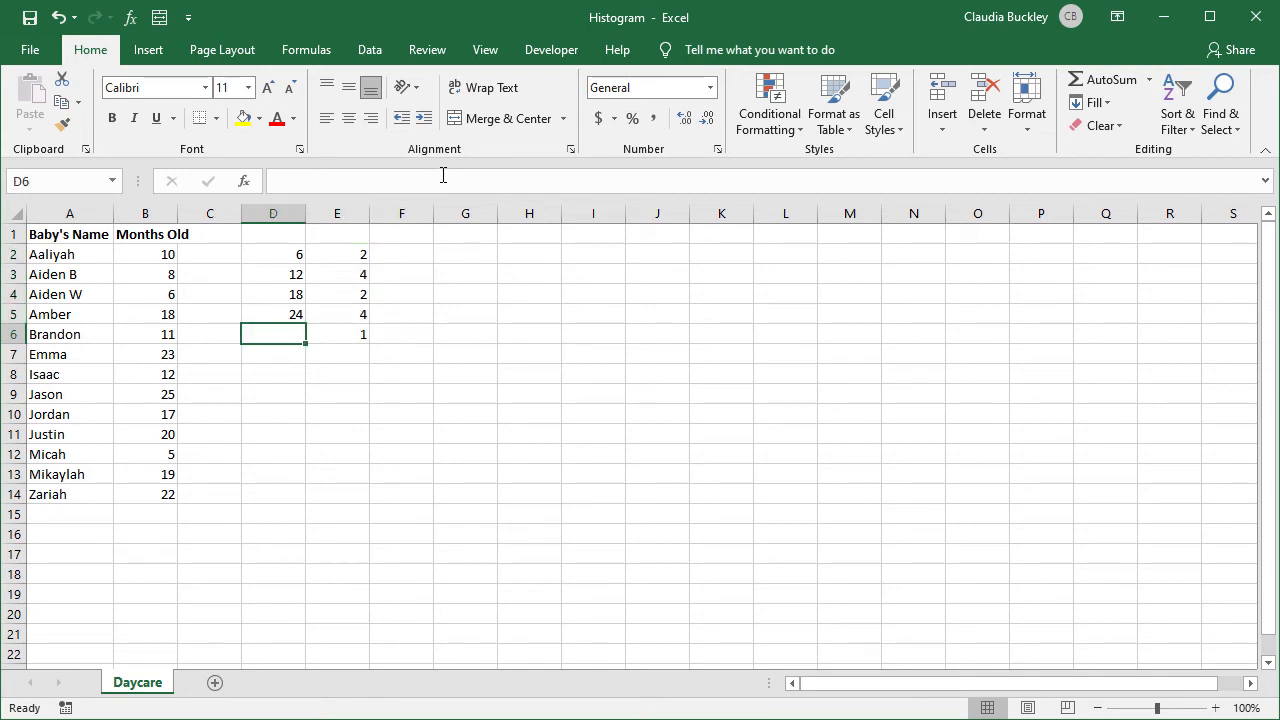
pyautogui.moveTo(444, 176)
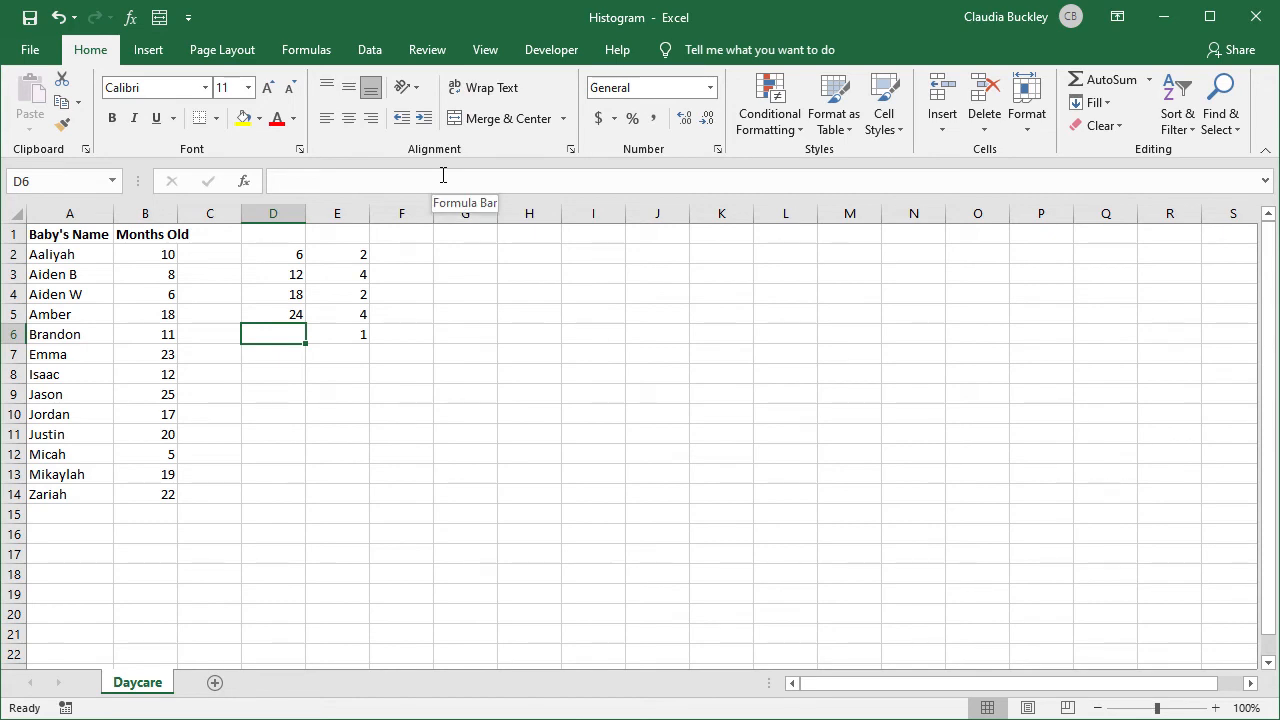
# Enter the label >24 mths in D6 and select the bin values D2:D5
pyautogui.write('>24')
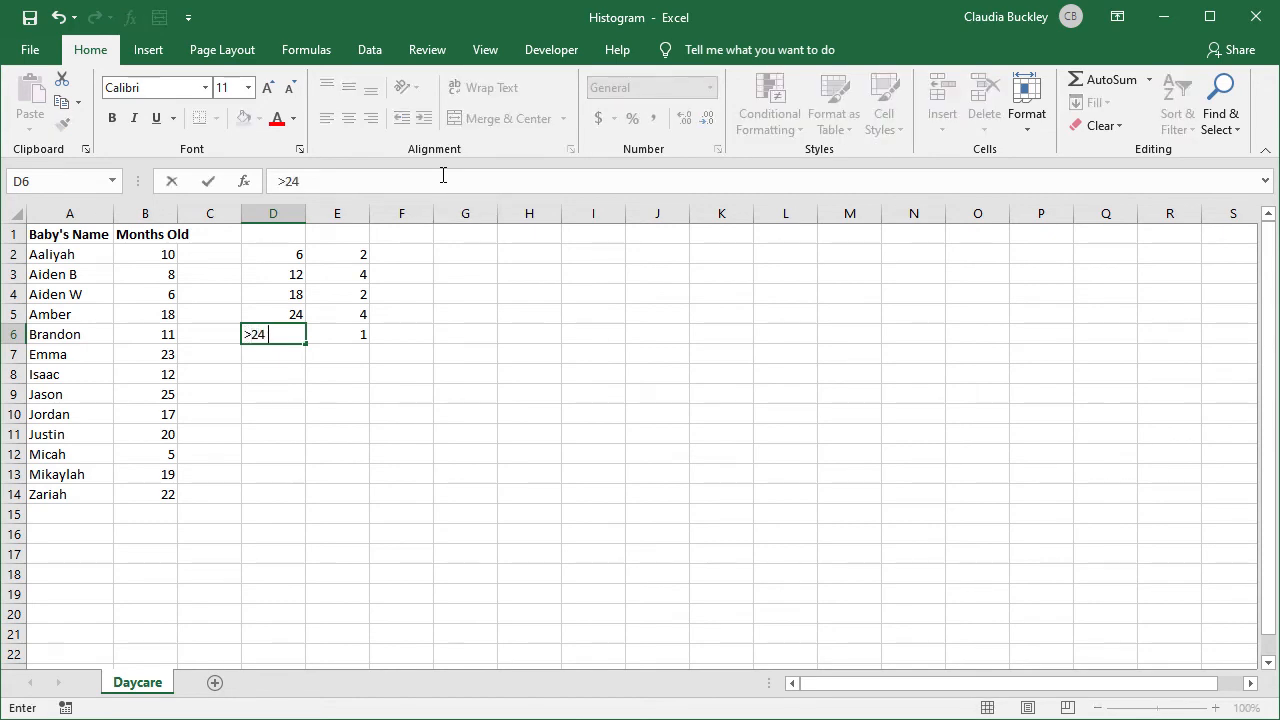
pyautogui.write('mths')
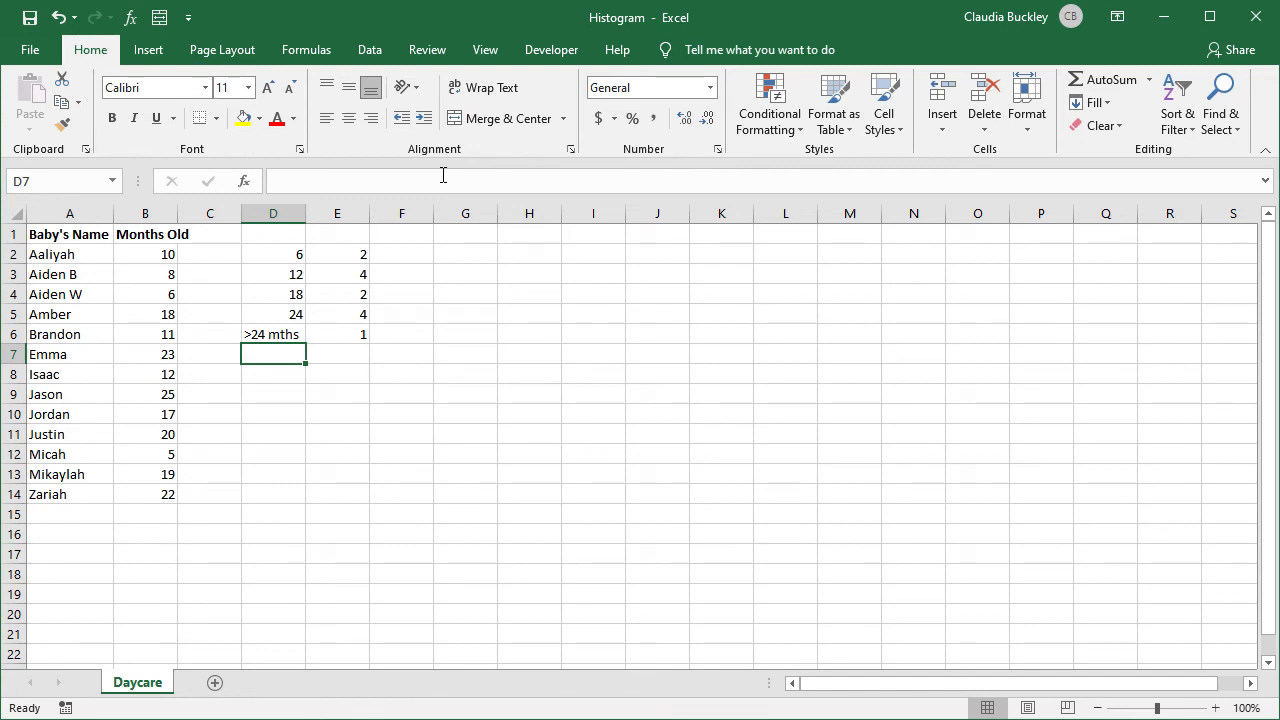
pyautogui.click(272, 254)
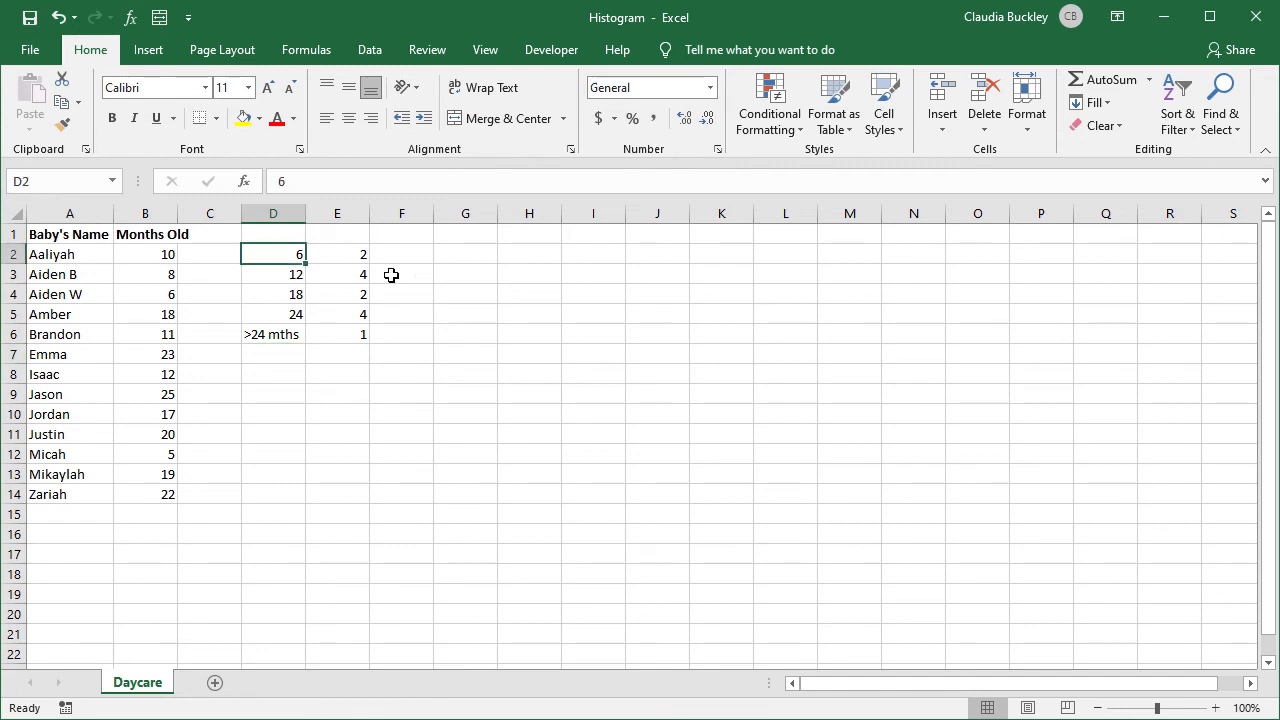
pyautogui.moveTo(272, 254); pyautogui.dragTo(272, 294)
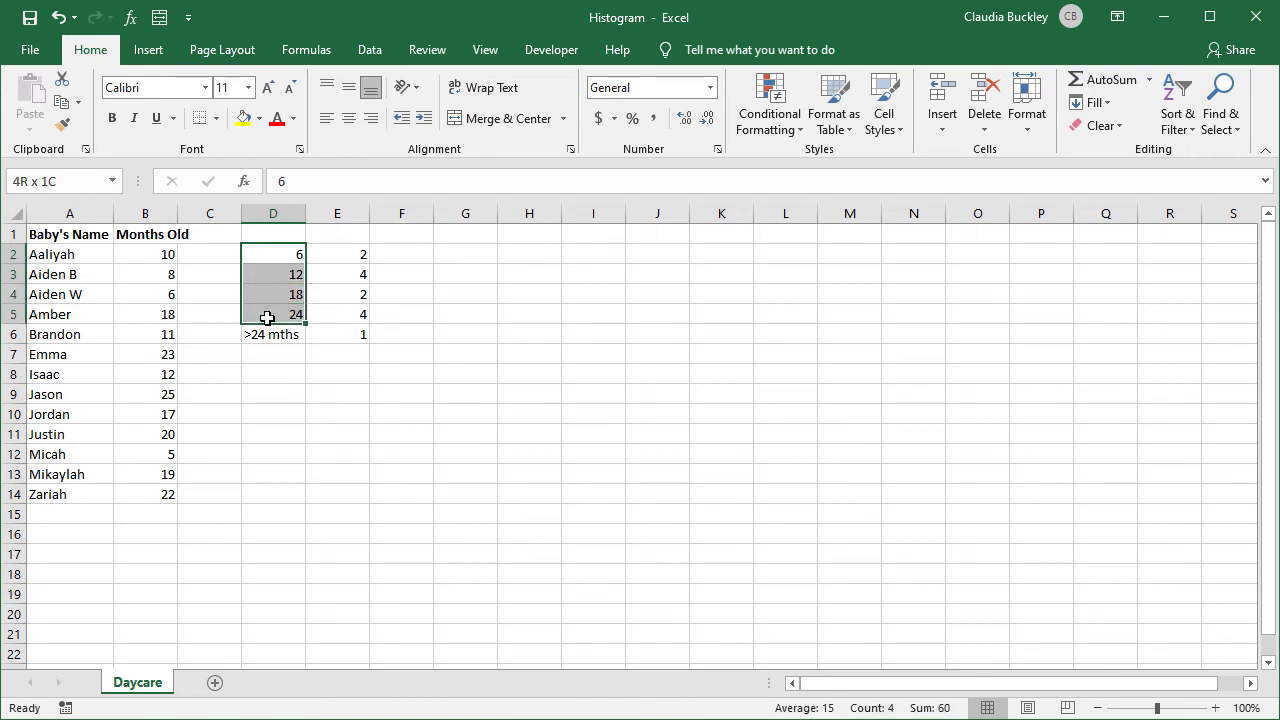
# Insert a 2-D clustered column chart of the bins and frequencies in D2:E6
pyautogui.moveTo(272, 314); pyautogui.dragTo(336, 334)
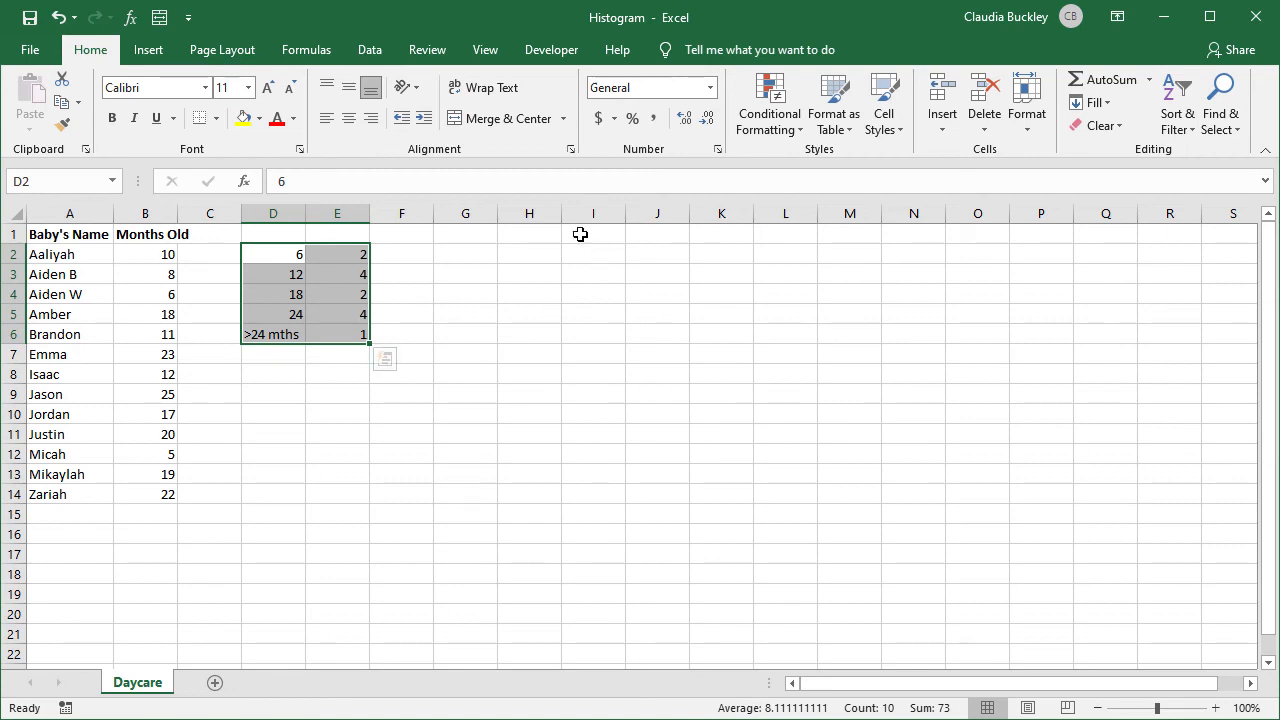
pyautogui.click(148, 48)
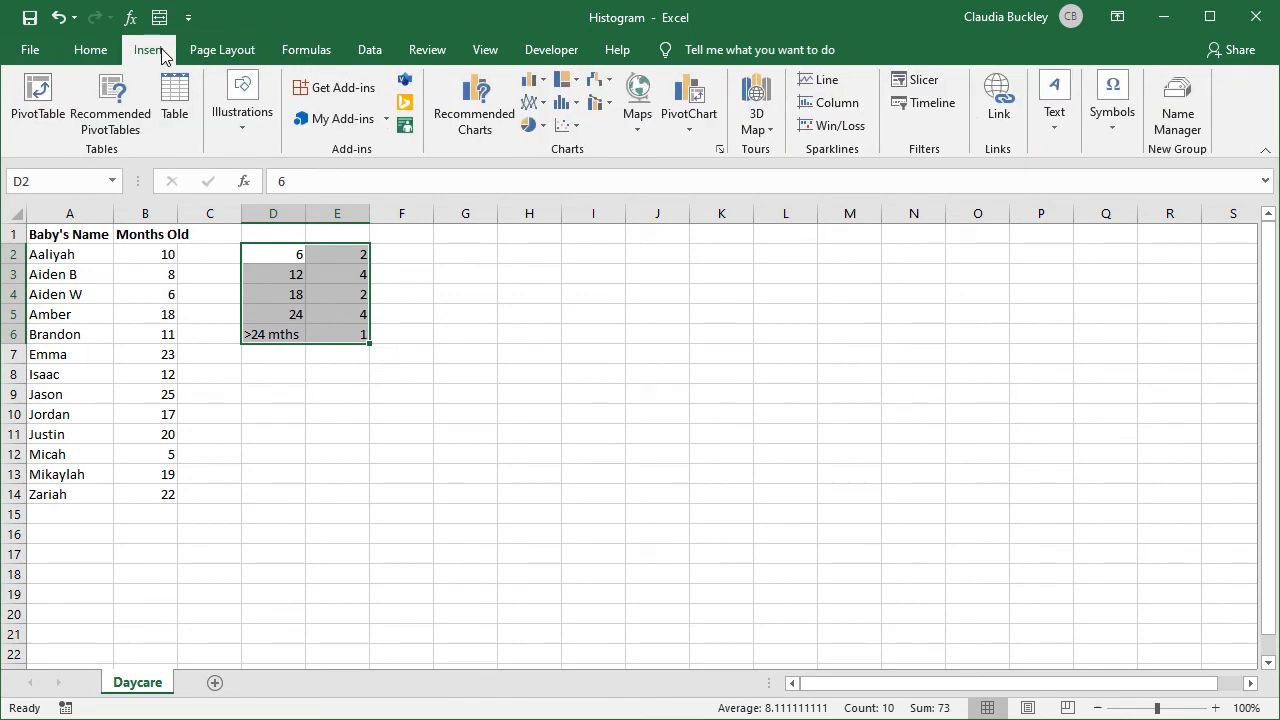
pyautogui.moveTo(540, 96)
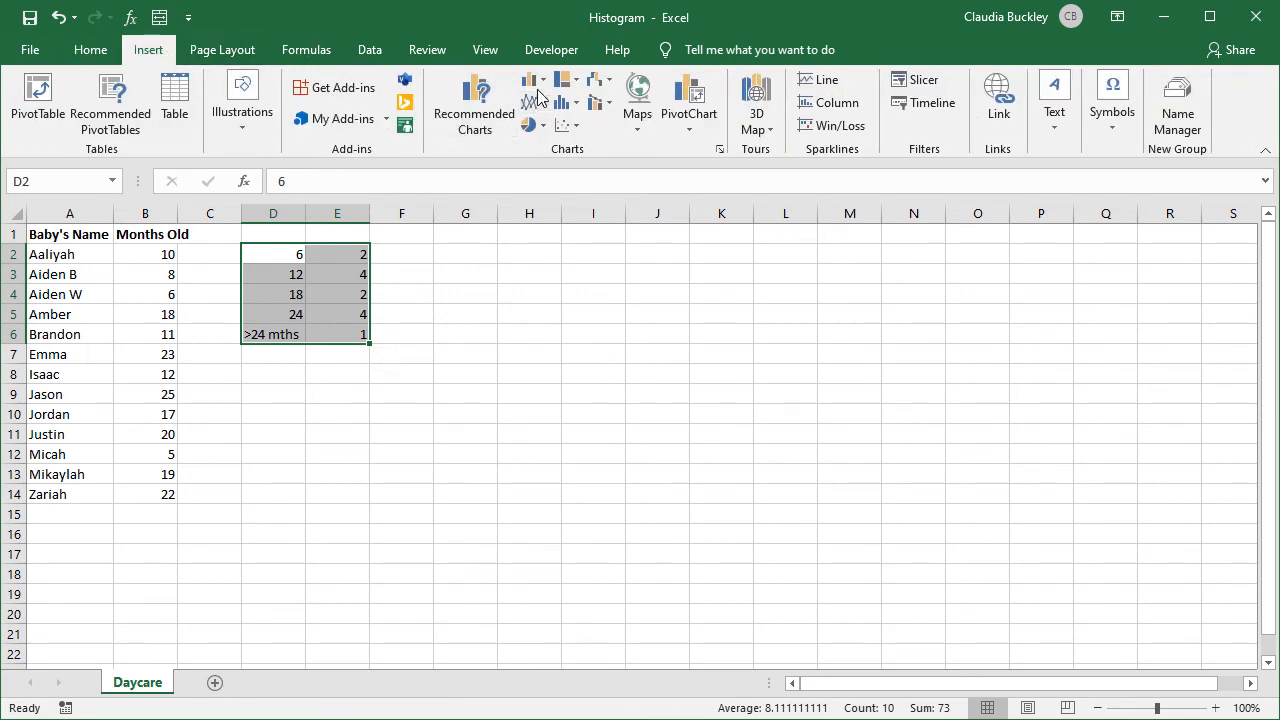
pyautogui.moveTo(534, 80)
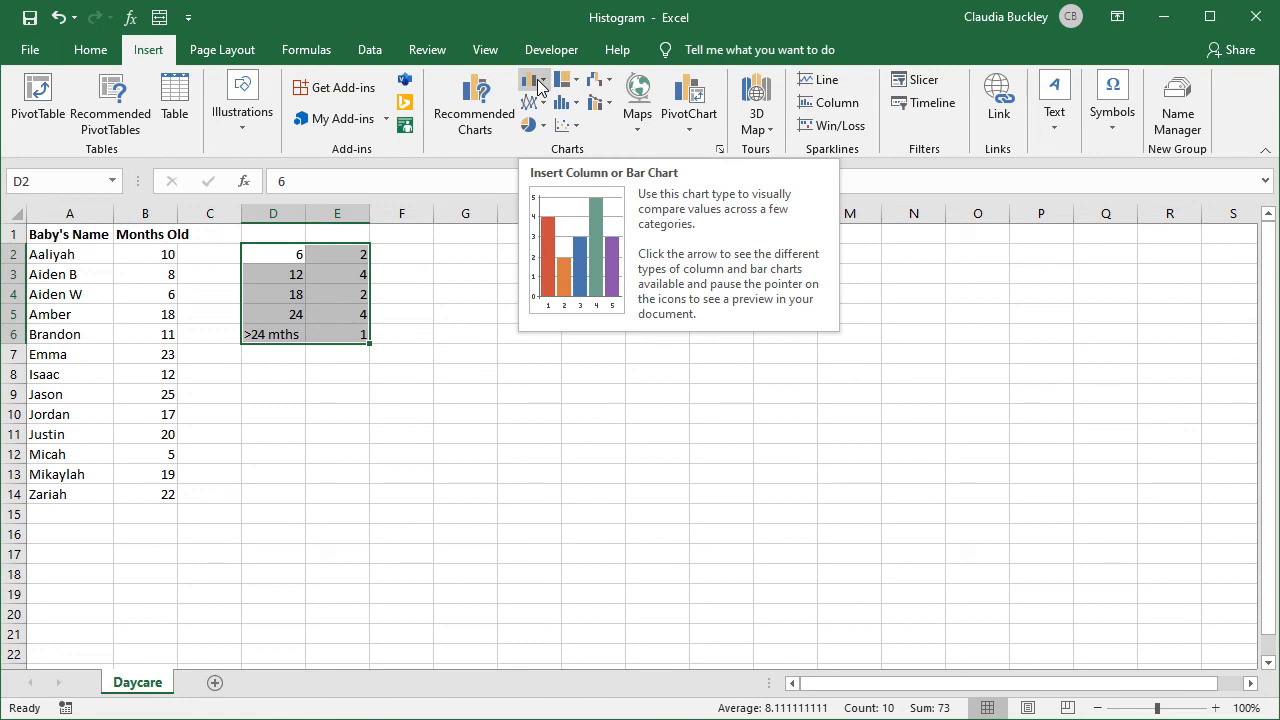
pyautogui.click(534, 82)
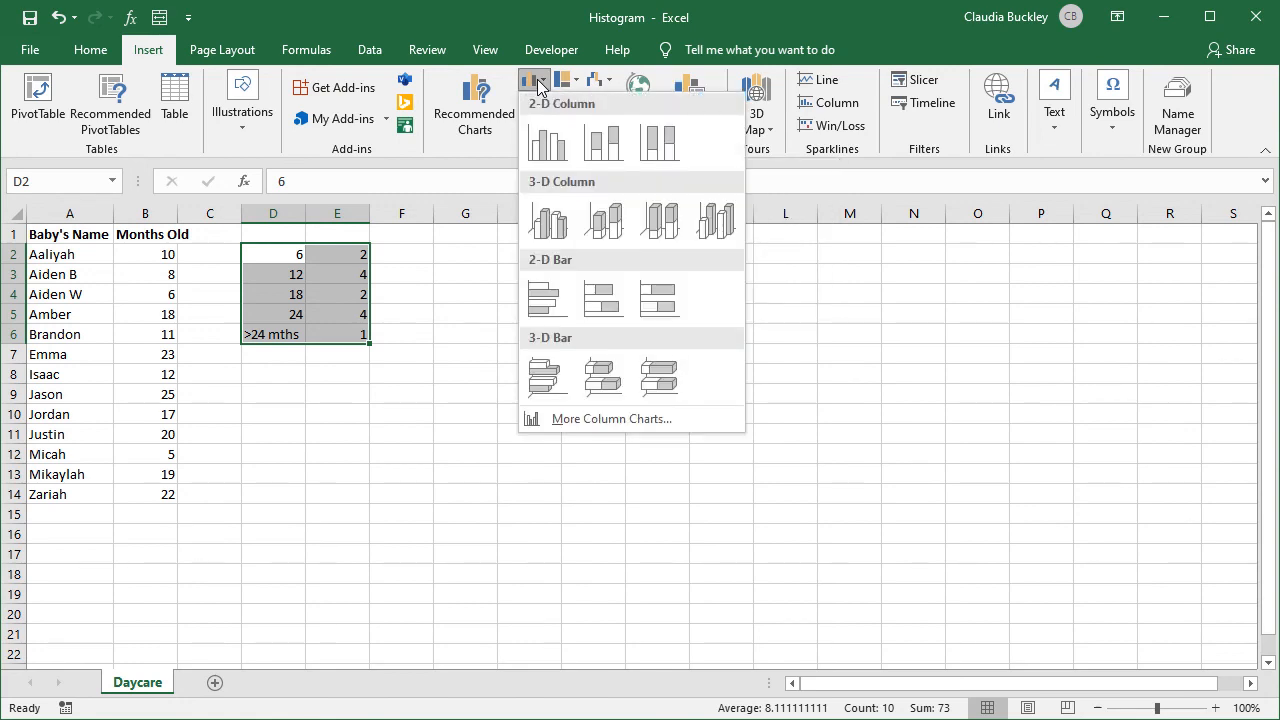
pyautogui.click(548, 142)
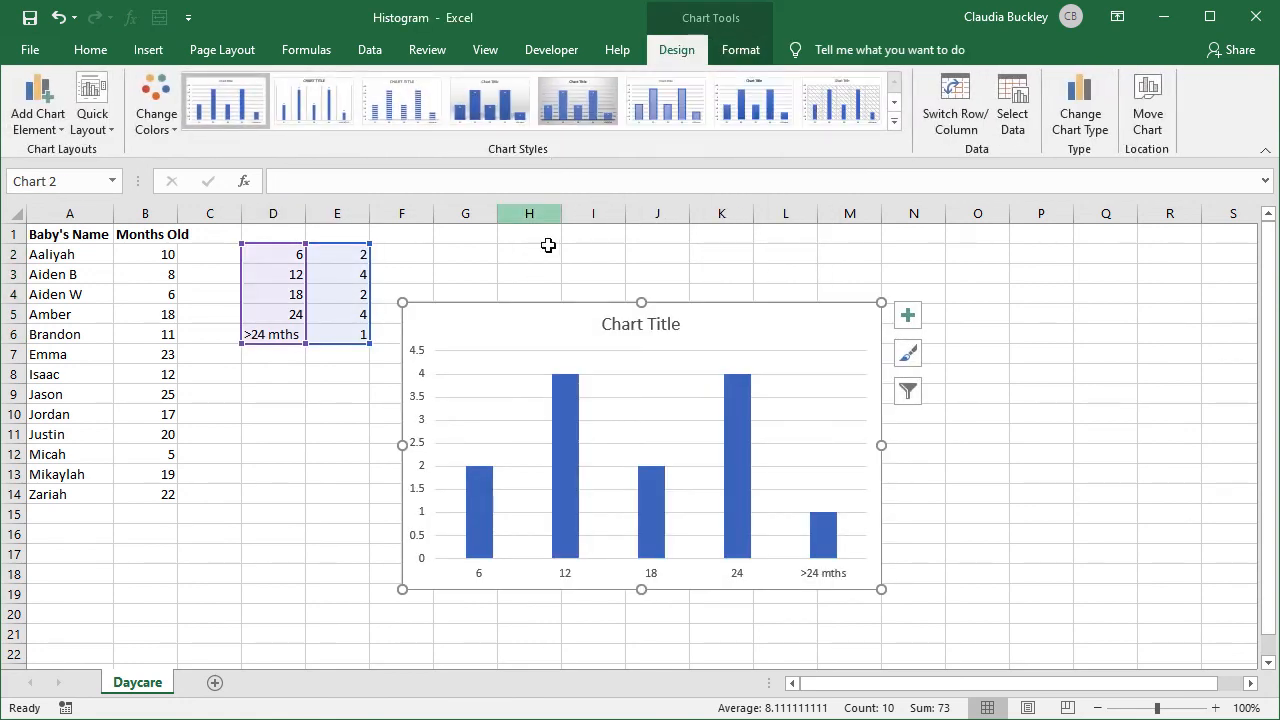
pyautogui.click(90, 48)
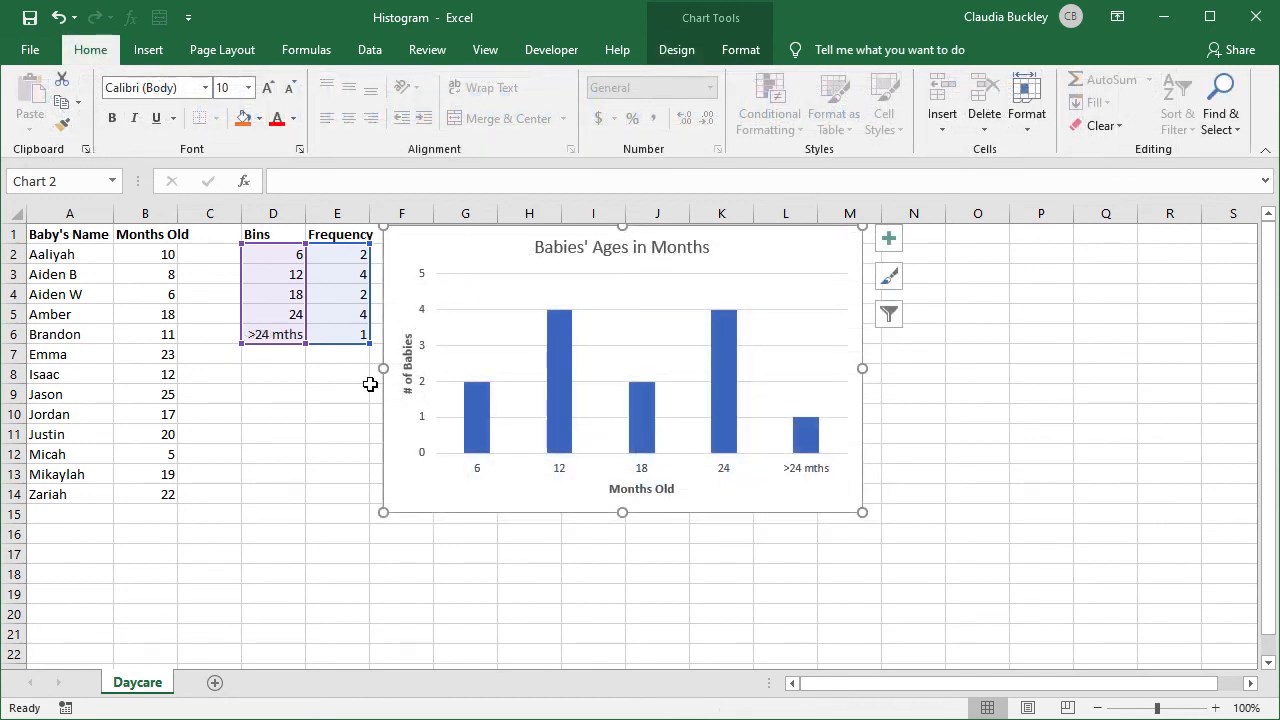